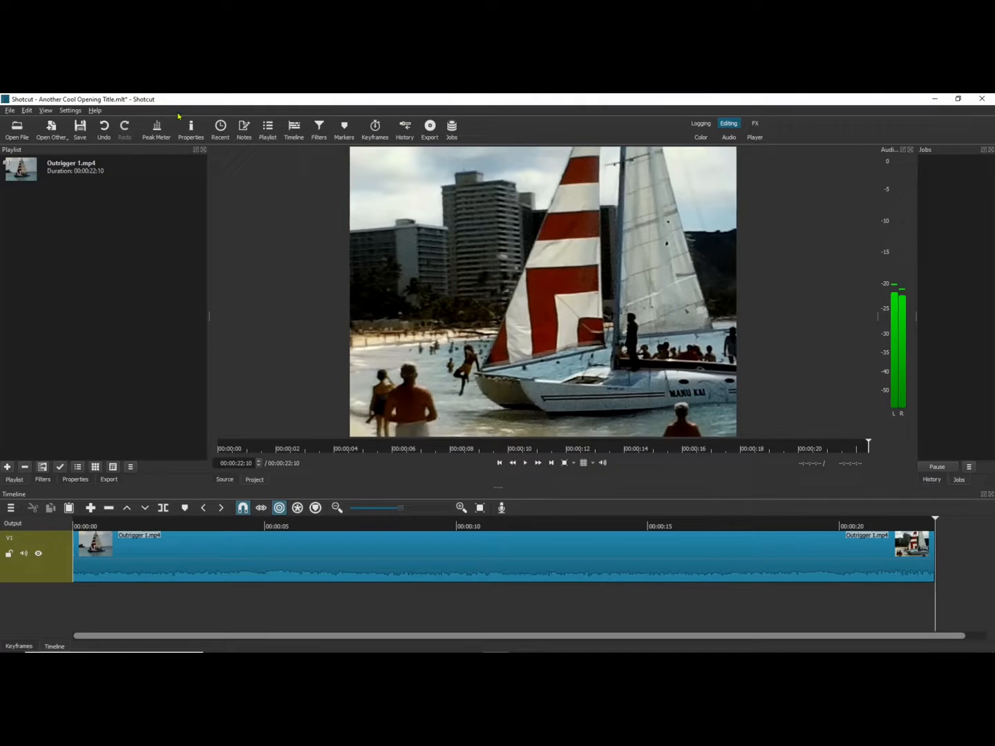
- Check Shotcut's version information from the Help menu and dismiss it
{"action": "left_click", "coordinate": [94, 111]}
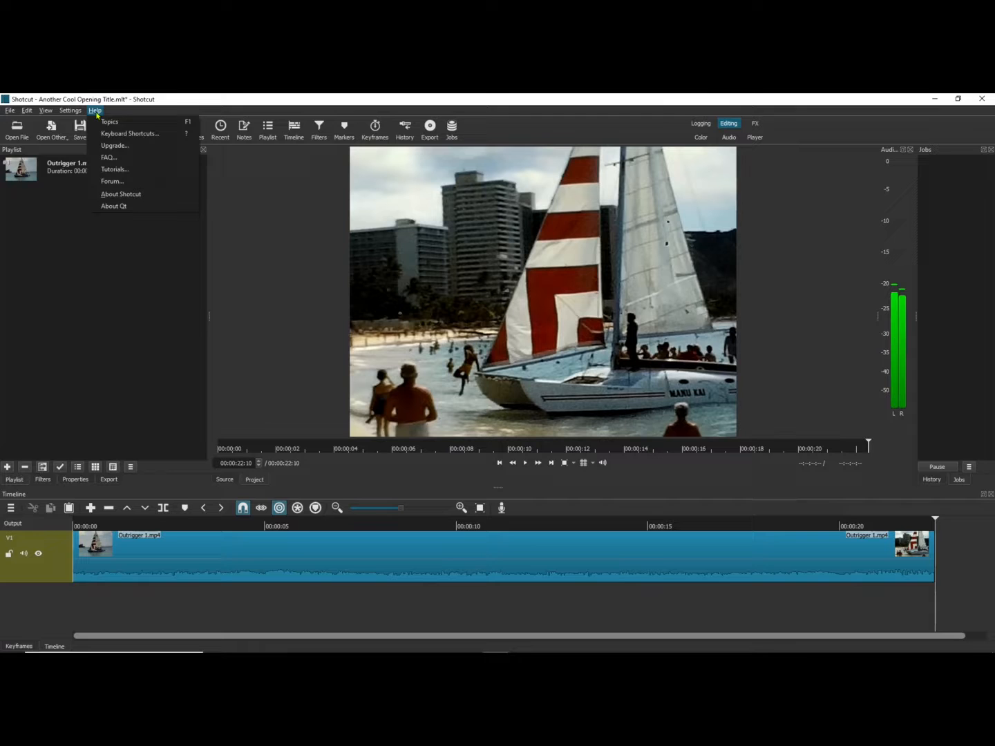
{"action": "mouse_move", "coordinate": [121, 194]}
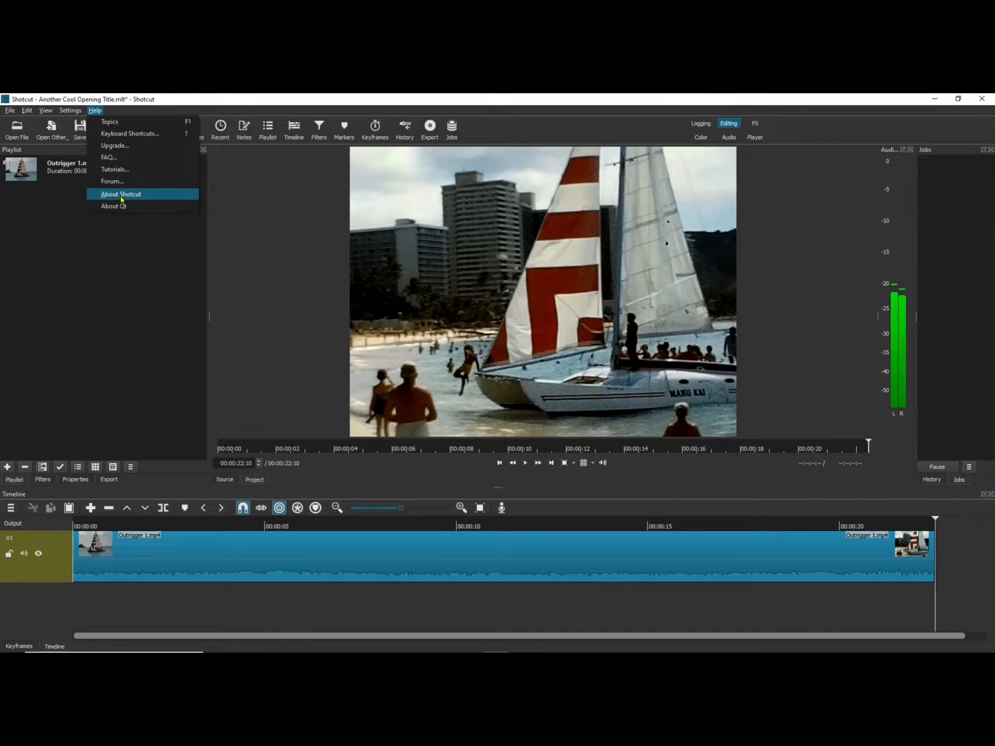
{"action": "left_click", "coordinate": [121, 194]}
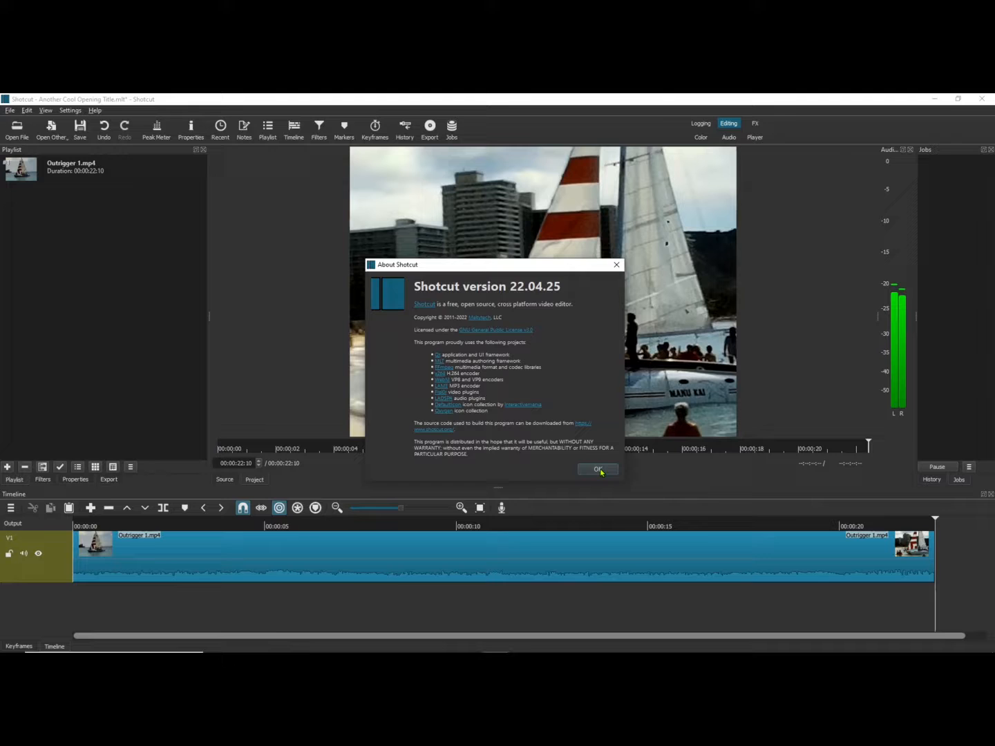
{"action": "left_click", "coordinate": [597, 470]}
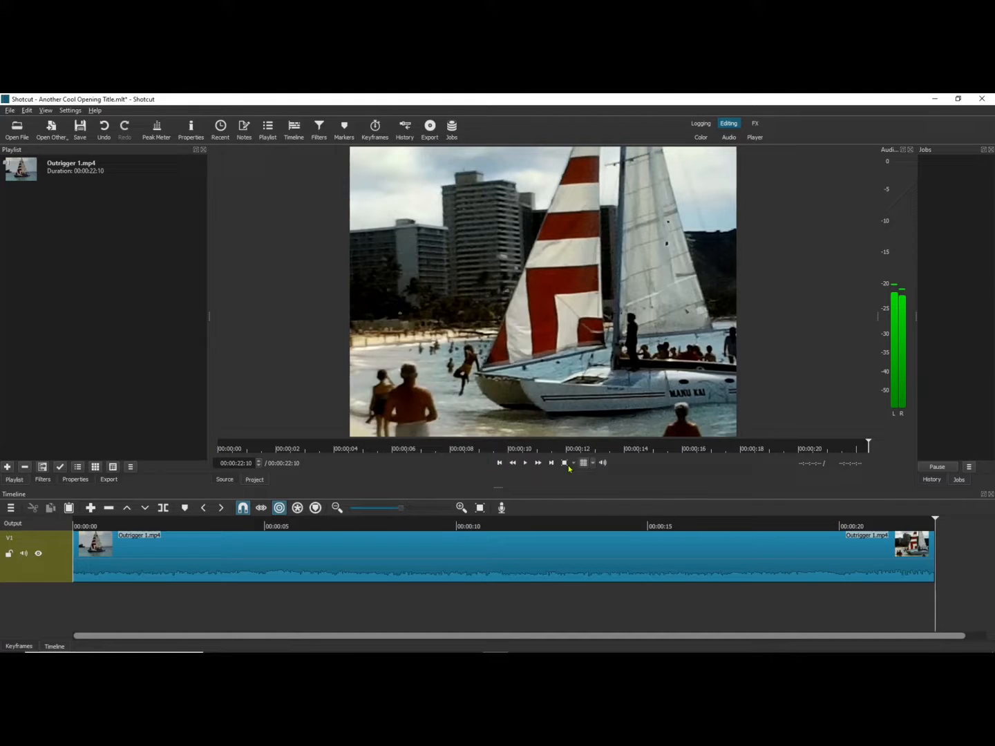
- Add video track V2 above V1 and create a transparent colour clip for it
{"action": "right_click", "coordinate": [35, 546]}
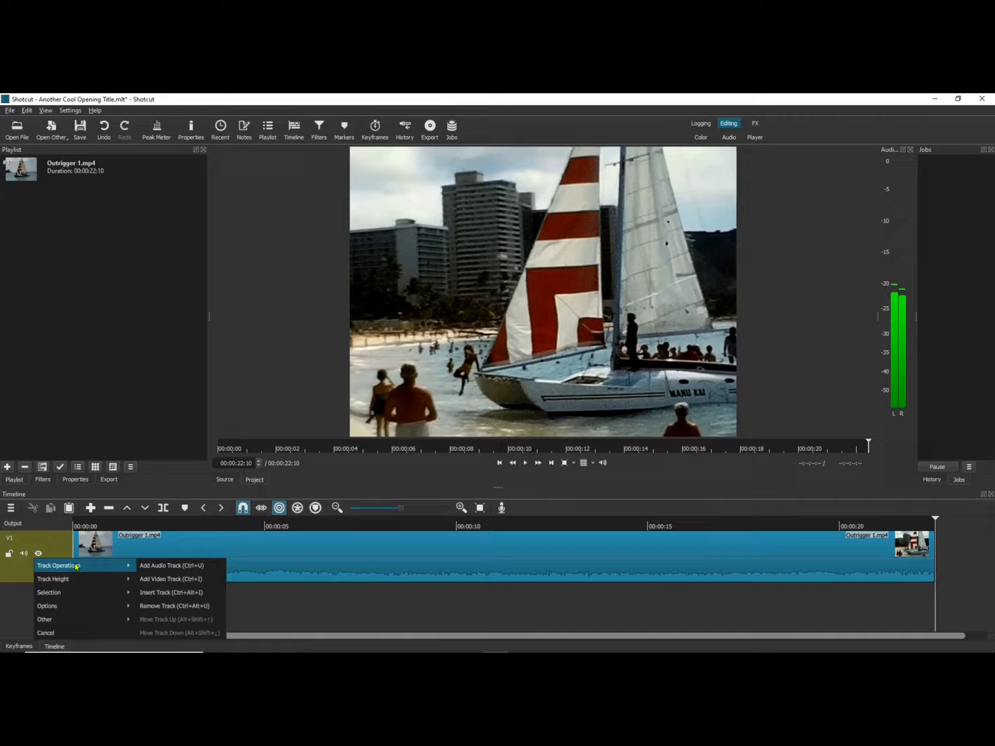
{"action": "mouse_move", "coordinate": [171, 579]}
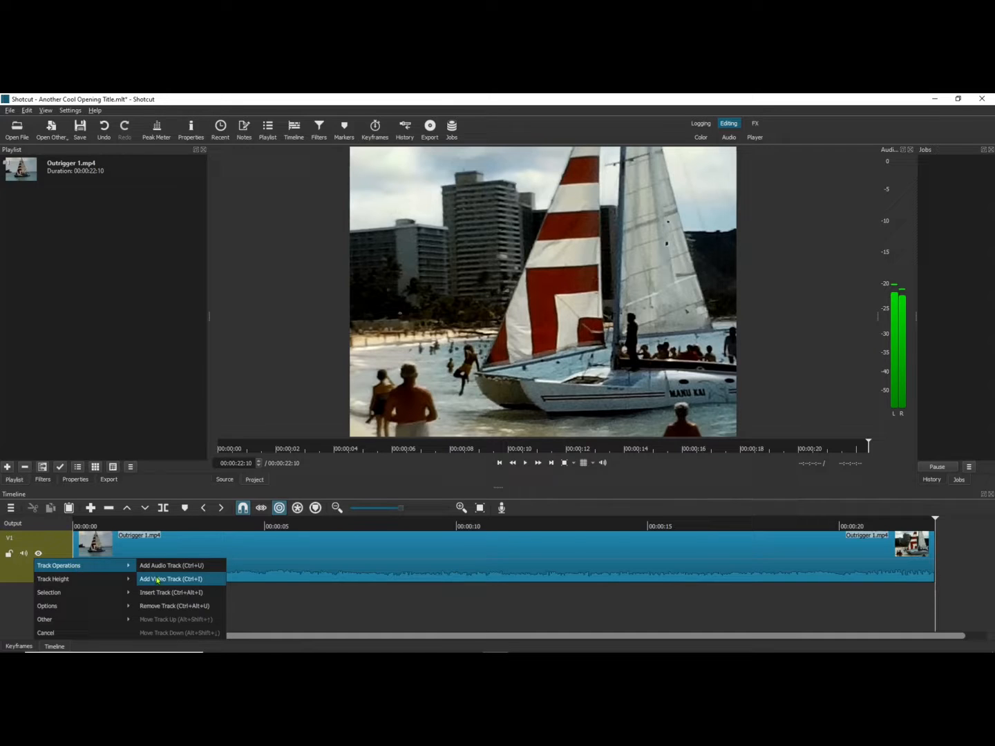
{"action": "left_click", "coordinate": [170, 579]}
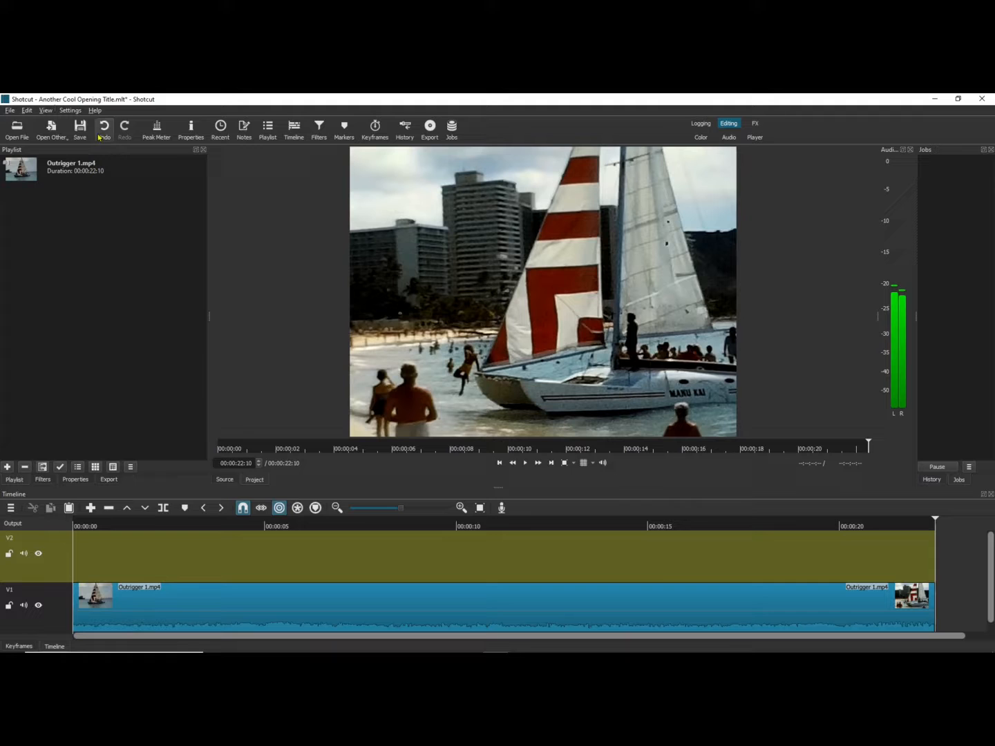
{"action": "left_click", "coordinate": [50, 130]}
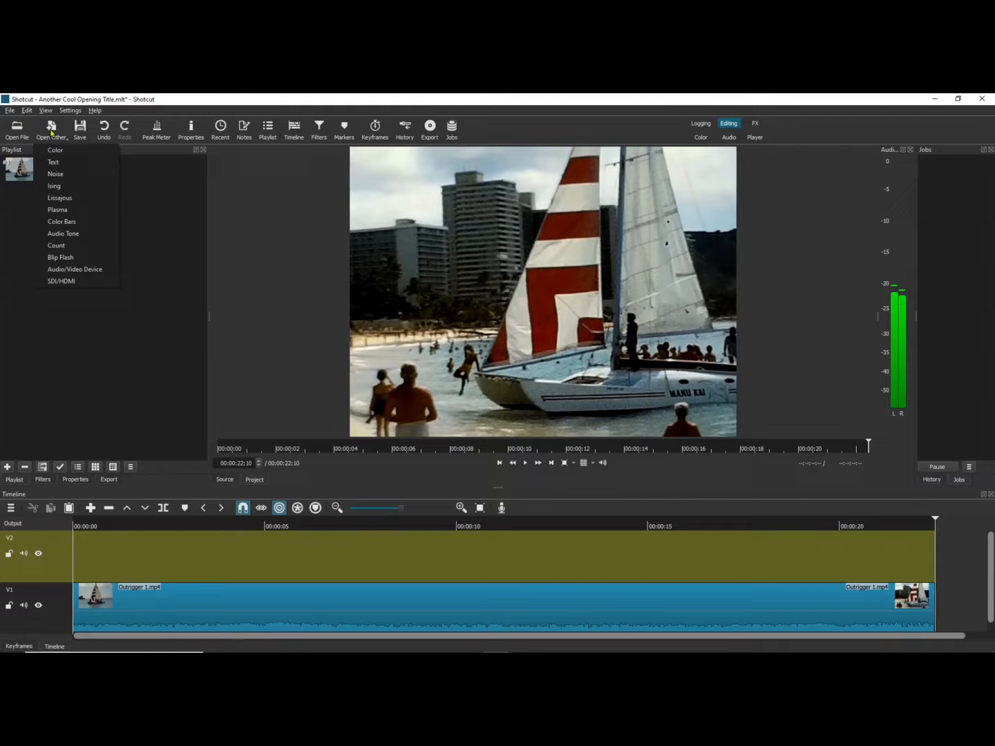
{"action": "left_click", "coordinate": [55, 149]}
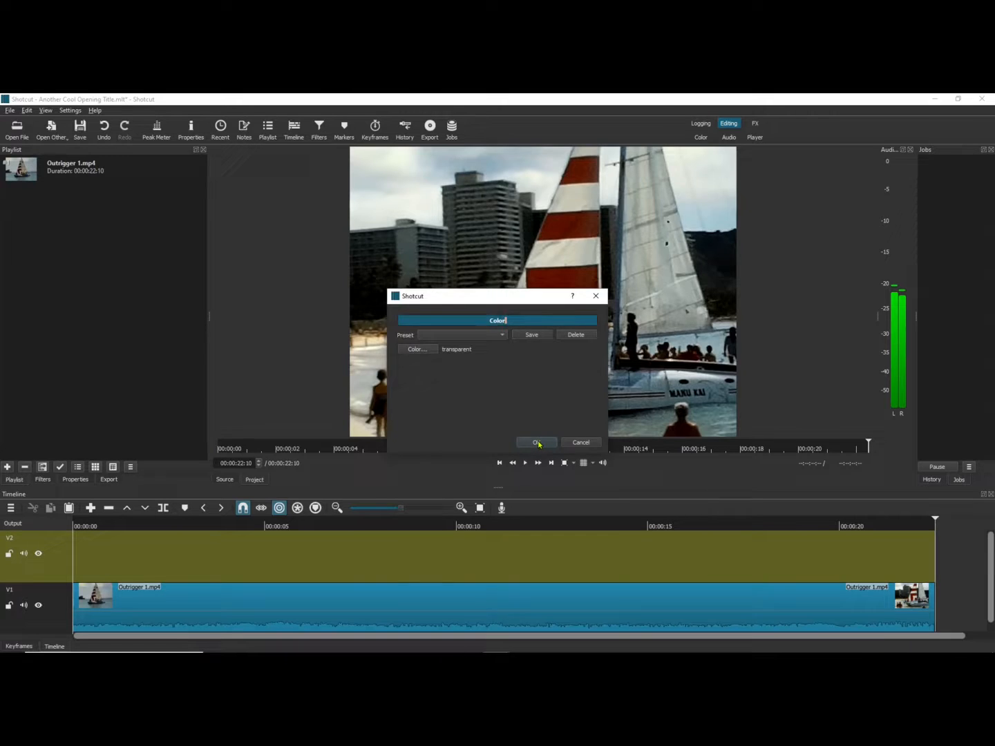
{"action": "left_click", "coordinate": [536, 442]}
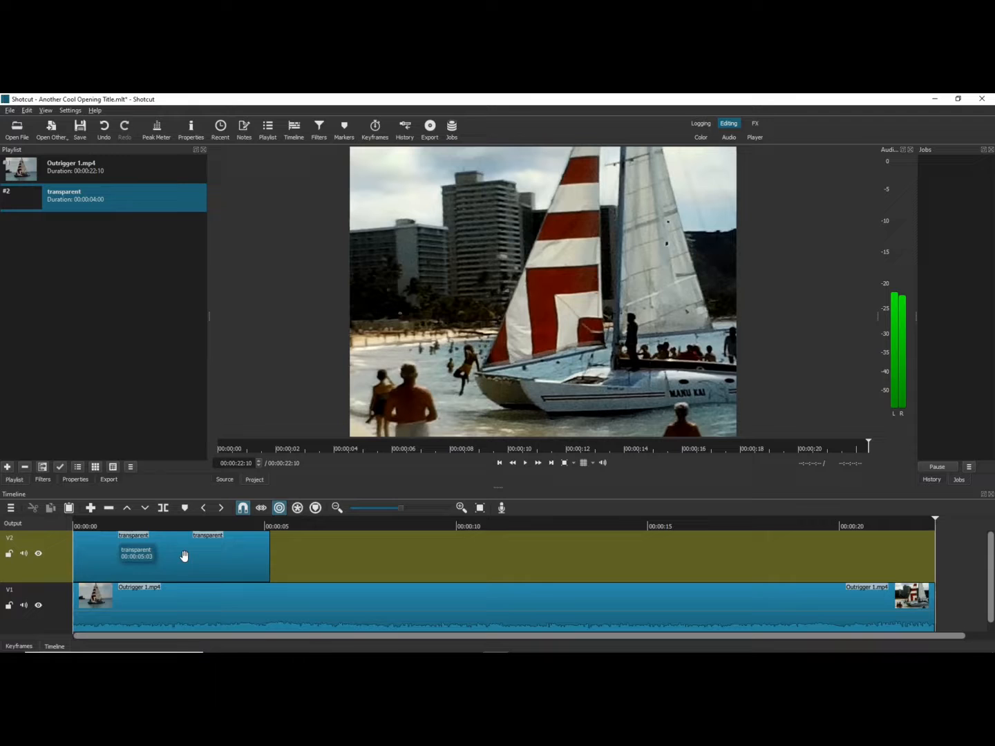
- Select the transparent colour clip at the start of V2 for duplicating along the track
{"action": "left_click", "coordinate": [172, 555]}
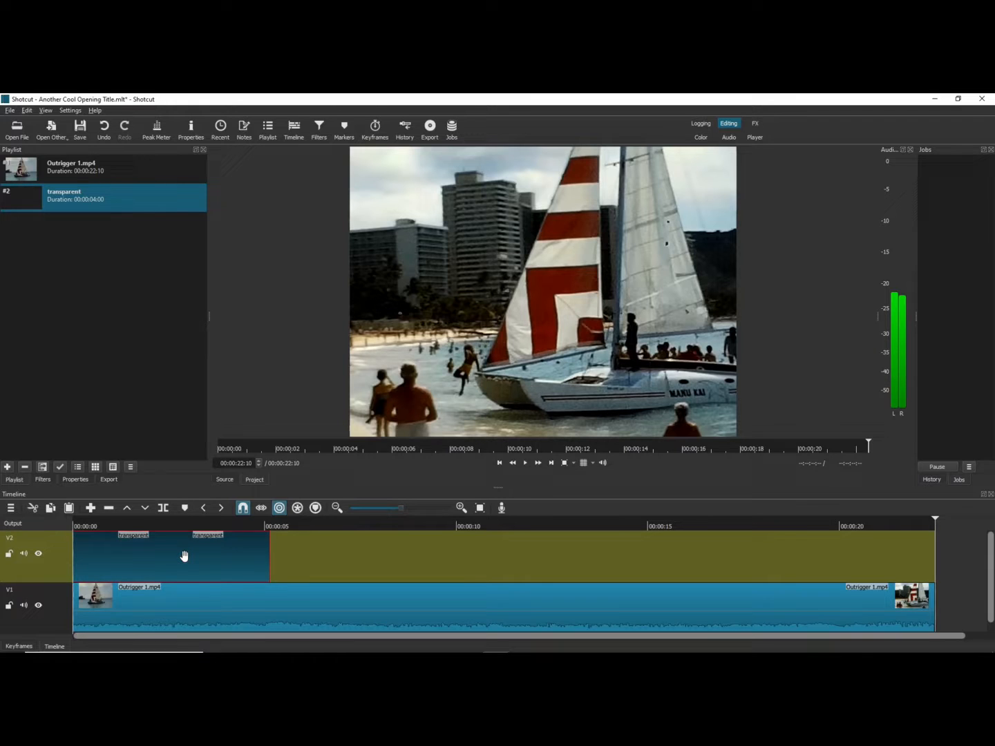
{"action": "mouse_move", "coordinate": [190, 557]}
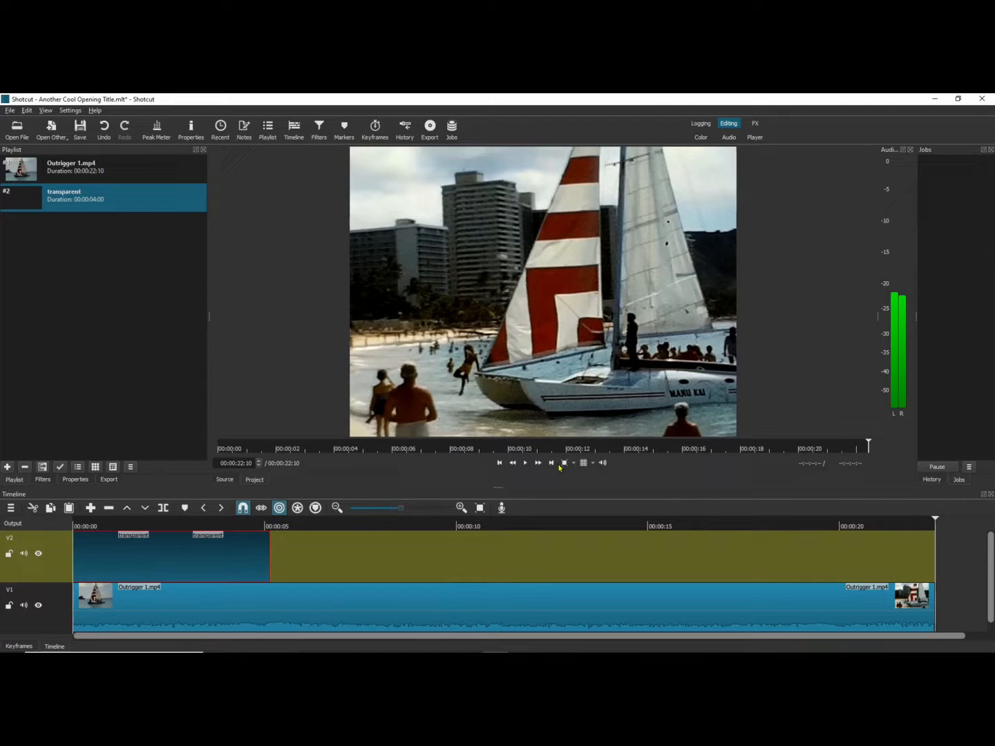
{"action": "mouse_move", "coordinate": [318, 592]}
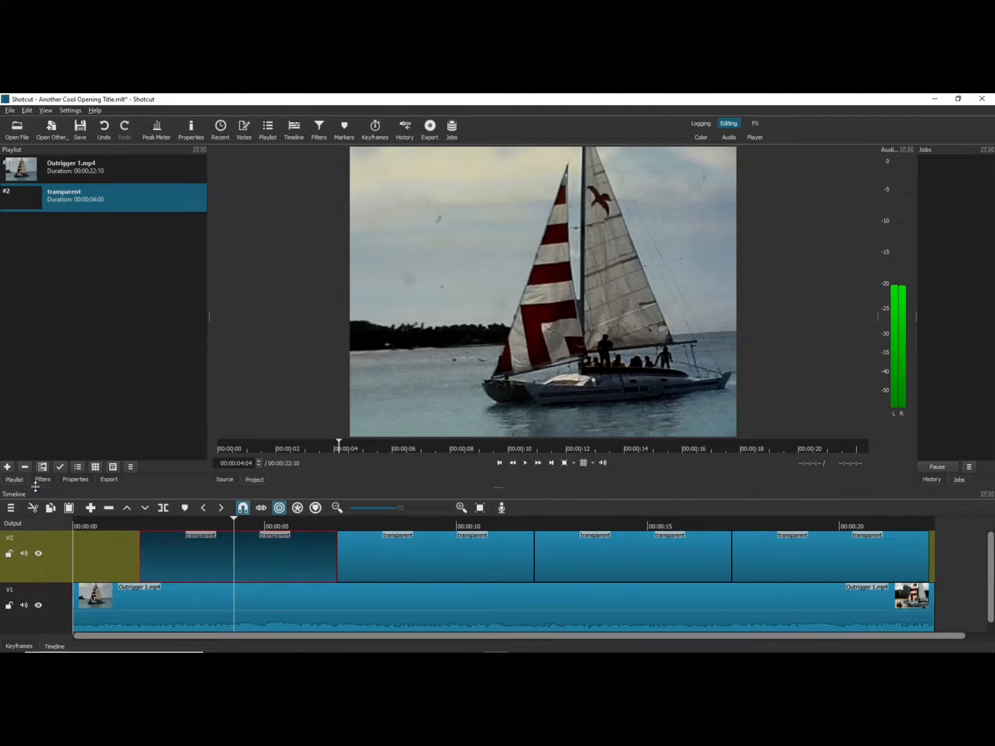
- Add a Text: Simple filter to the first V2 clip reading 'Hawaii'
{"action": "left_click", "coordinate": [41, 478]}
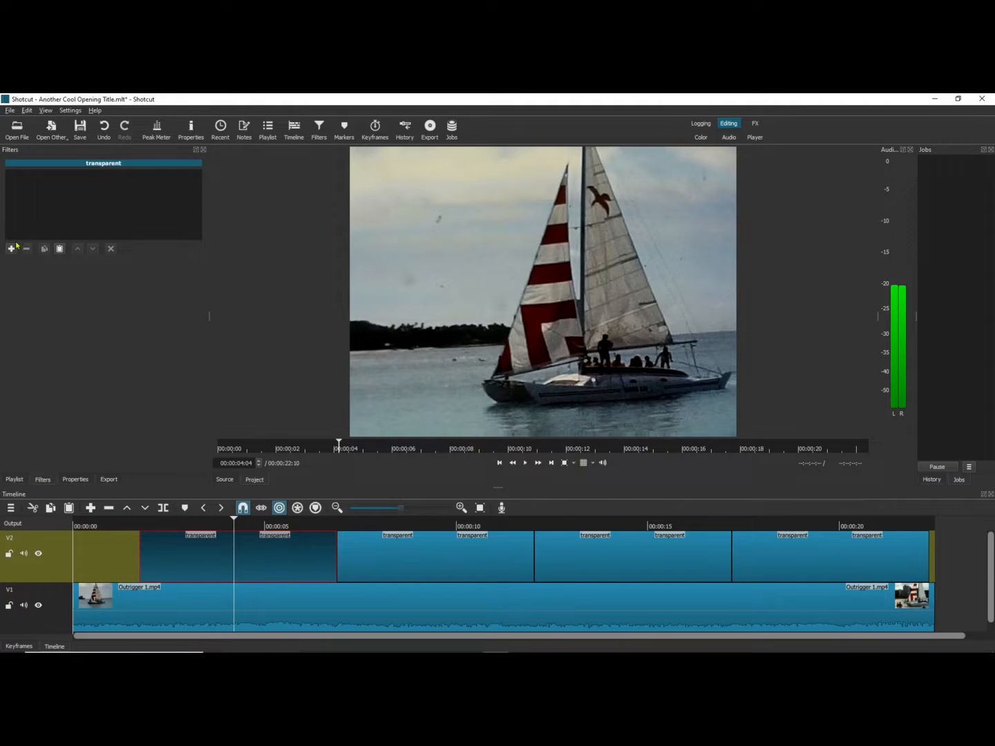
{"action": "left_click", "coordinate": [11, 249]}
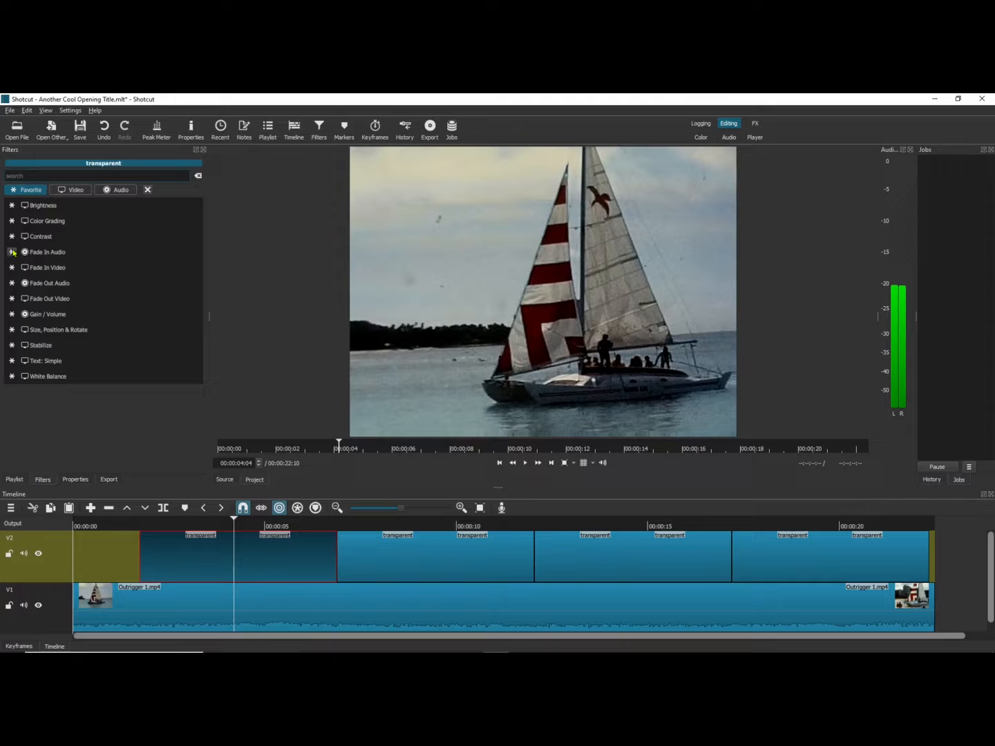
{"action": "left_click", "coordinate": [45, 360]}
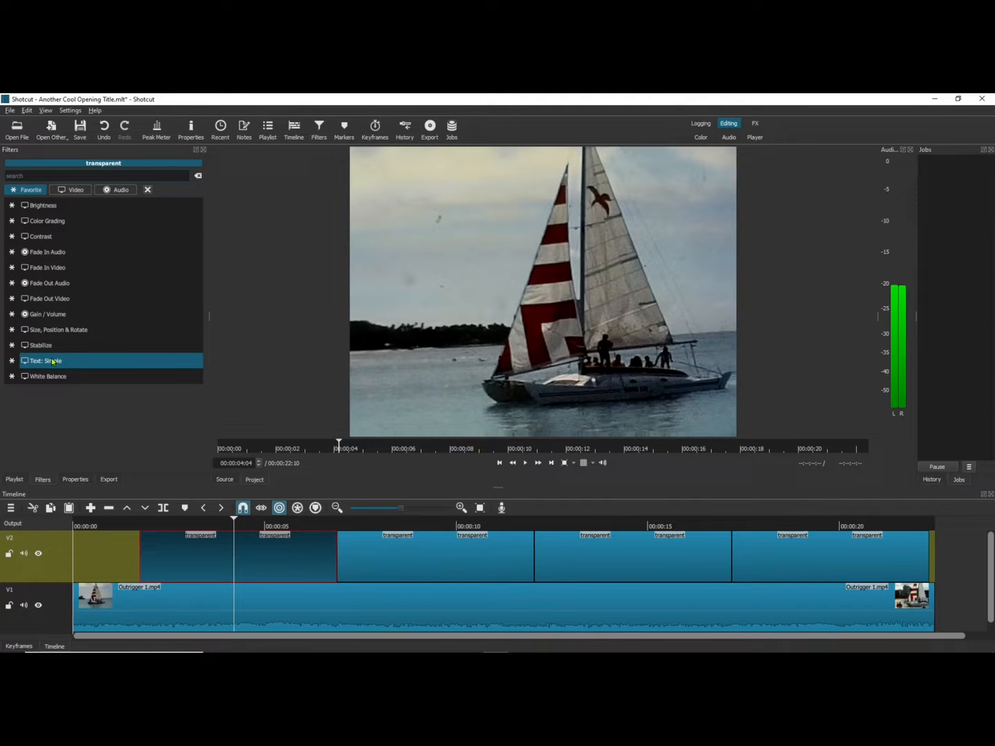
{"action": "double_click", "coordinate": [44, 359]}
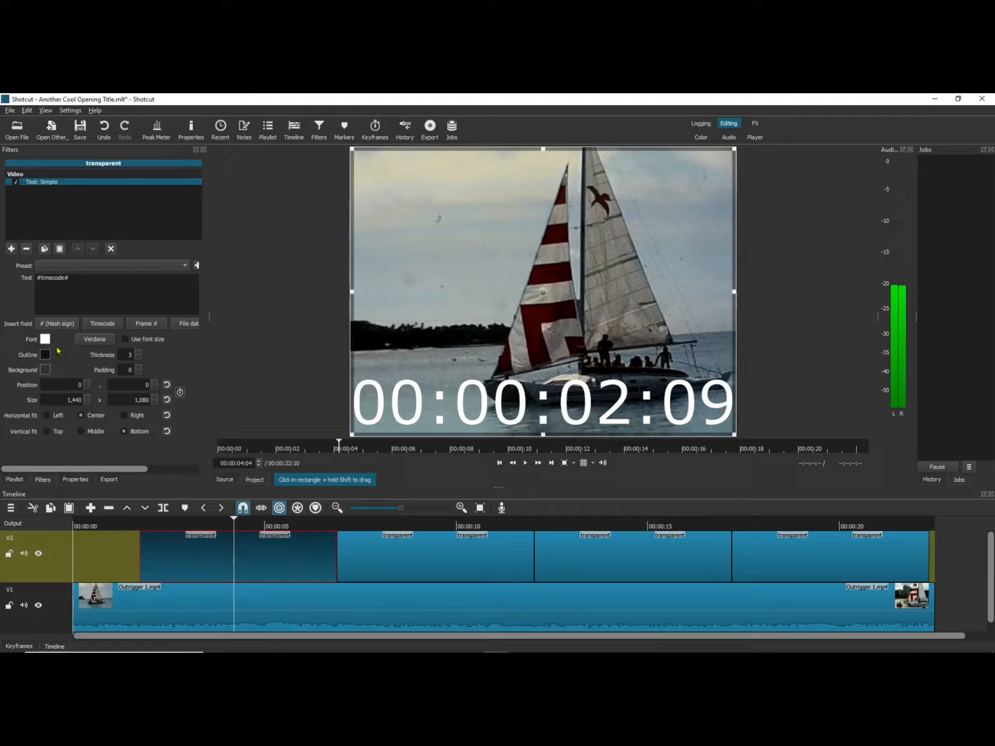
{"action": "triple_click", "coordinate": [53, 278]}
{"action": "type", "text": "H"}
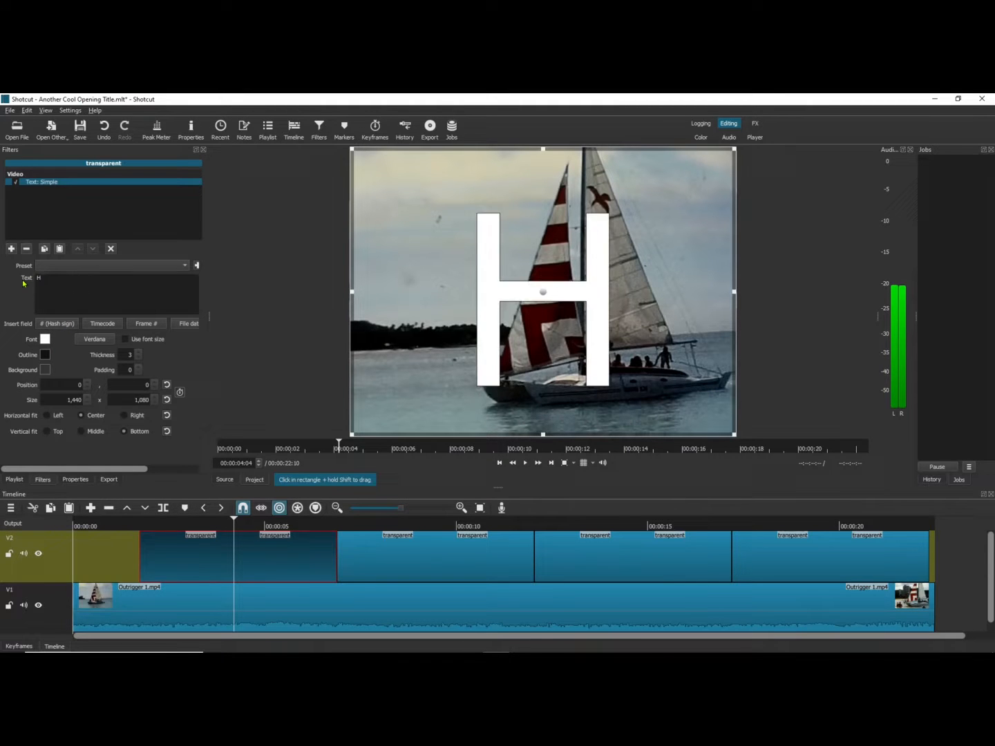
{"action": "type", "text": "awa"}
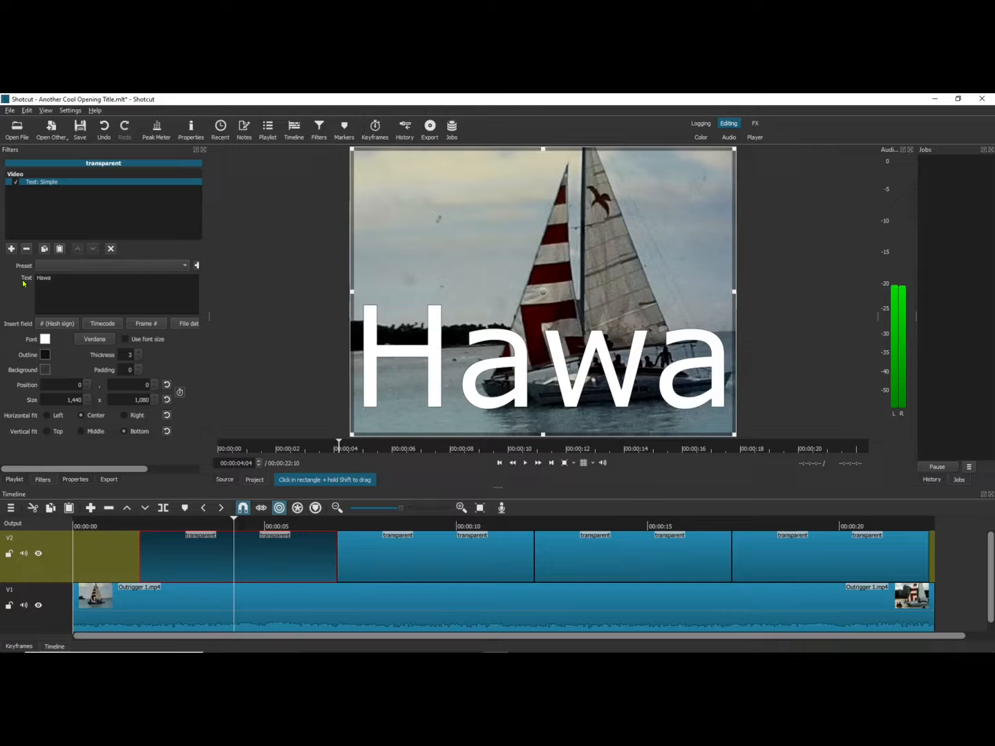
{"action": "type", "text": "ii"}
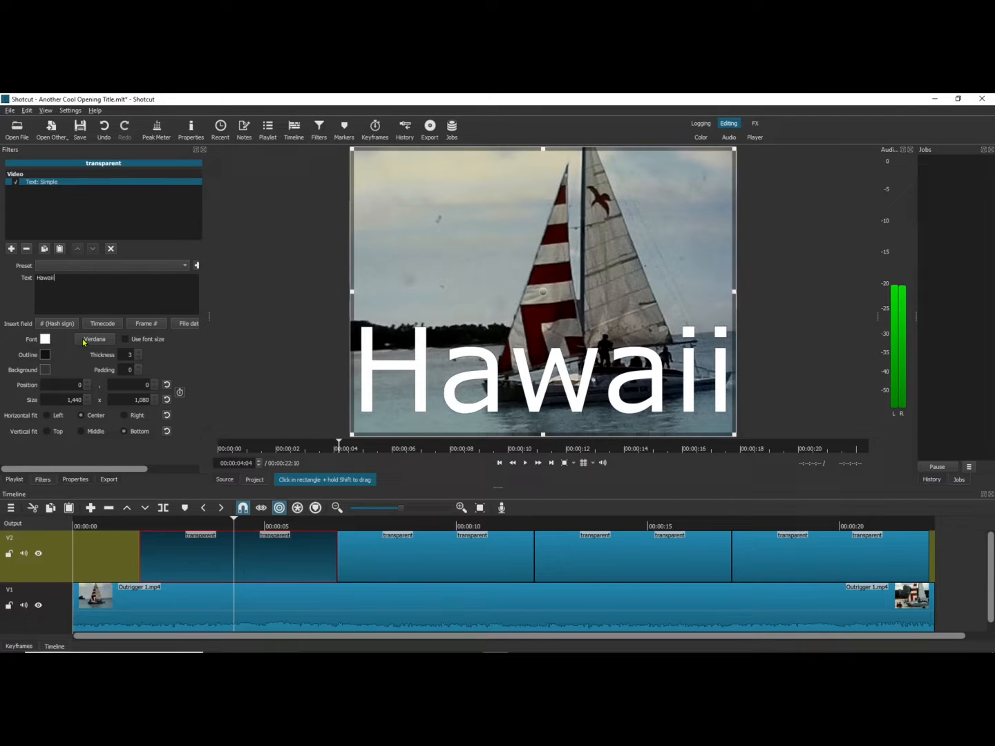
- Set the Hawaii title in Verdana Bold at size 72 with Use font size enabled
{"action": "left_click", "coordinate": [94, 339]}
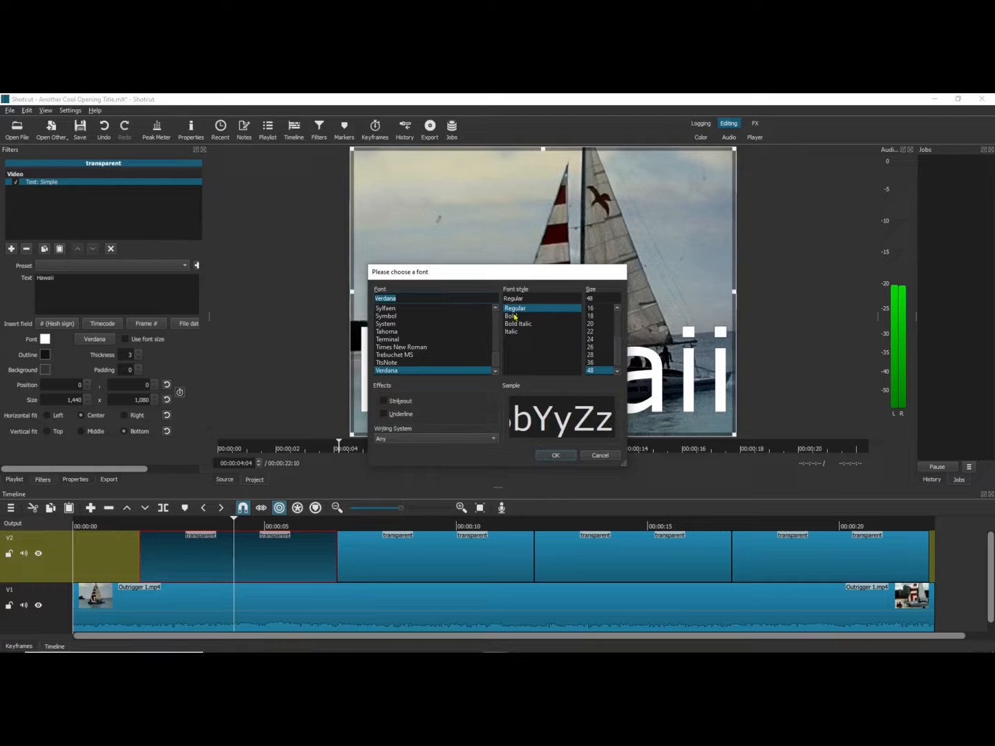
{"action": "left_click", "coordinate": [511, 315]}
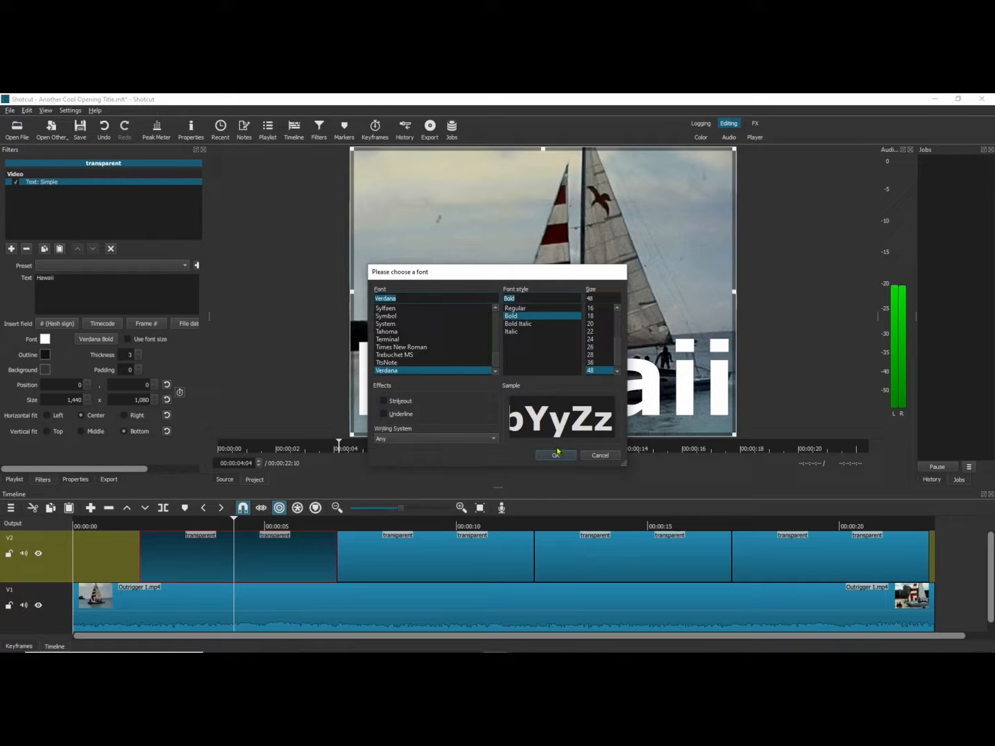
{"action": "mouse_move", "coordinate": [558, 455]}
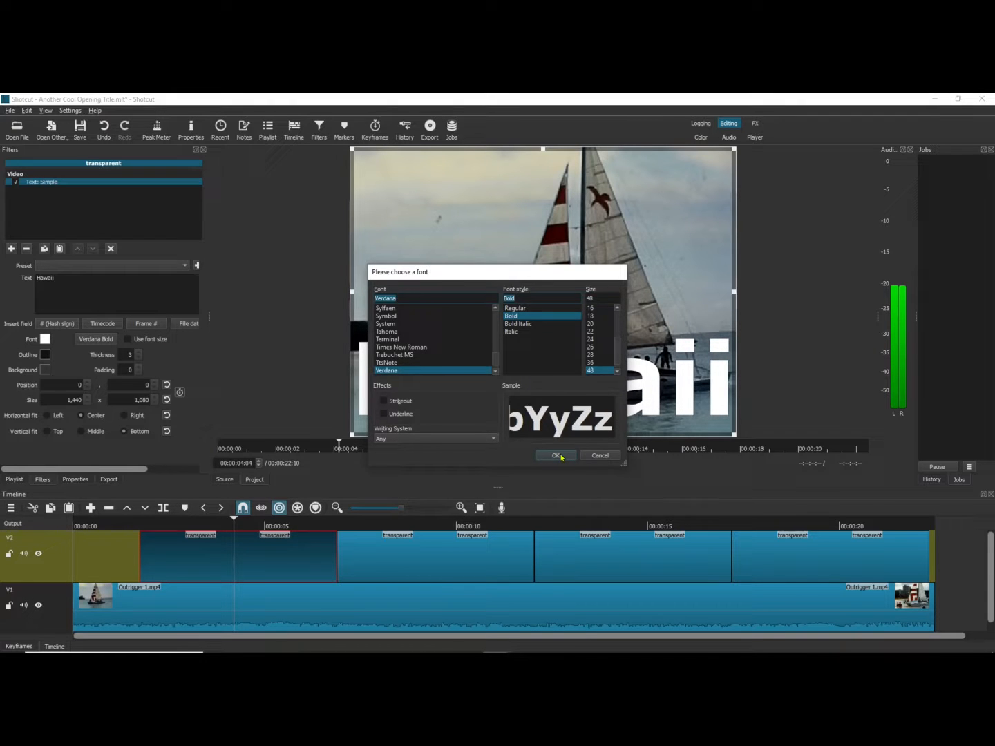
{"action": "left_click", "coordinate": [555, 456]}
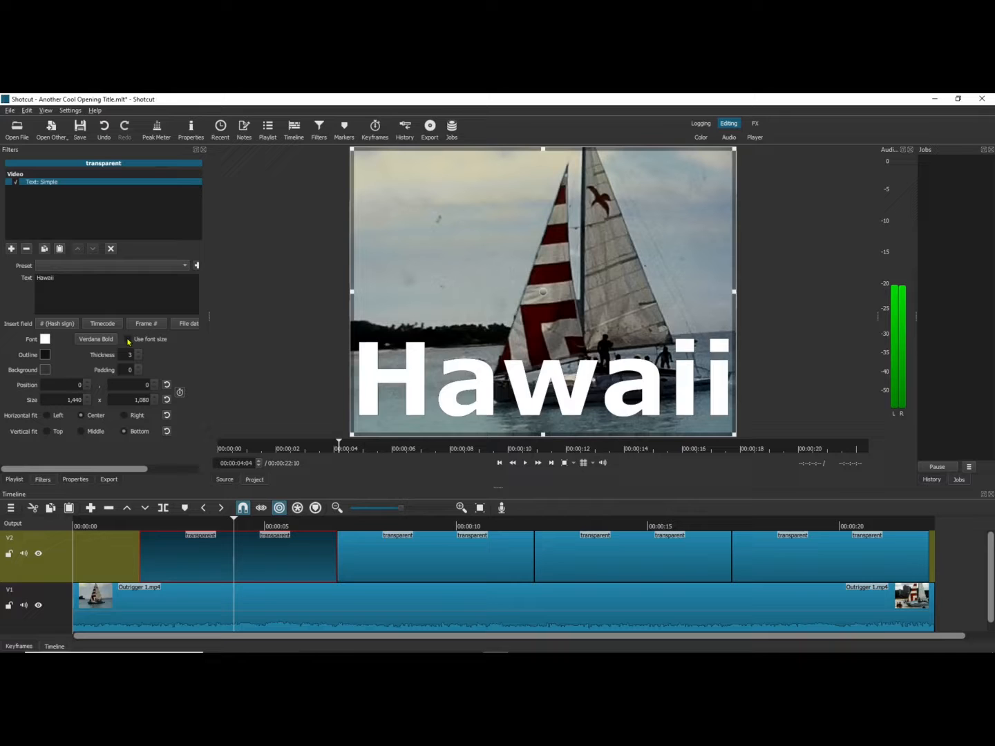
{"action": "left_click", "coordinate": [133, 340]}
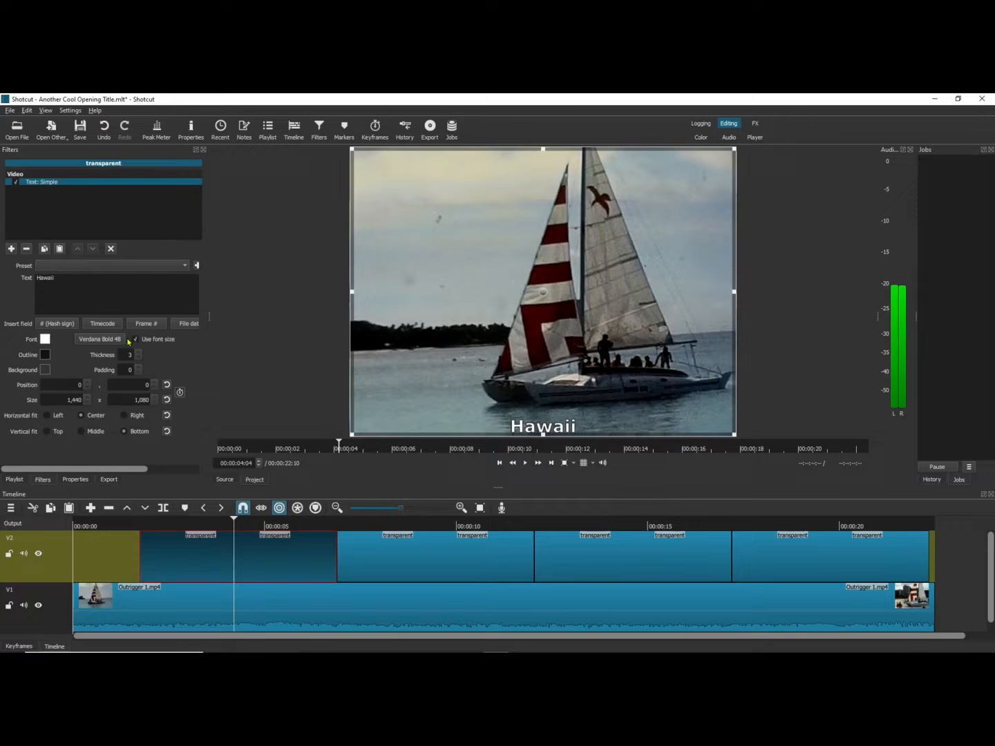
{"action": "left_click", "coordinate": [99, 339]}
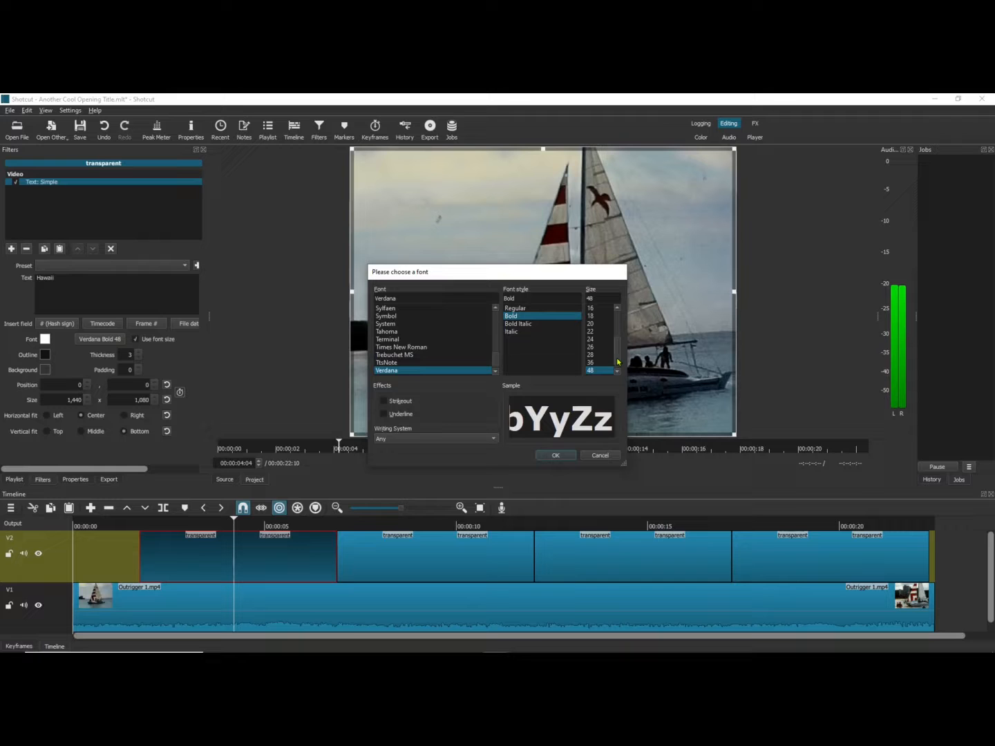
{"action": "left_click", "coordinate": [590, 371]}
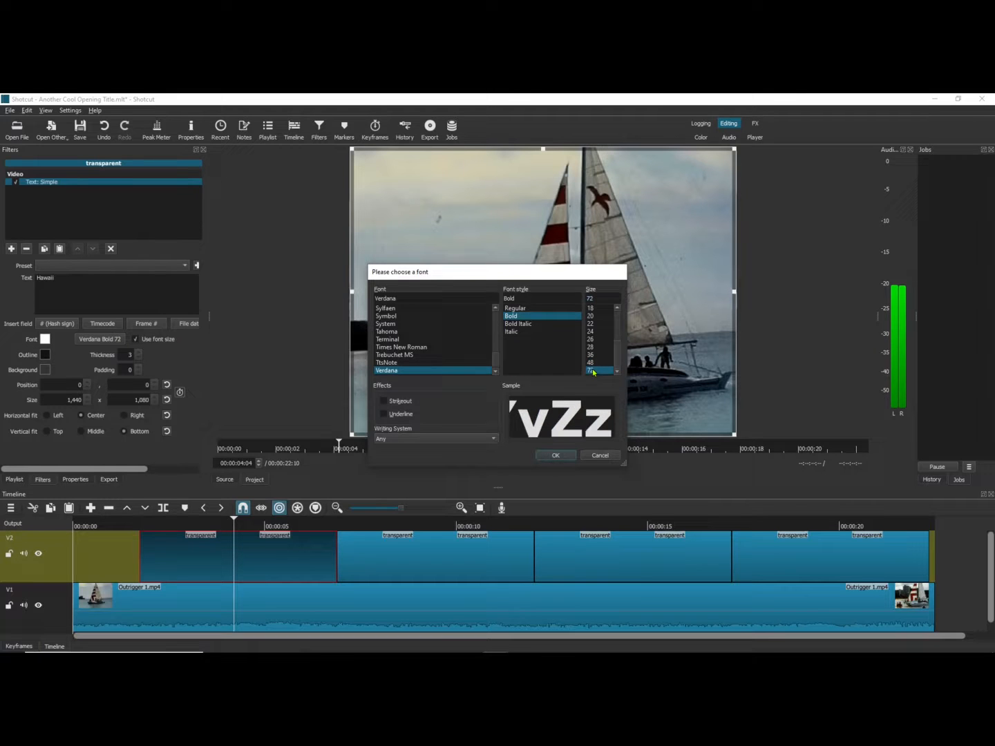
{"action": "left_click", "coordinate": [556, 457]}
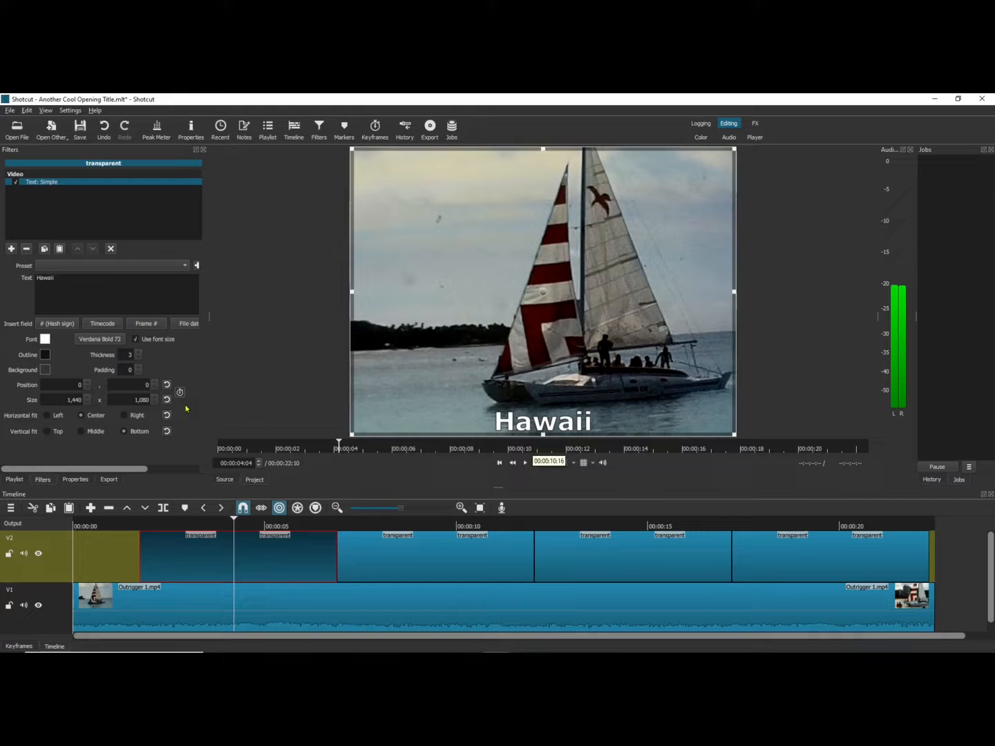
{"action": "left_click", "coordinate": [525, 463]}
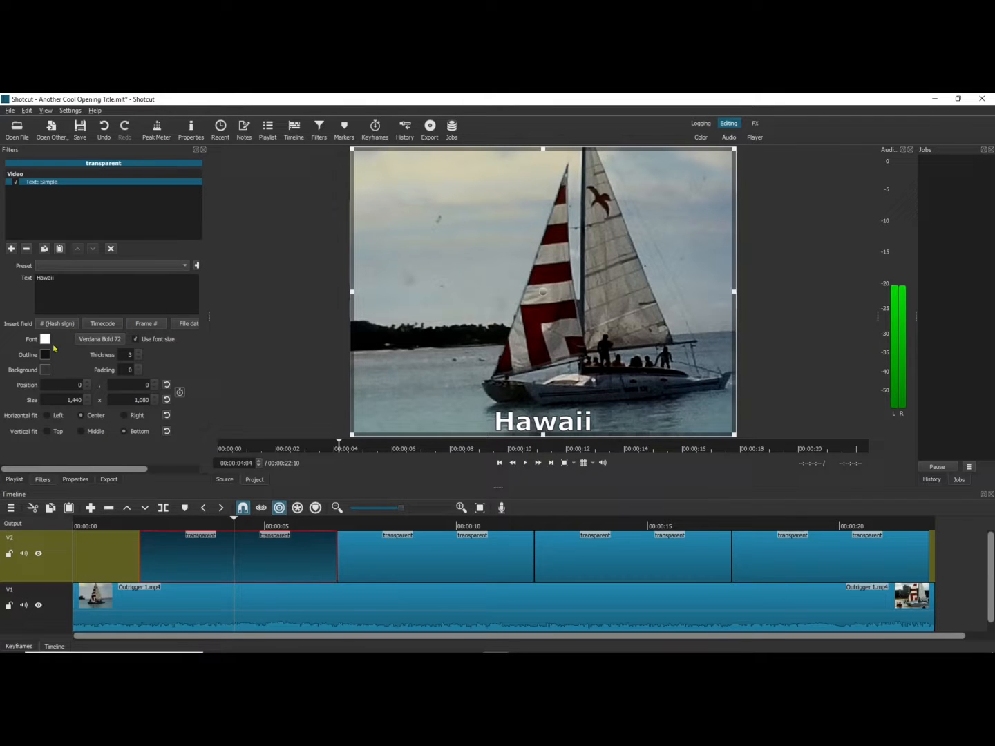
- Give the Hawaii title a red outline with thickness 5
{"action": "left_click", "coordinate": [45, 354]}
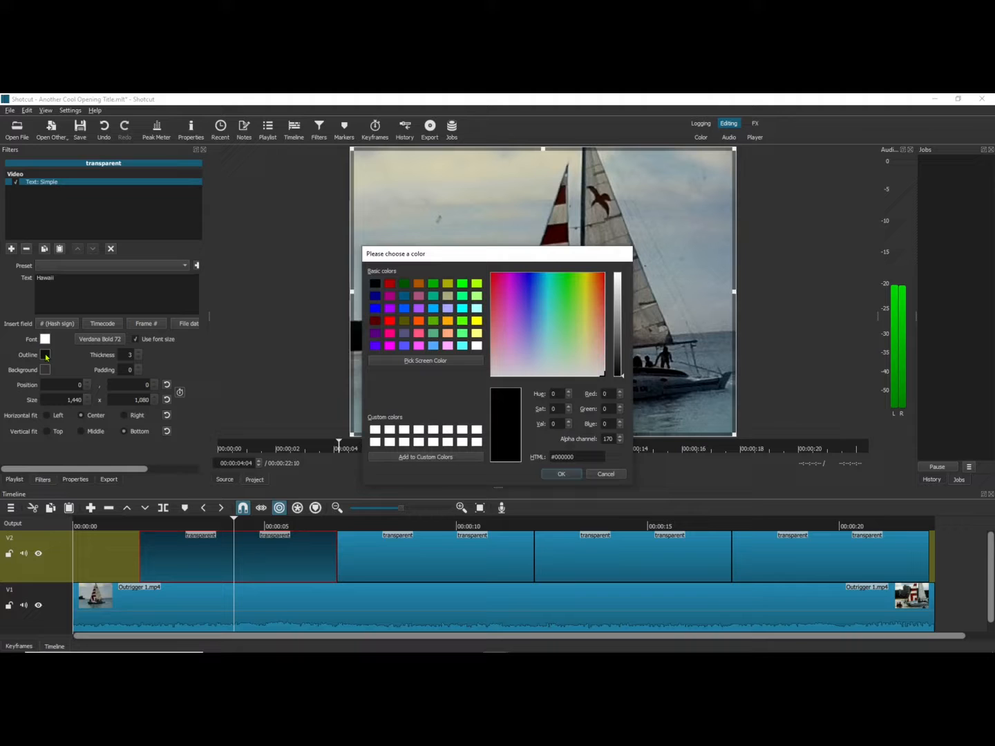
{"action": "left_click", "coordinate": [376, 320]}
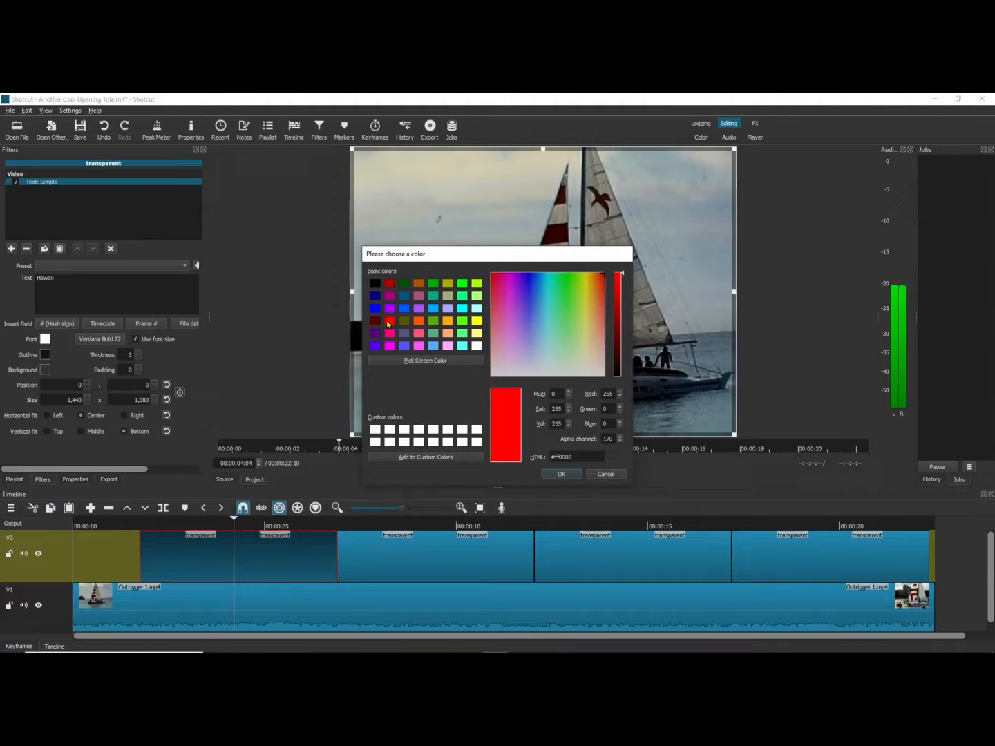
{"action": "left_click", "coordinate": [561, 474]}
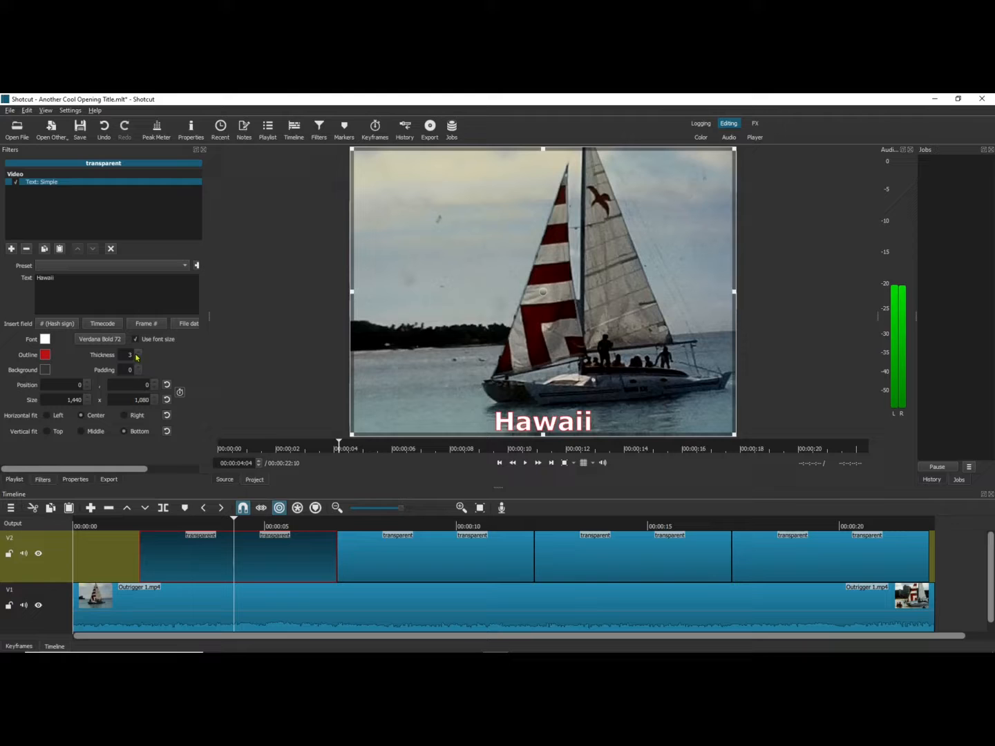
{"action": "left_click", "coordinate": [138, 352]}
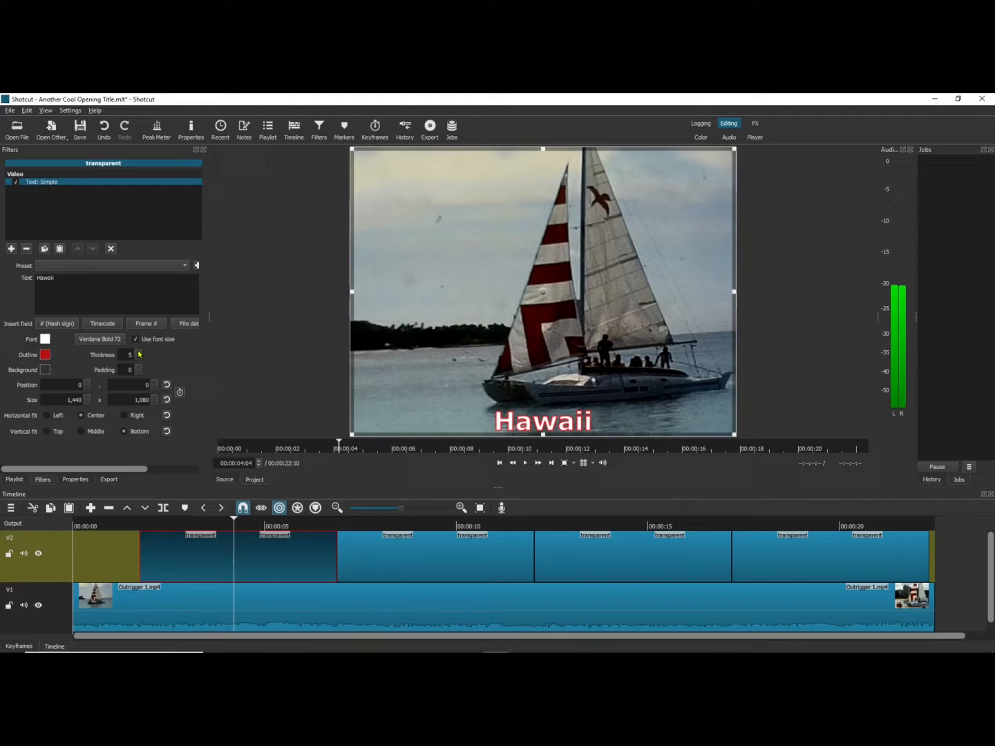
{"action": "mouse_move", "coordinate": [312, 367]}
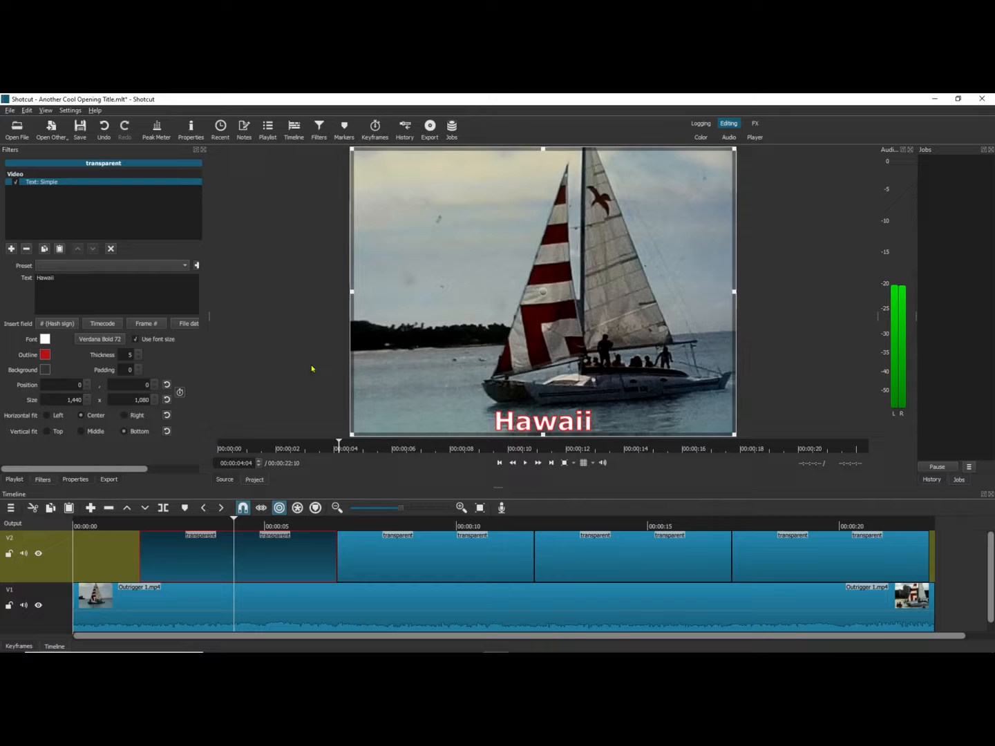
{"action": "left_click", "coordinate": [431, 522]}
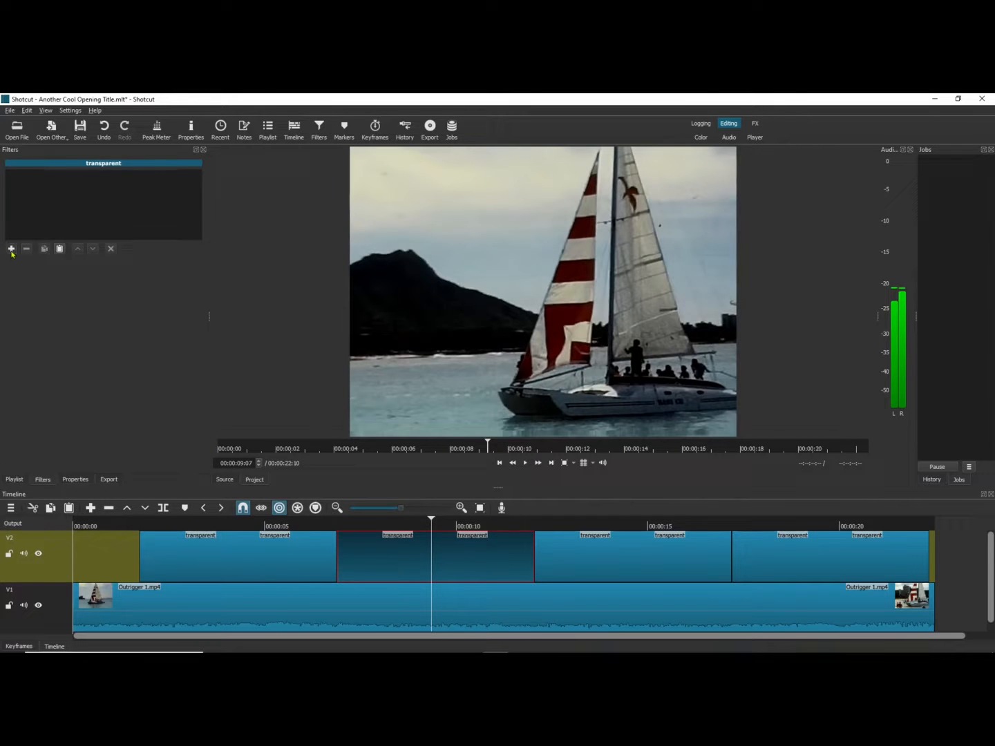
- Add a 'Waikiki Beach' Text: Simple title in Verdana Bold 48 with font size on and a red outline
{"action": "left_click", "coordinate": [11, 249]}
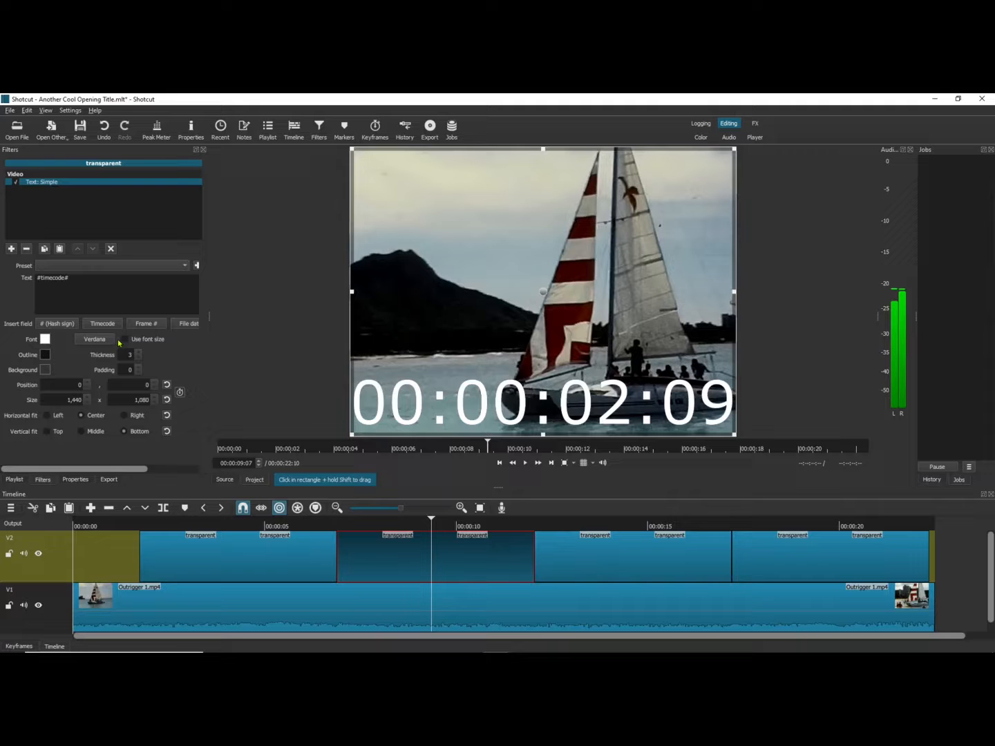
{"action": "left_click", "coordinate": [94, 340]}
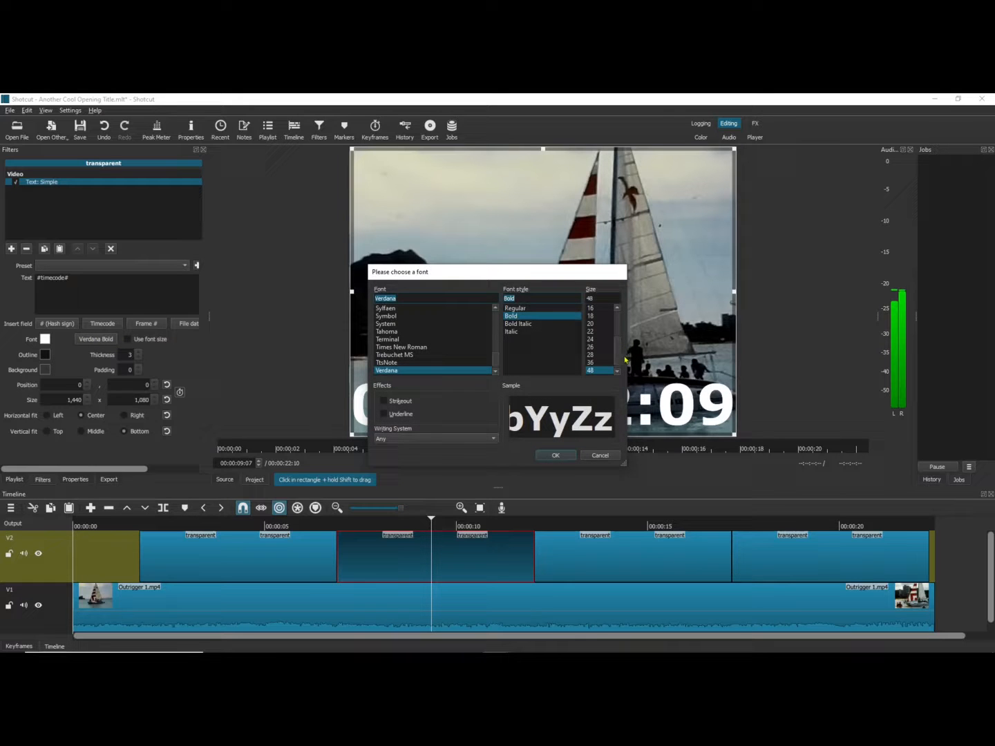
{"action": "left_click", "coordinate": [556, 455]}
{"action": "type", "text": "W"}
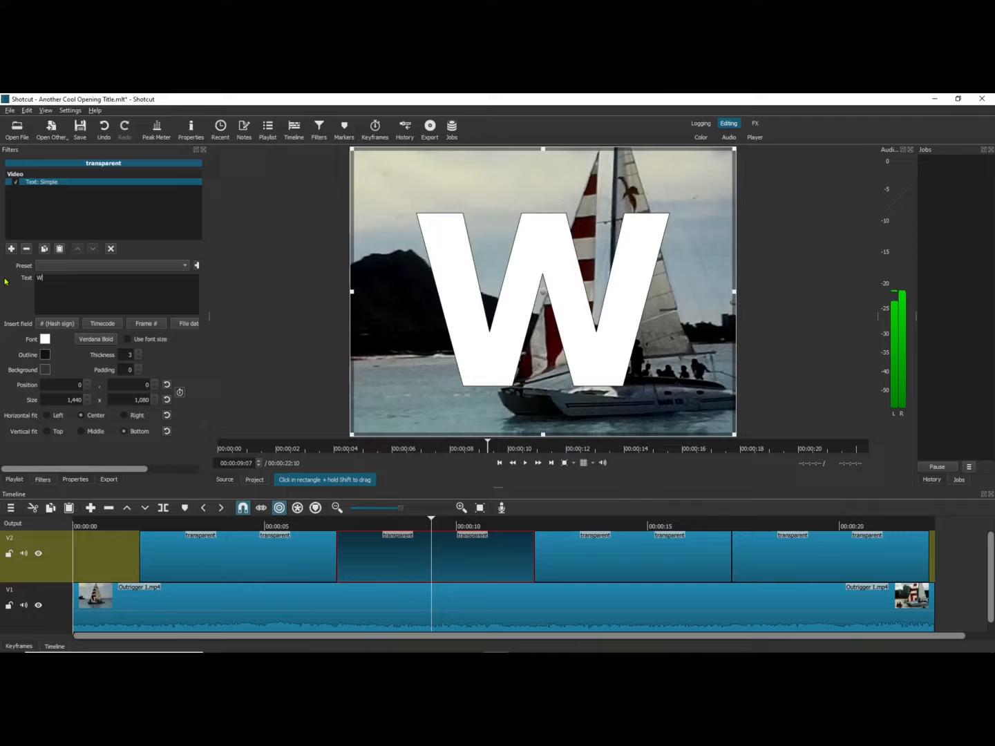
{"action": "type", "text": "aikiki"}
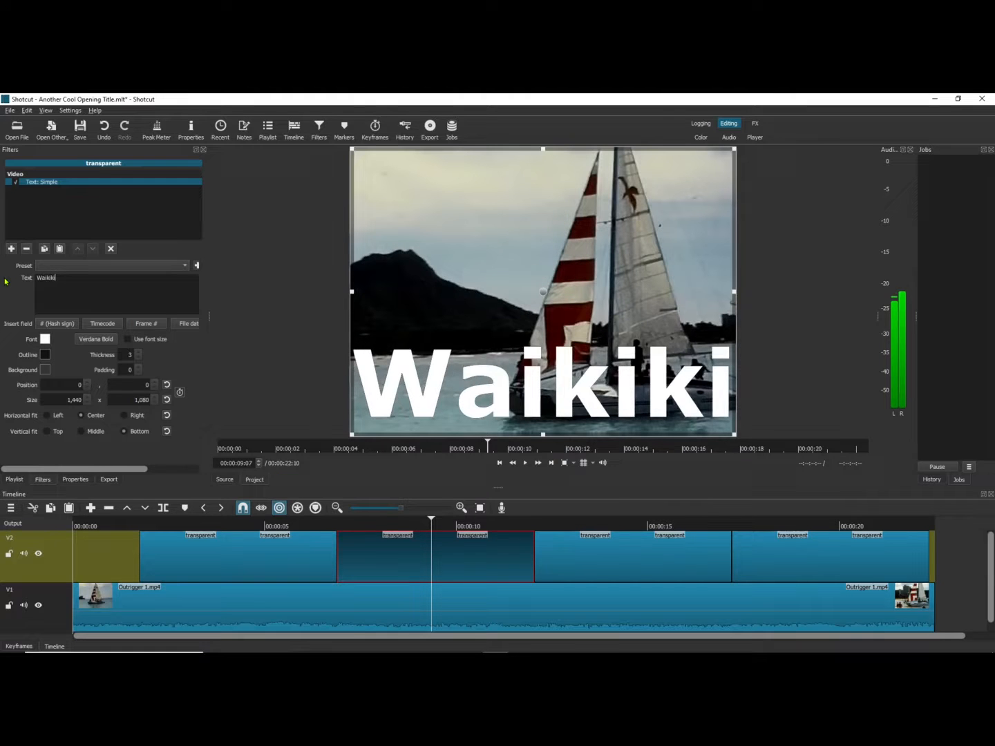
{"action": "type", "text": "Beach"}
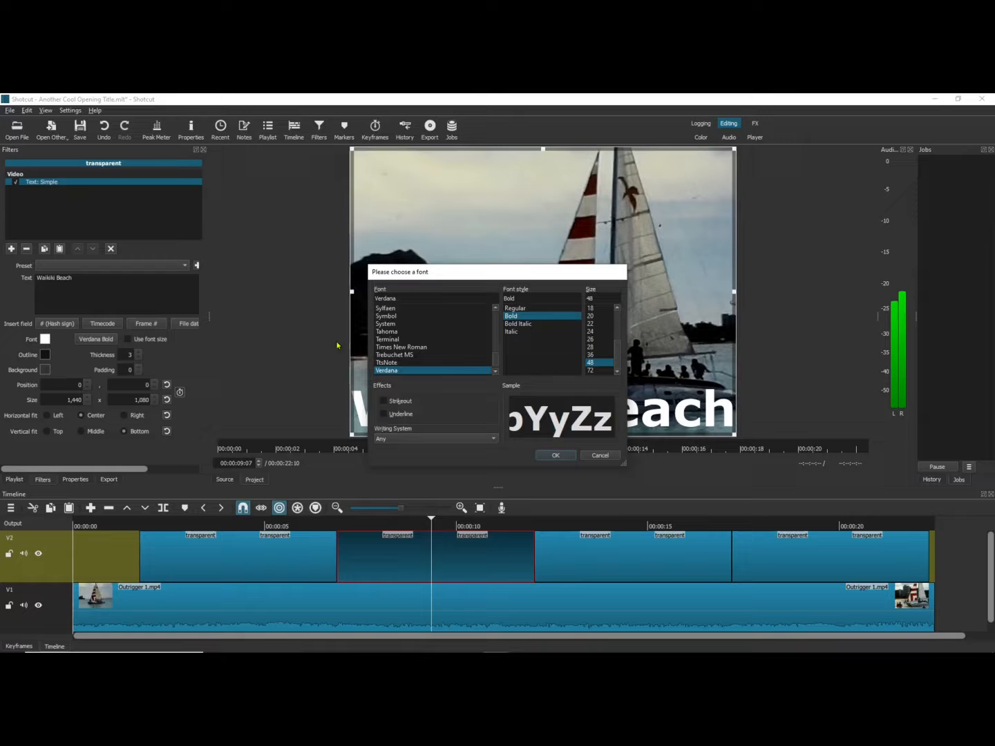
{"action": "left_click", "coordinate": [556, 456]}
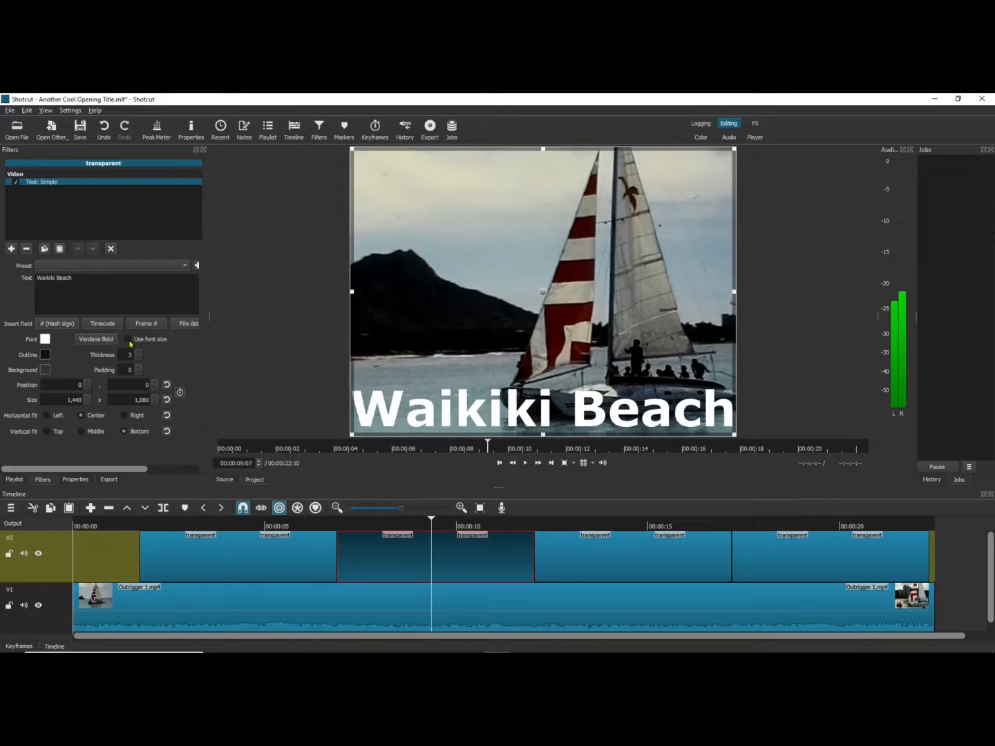
{"action": "left_click", "coordinate": [137, 340]}
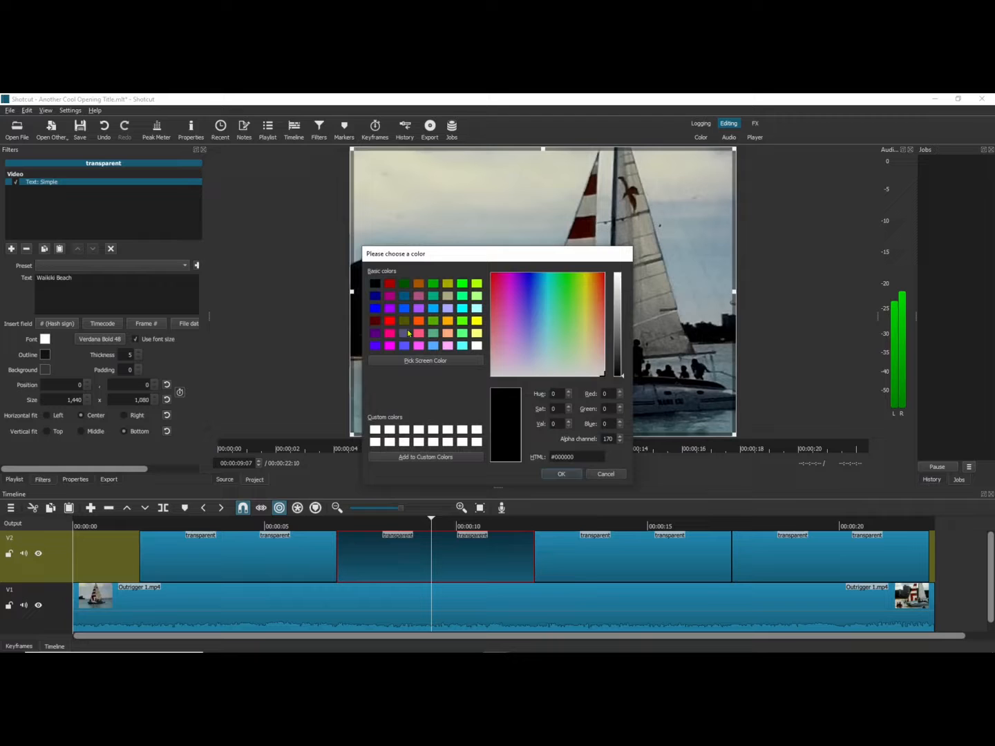
{"action": "left_click", "coordinate": [561, 474]}
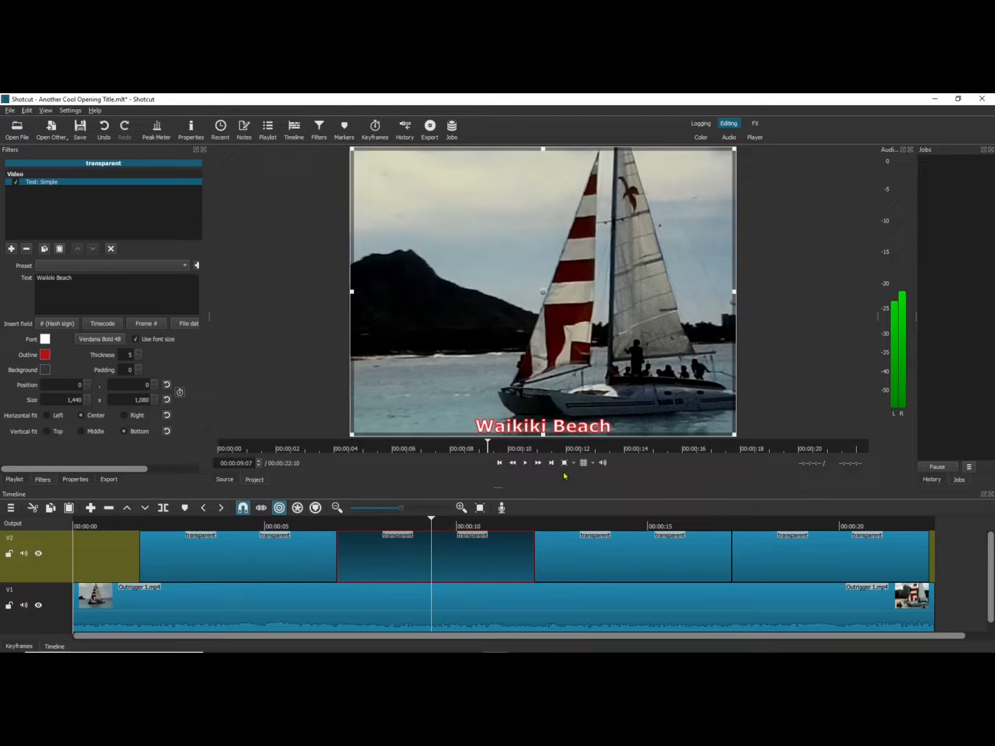
{"action": "left_click", "coordinate": [83, 431]}
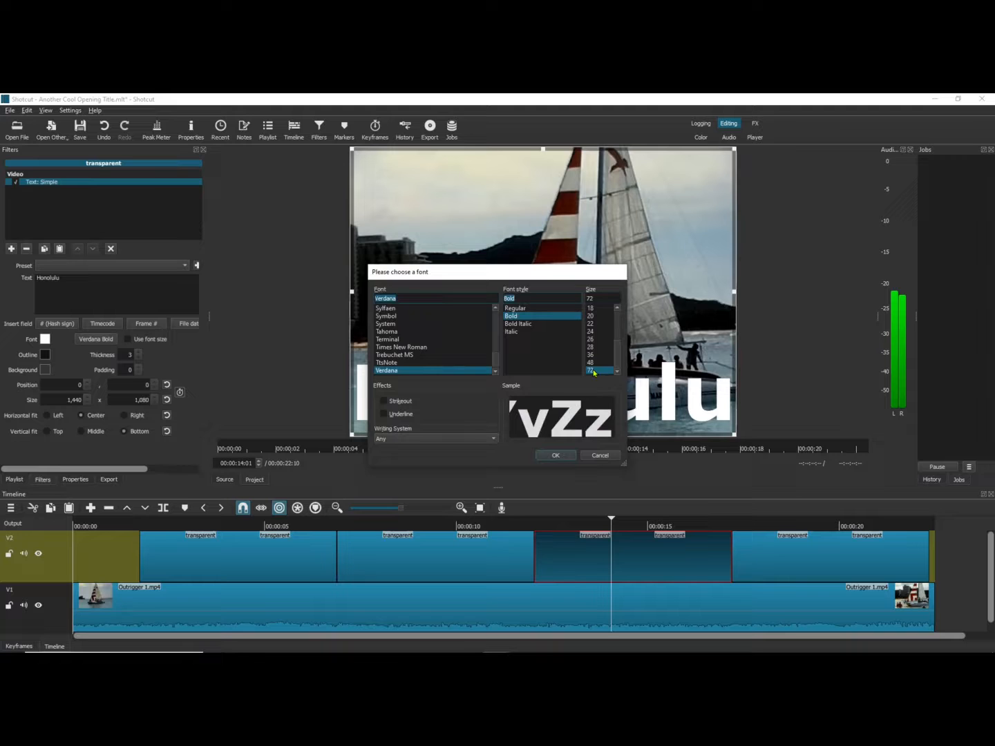
- Set the Honolulu title in Verdana Bold with a red outline colour
{"action": "left_click", "coordinate": [555, 456]}
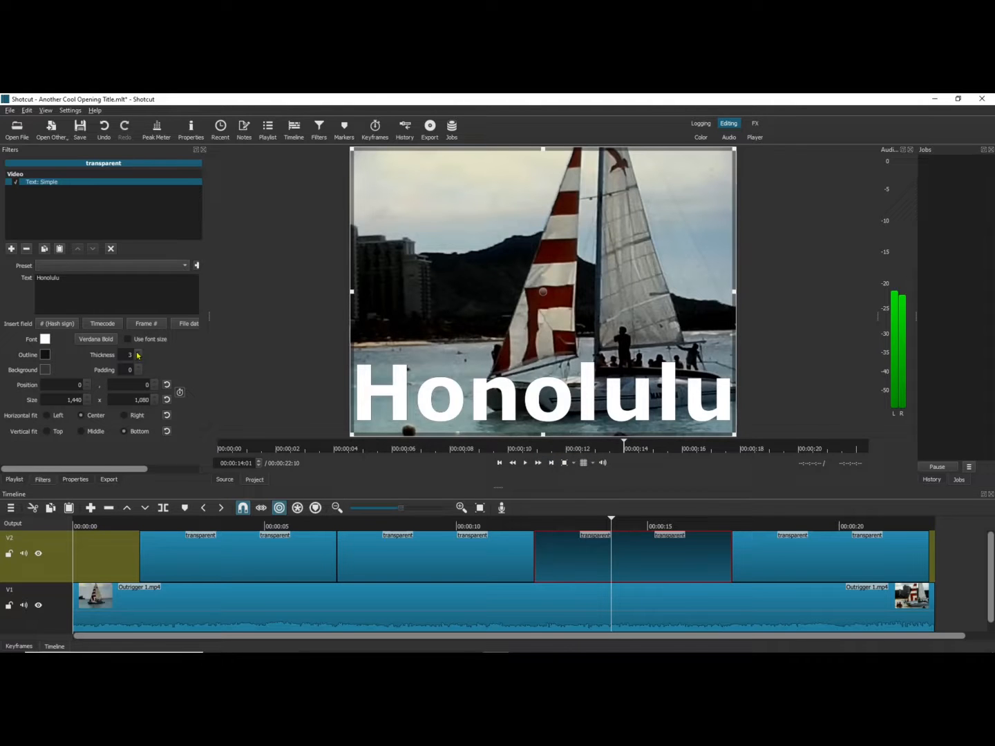
{"action": "left_click", "coordinate": [44, 338]}
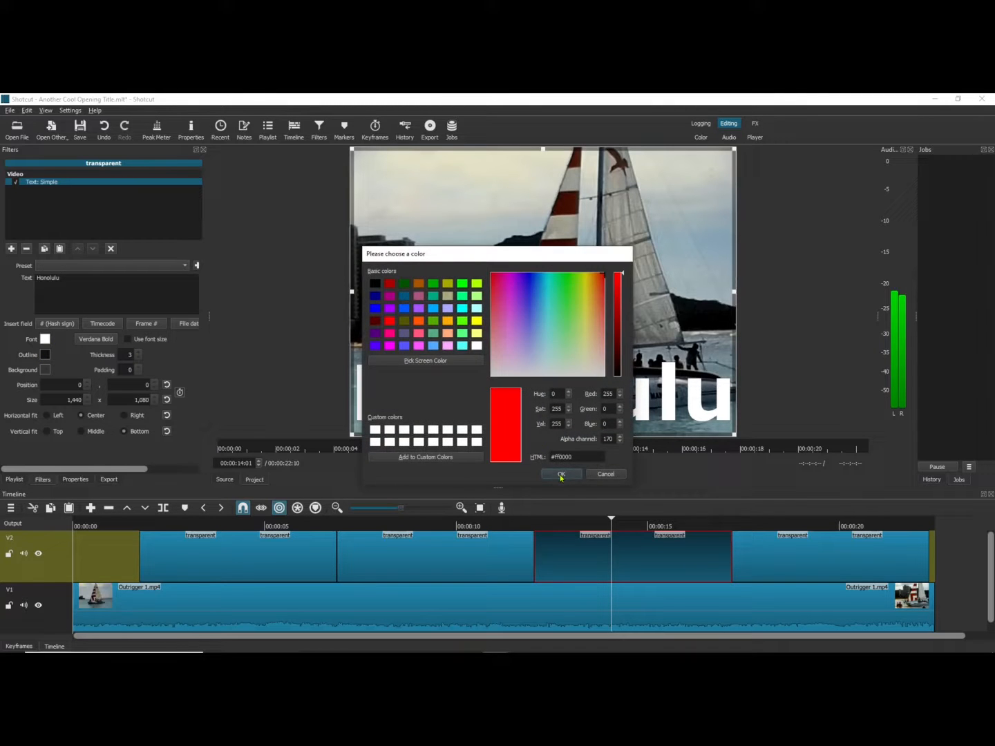
{"action": "left_click", "coordinate": [561, 474]}
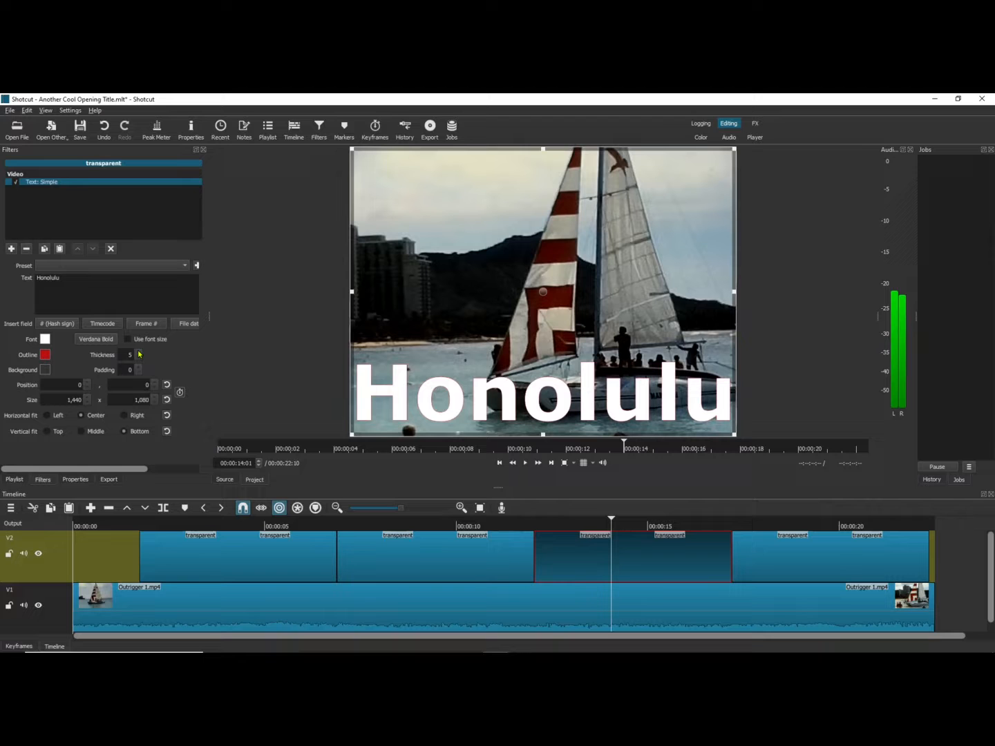
{"action": "mouse_move", "coordinate": [805, 561]}
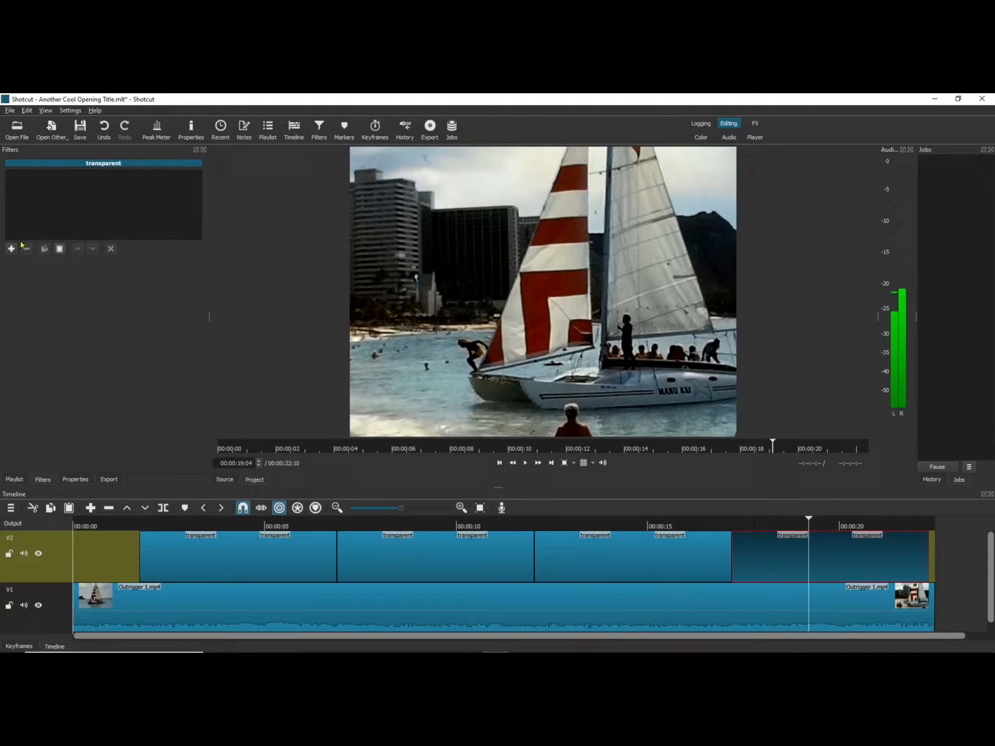
- Add an 'October - 1974' Text: Simple title to the last clip in Verdana Bold 48 with Use font size on
{"action": "left_click", "coordinate": [11, 249]}
{"action": "type", "text": "O"}
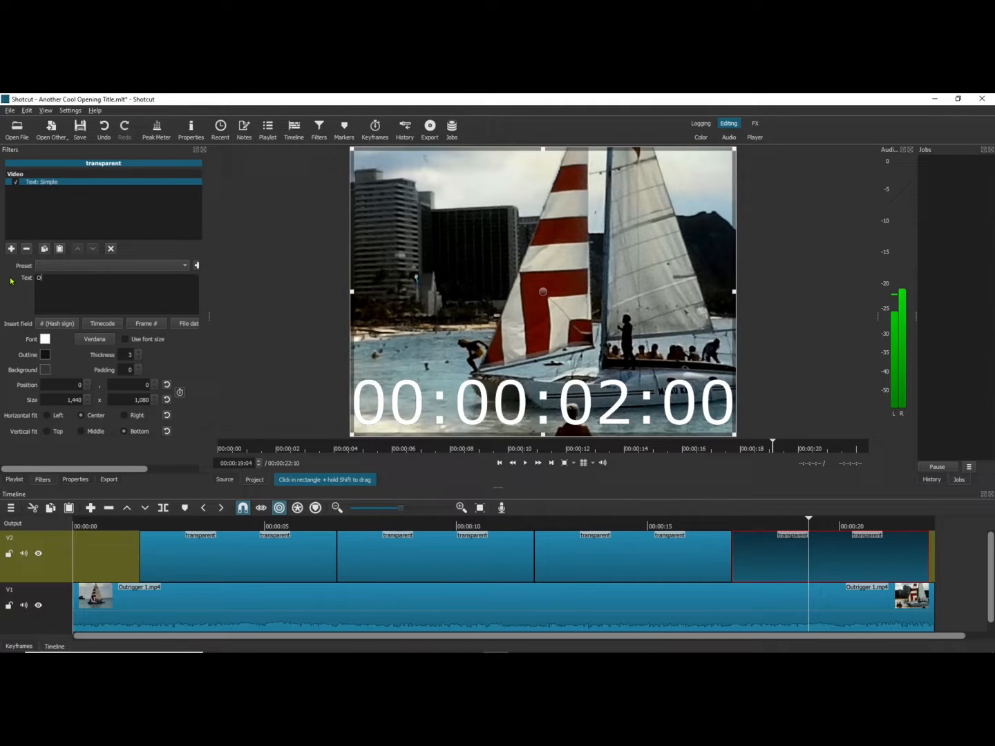
{"action": "type", "text": "ctob"}
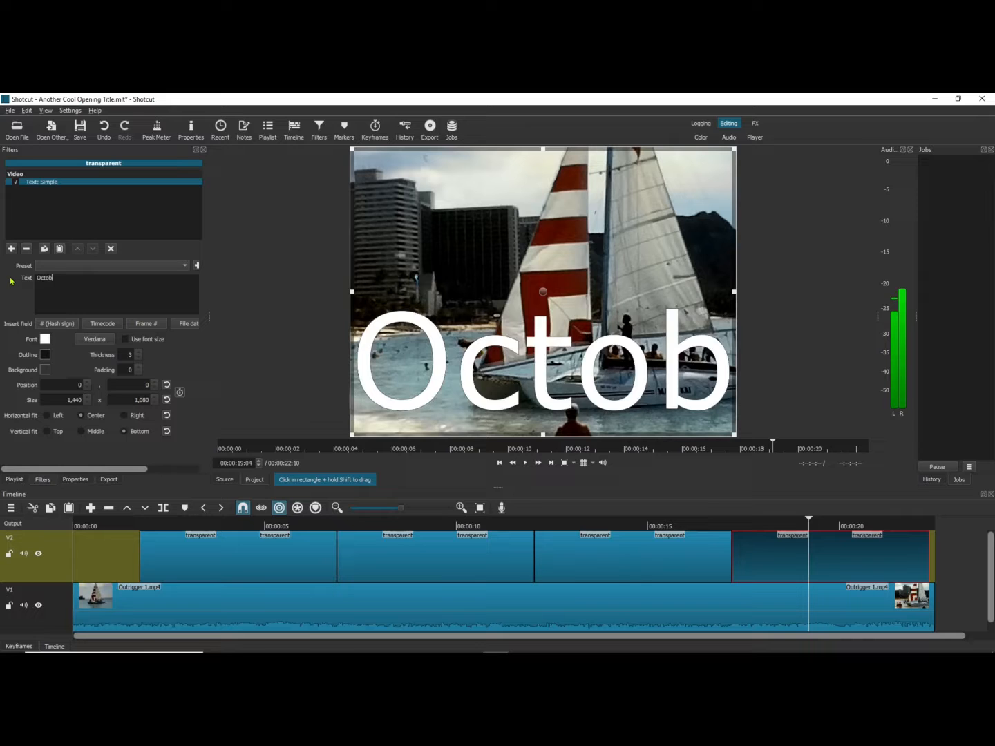
{"action": "type", "text": "er"}
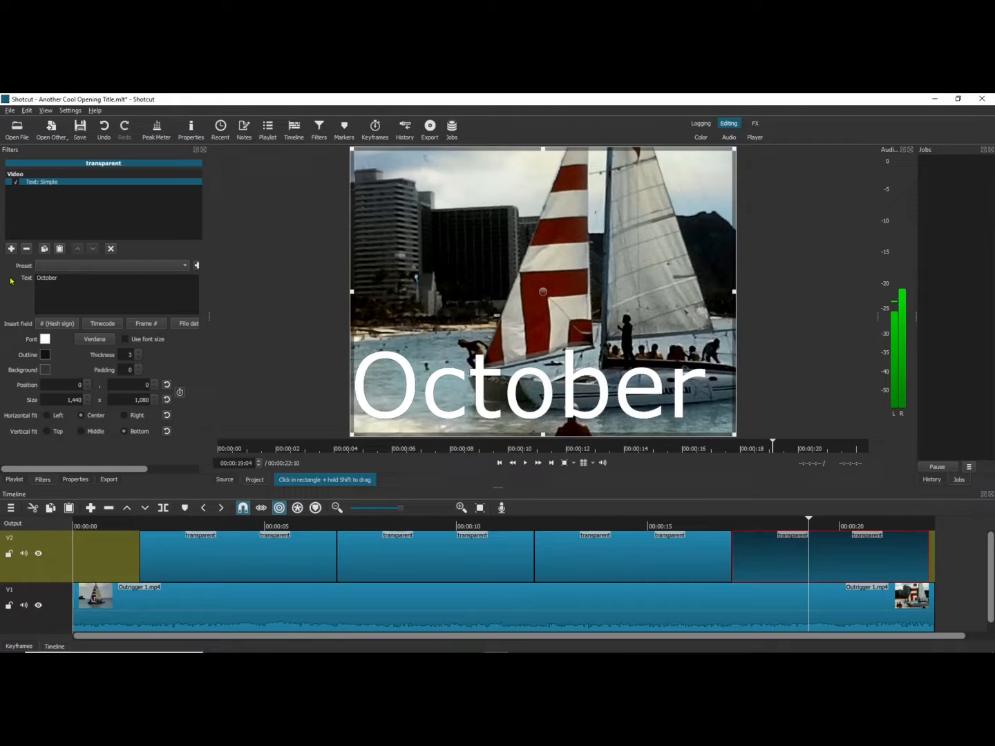
{"action": "type", "text": "- 1974"}
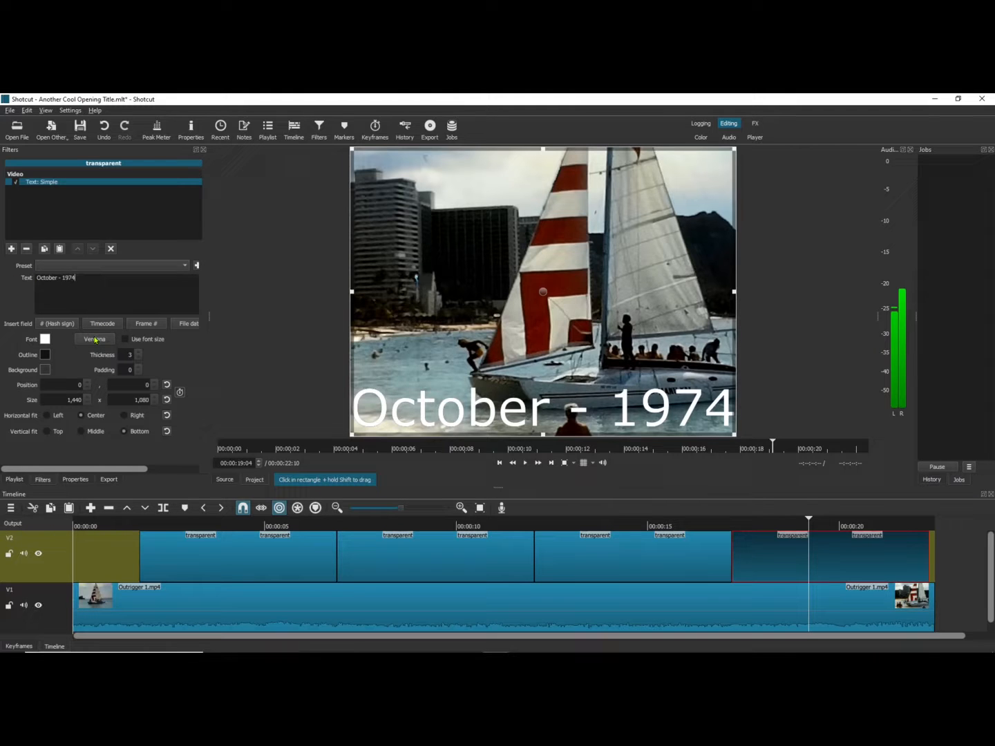
{"action": "left_click", "coordinate": [94, 338]}
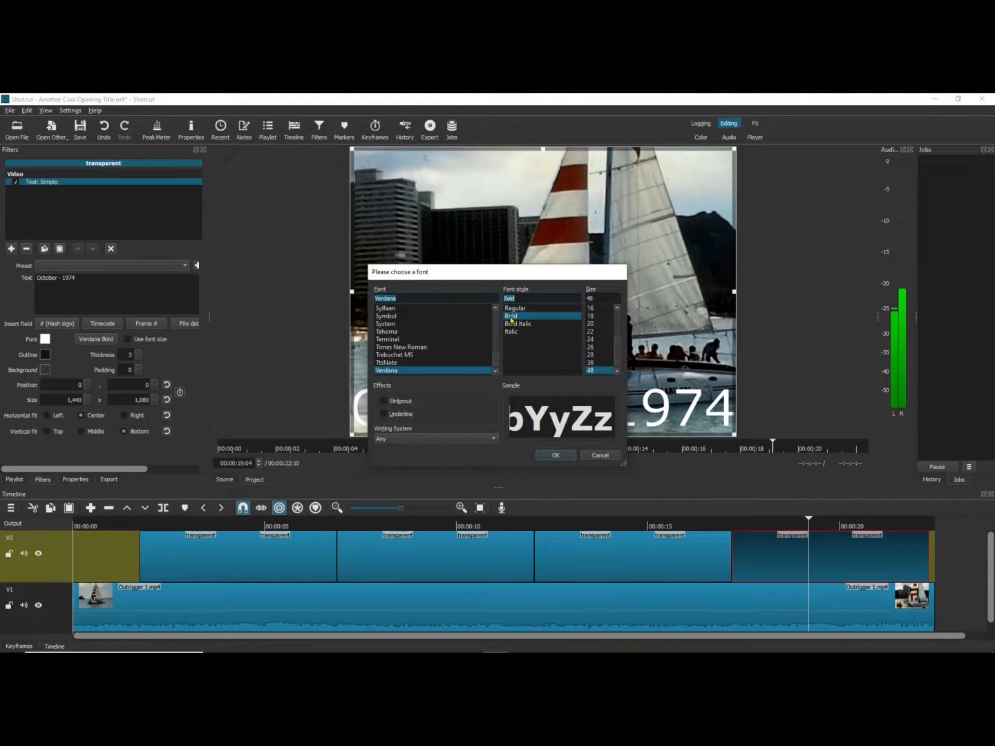
{"action": "left_click", "coordinate": [556, 456]}
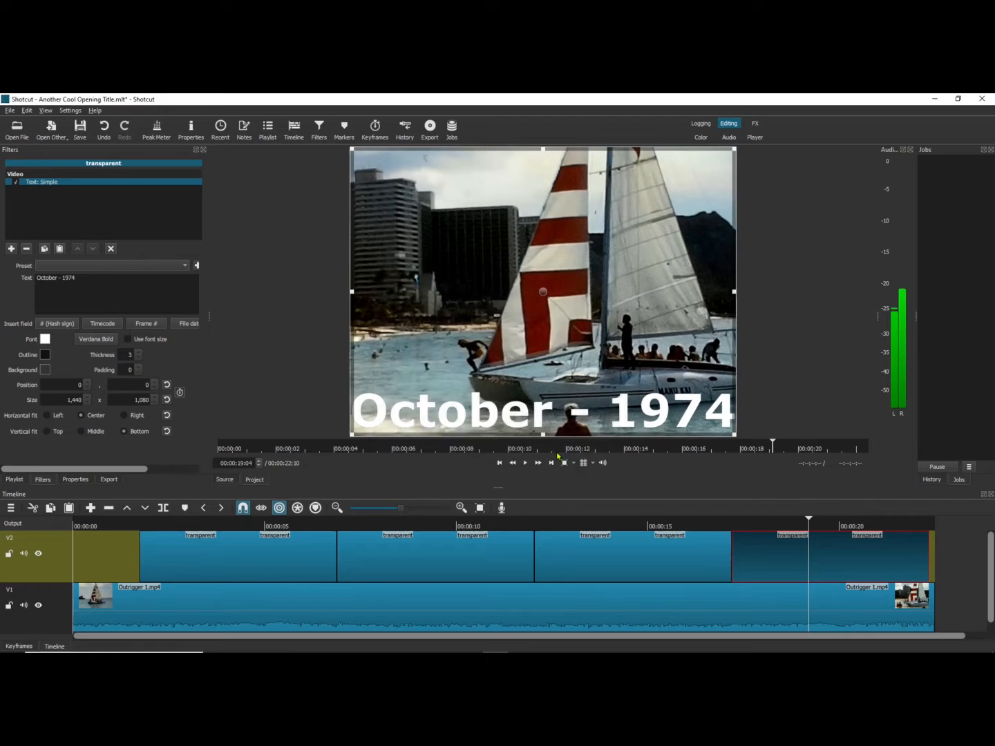
{"action": "left_click", "coordinate": [132, 340]}
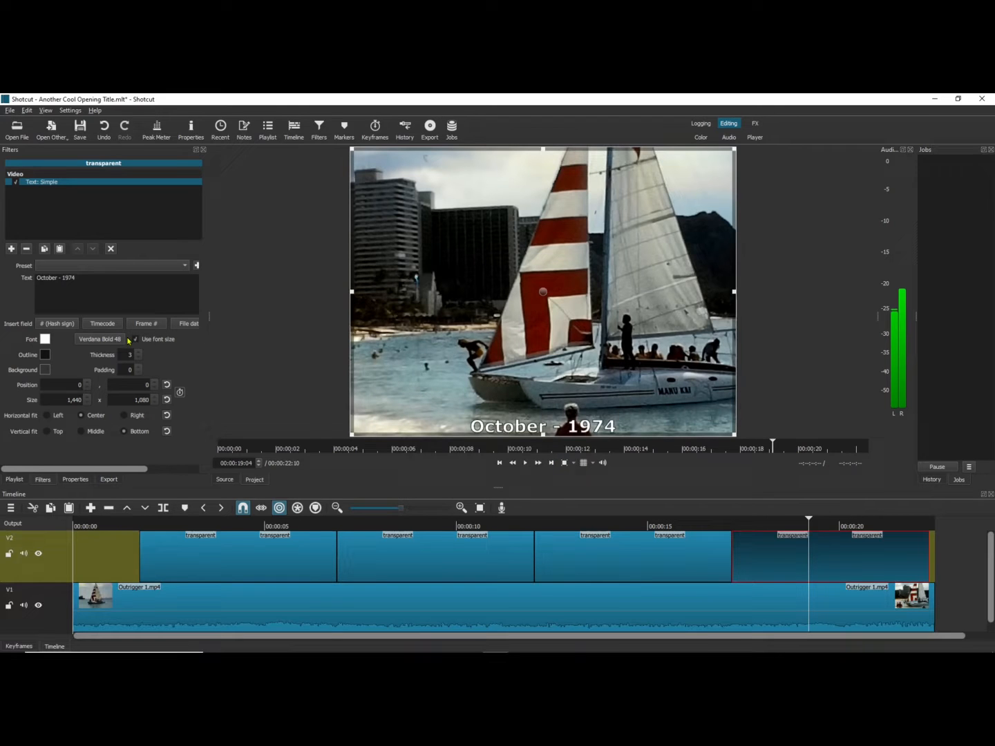
{"action": "mouse_move", "coordinate": [193, 274]}
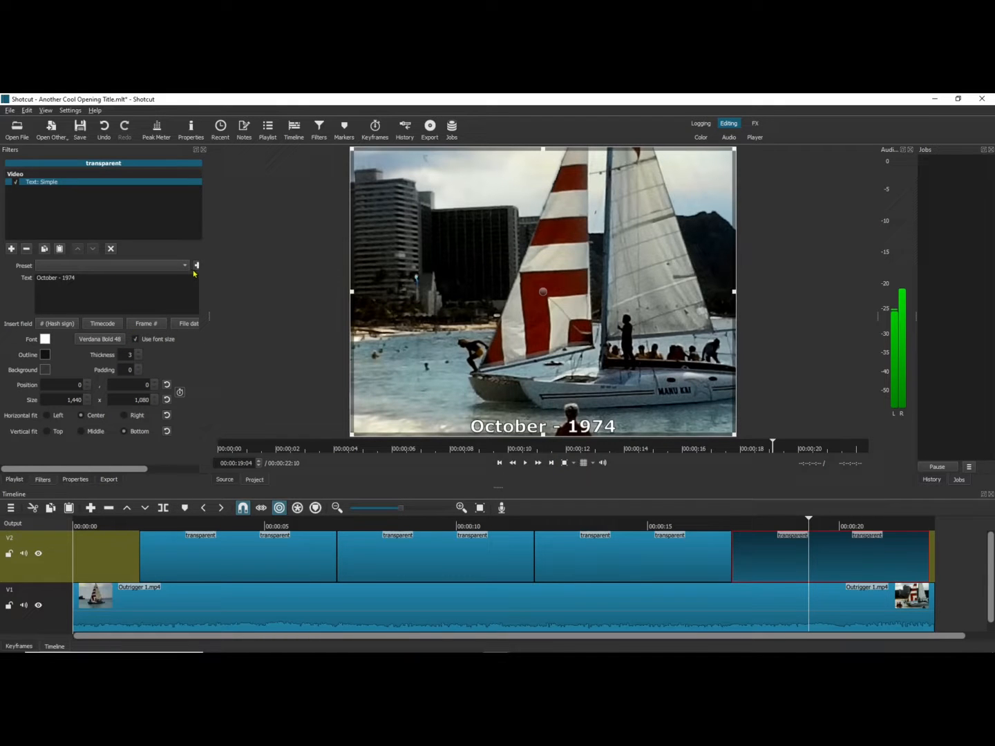
{"action": "left_click", "coordinate": [196, 265]}
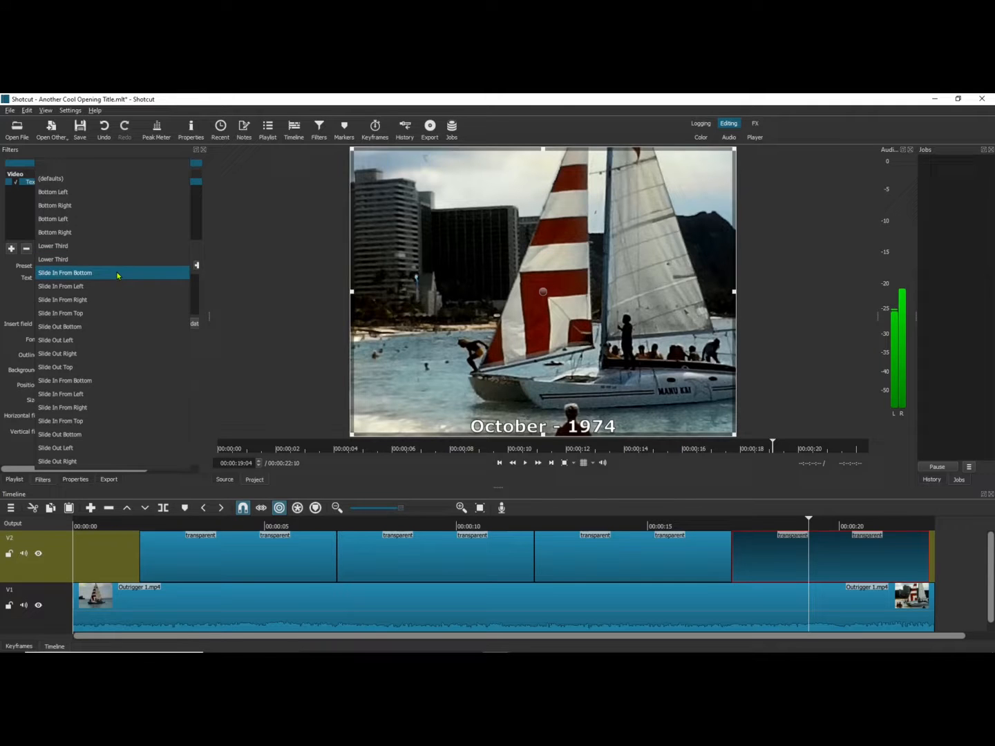
- Apply the Slide In From Bottom preset and set the October title to bold Verdana at 72
{"action": "left_click", "coordinate": [65, 272]}
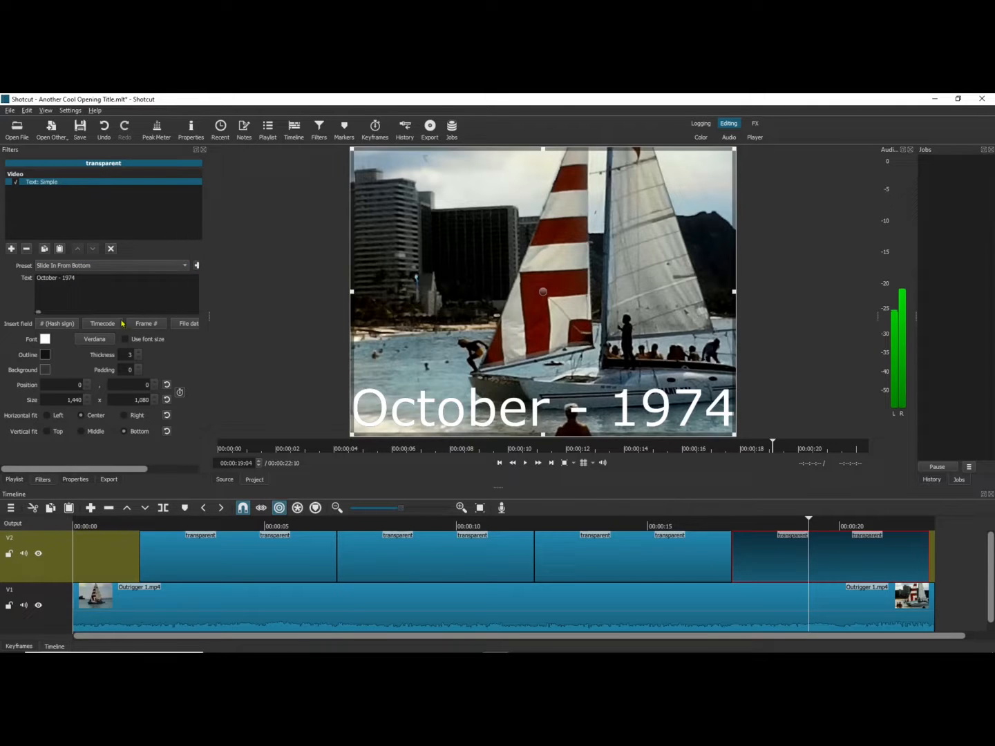
{"action": "left_click", "coordinate": [94, 338]}
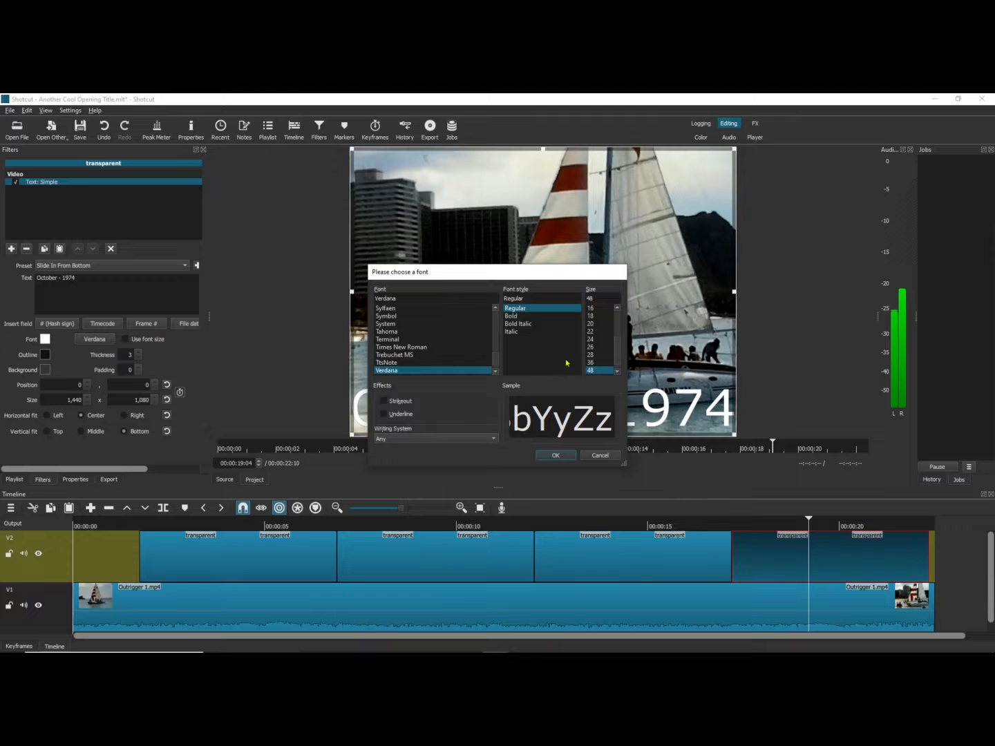
{"action": "left_click", "coordinate": [511, 315]}
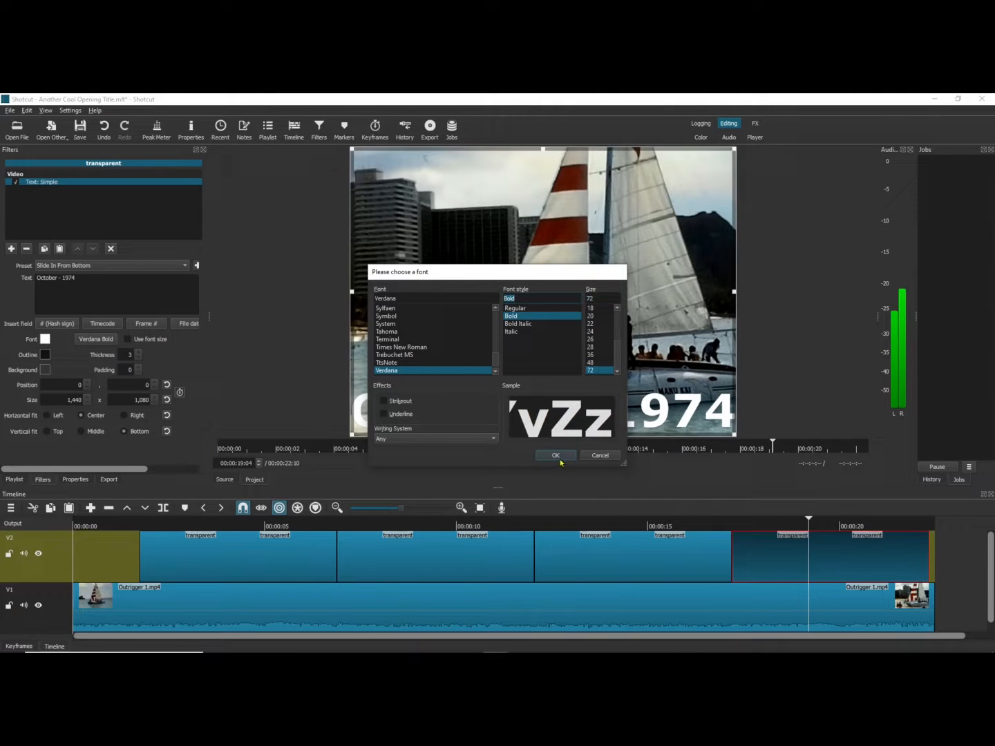
{"action": "left_click", "coordinate": [556, 456]}
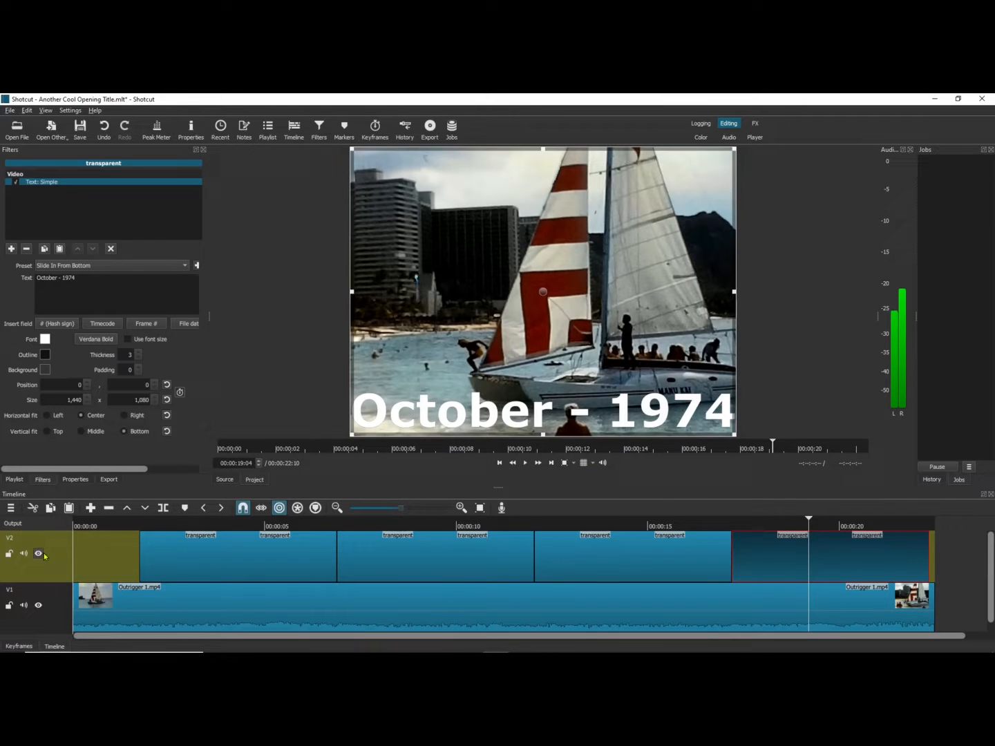
{"action": "left_click", "coordinate": [39, 552]}
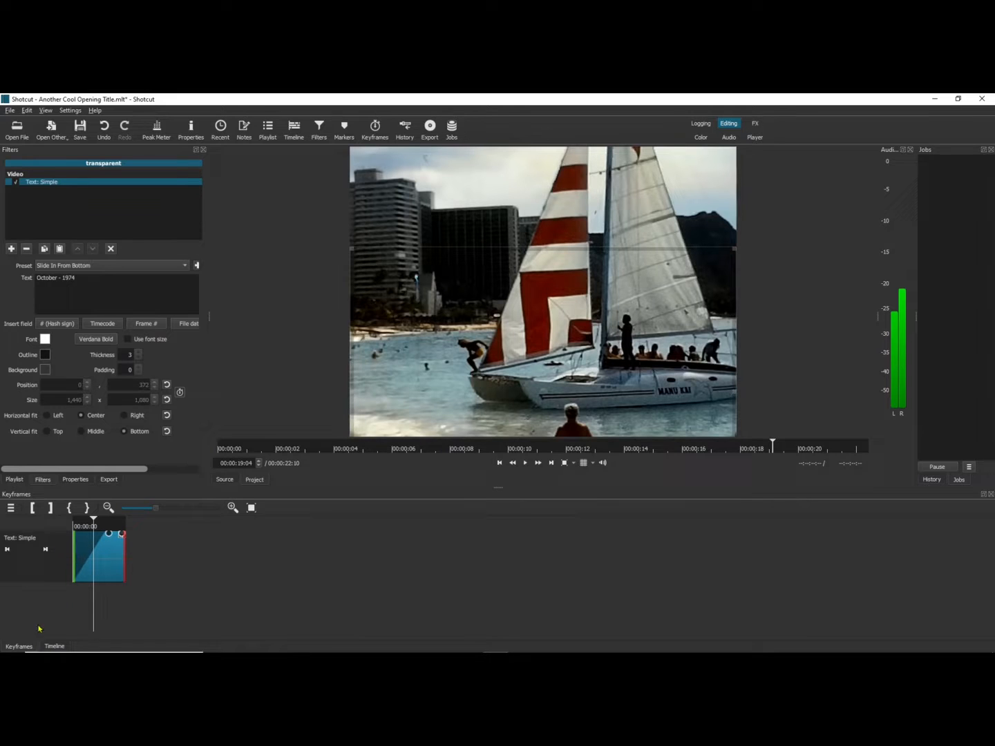
{"action": "left_click", "coordinate": [54, 647]}
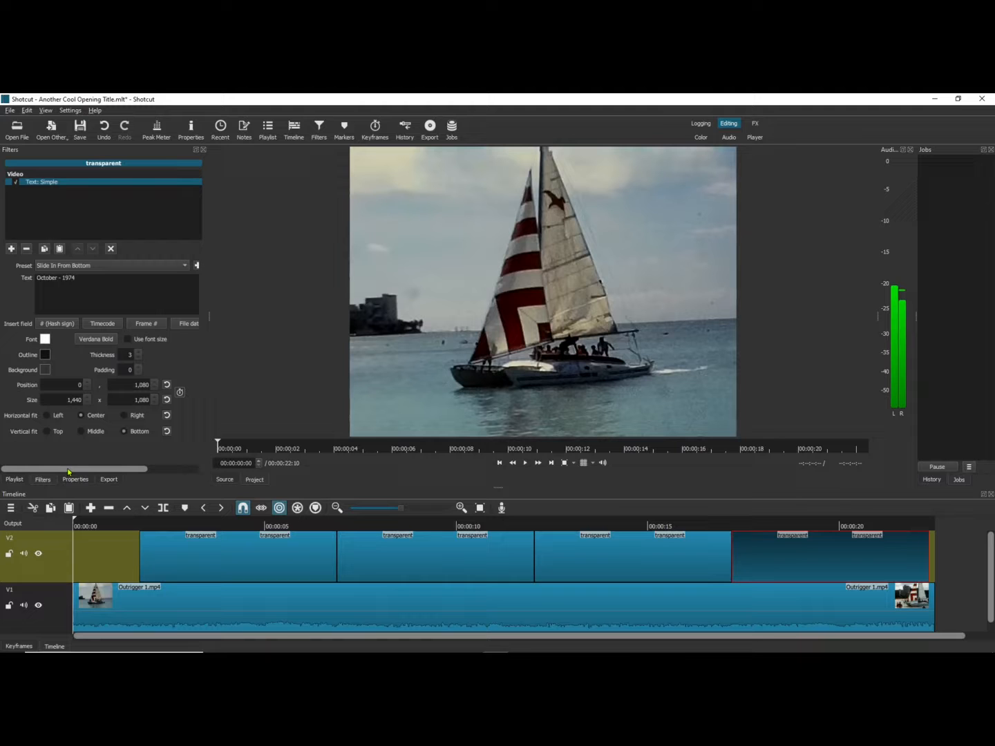
{"action": "mouse_move", "coordinate": [54, 572]}
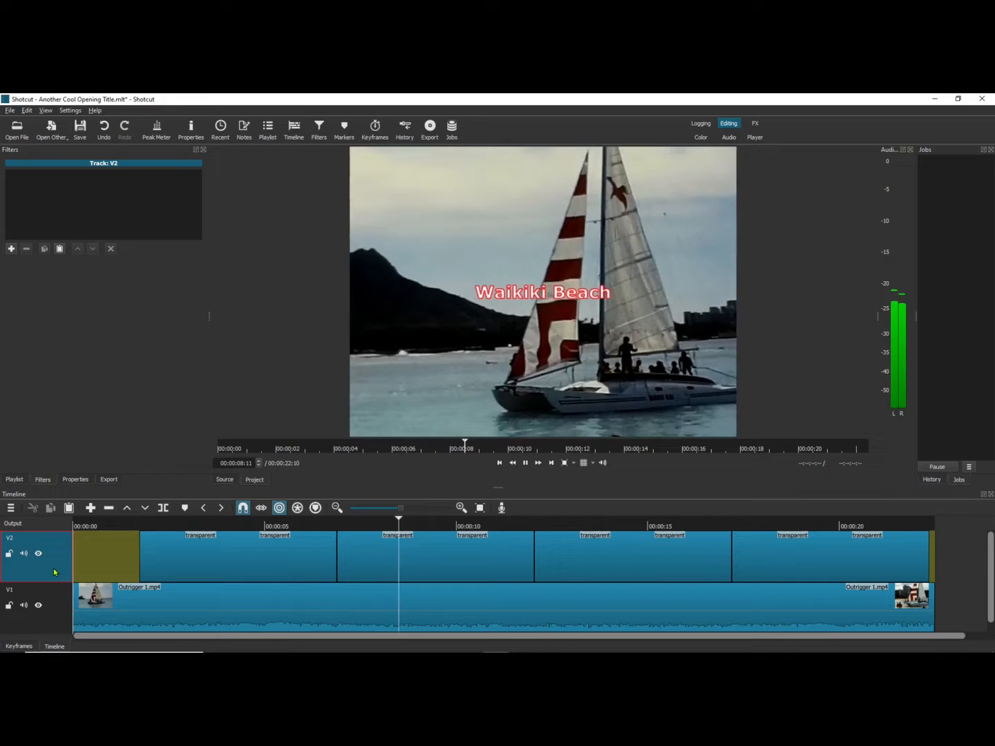
{"action": "left_click", "coordinate": [525, 462]}
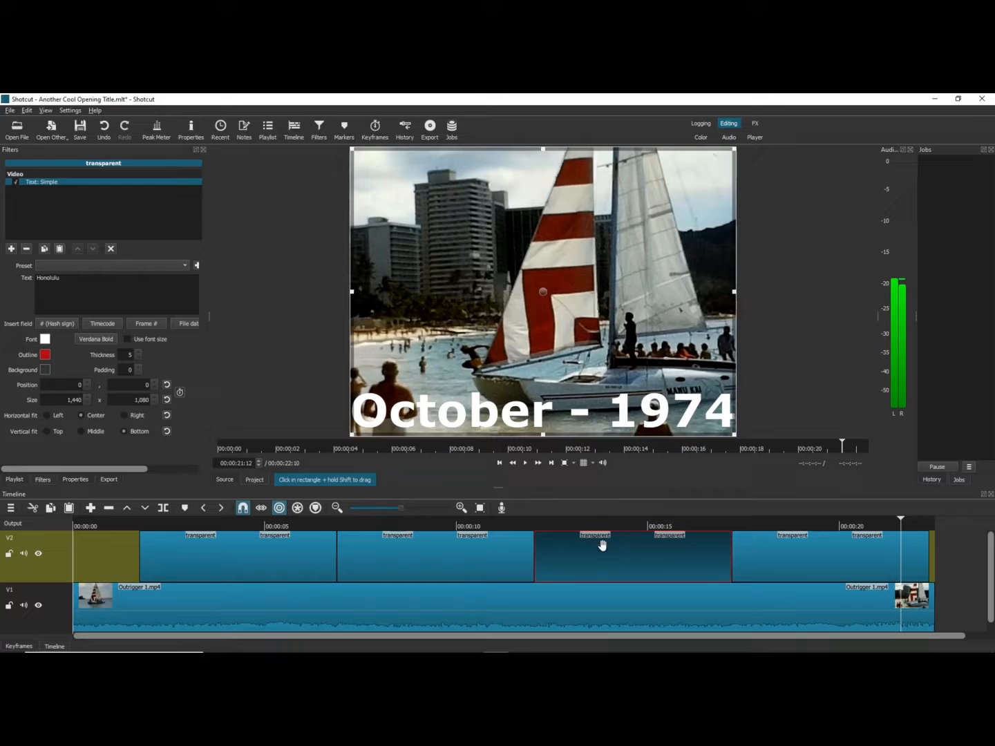
- Set the Honolulu clip's title to Verdana Bold size 72 with Use font size enabled
{"action": "left_click", "coordinate": [602, 519]}
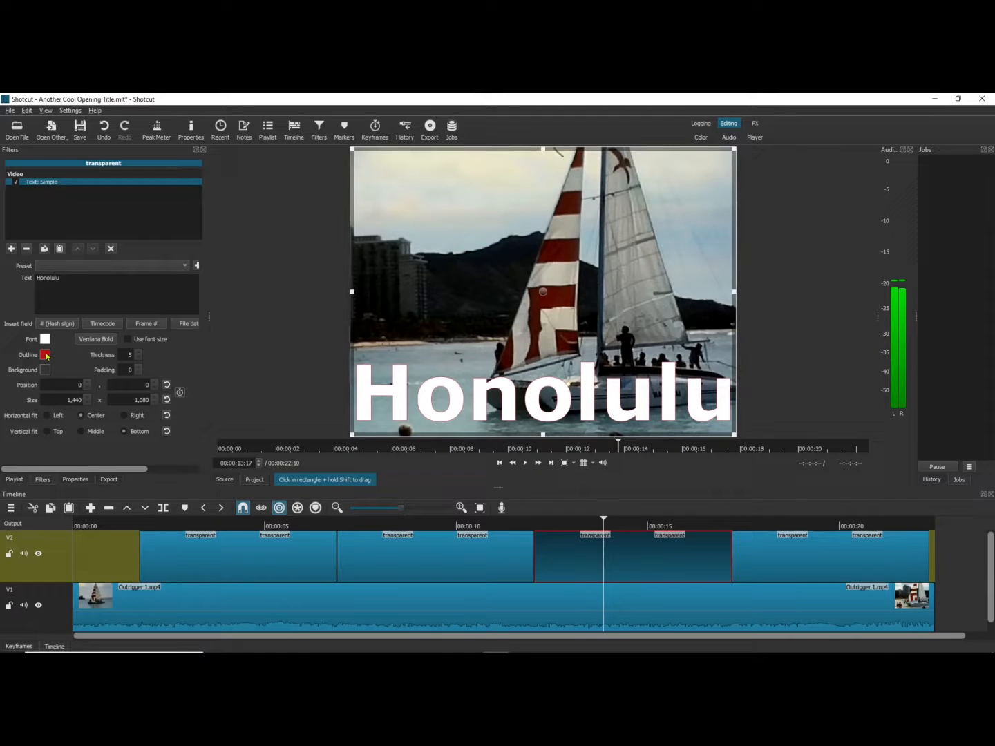
{"action": "left_click", "coordinate": [95, 339]}
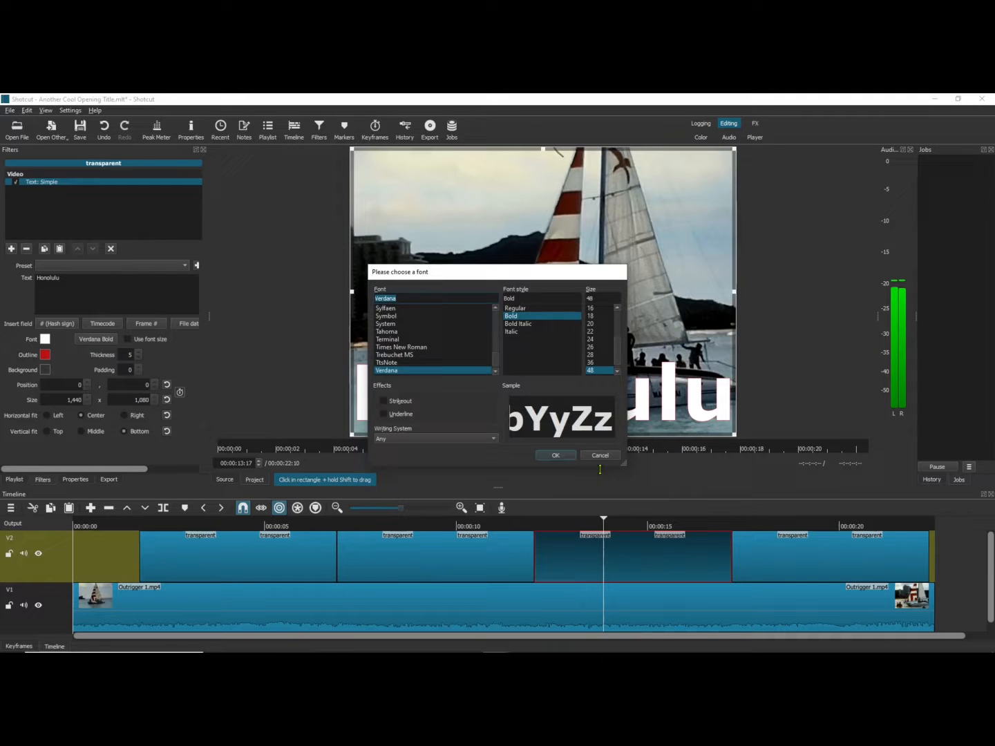
{"action": "scroll", "scroll_direction": "down", "scroll_amount": 3}
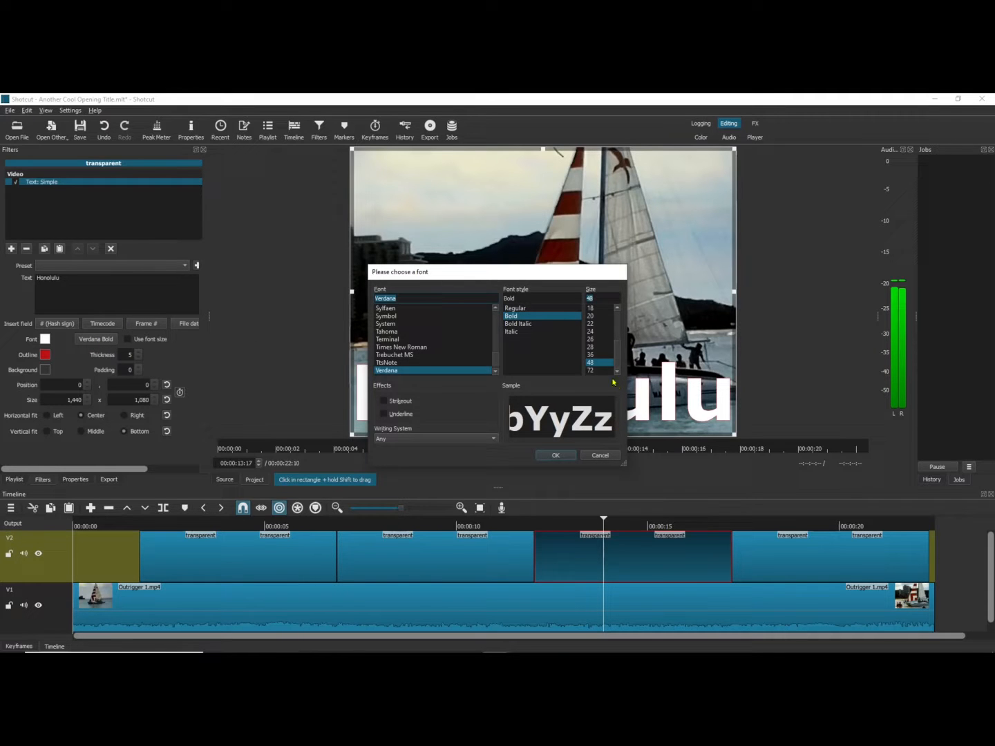
{"action": "left_click", "coordinate": [591, 370]}
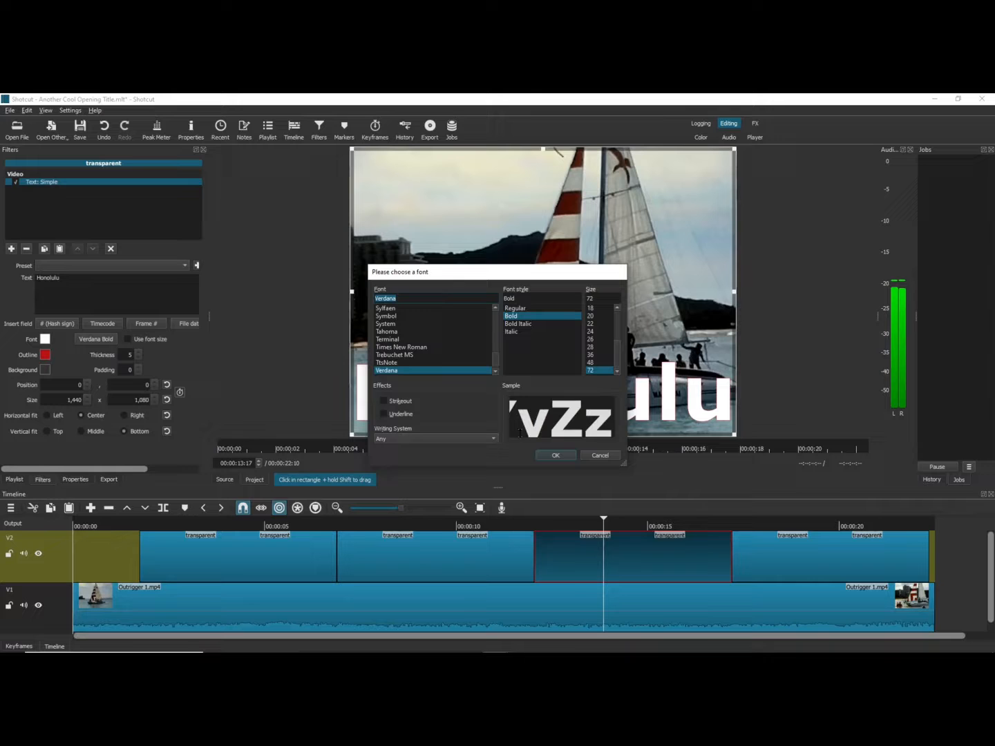
{"action": "left_click", "coordinate": [556, 456]}
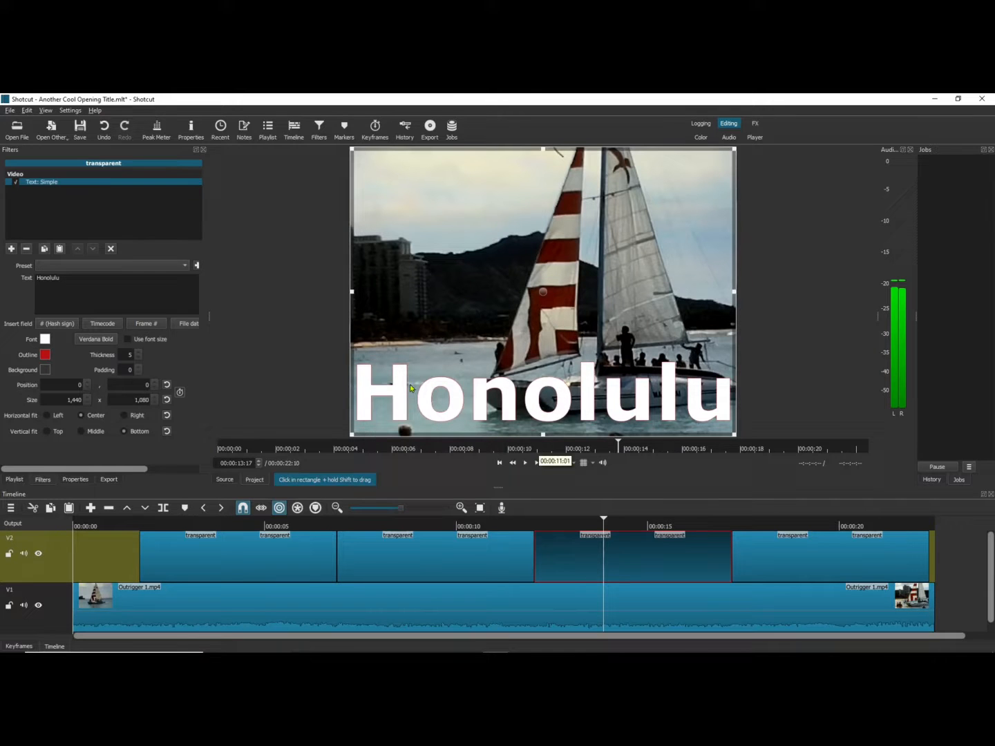
{"action": "left_click", "coordinate": [526, 463]}
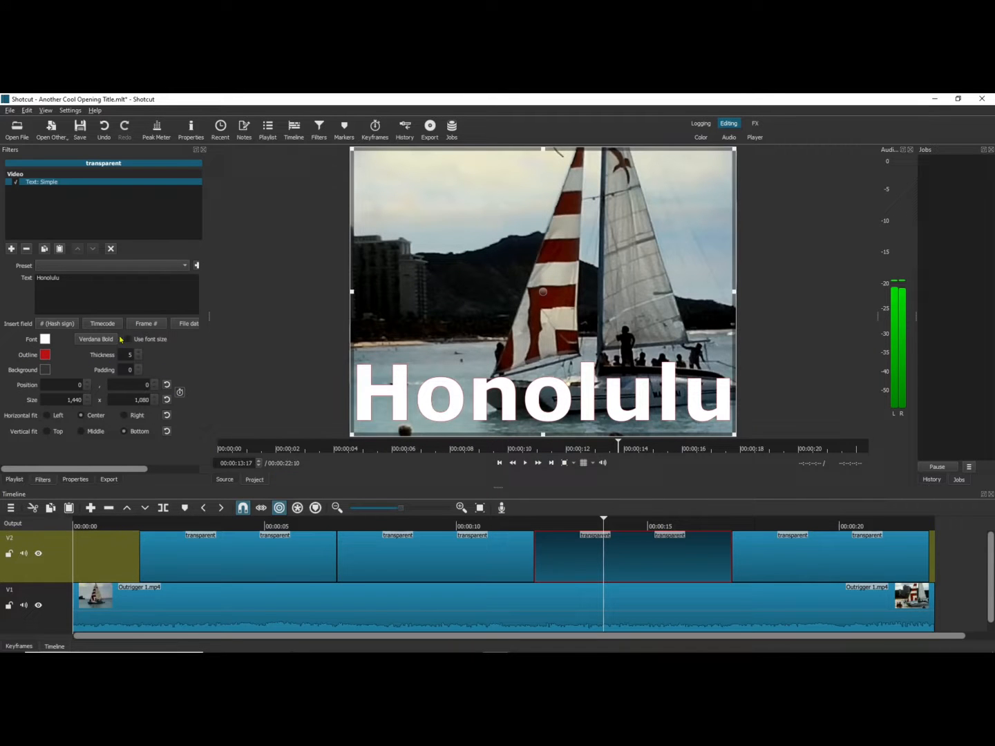
{"action": "left_click", "coordinate": [132, 340]}
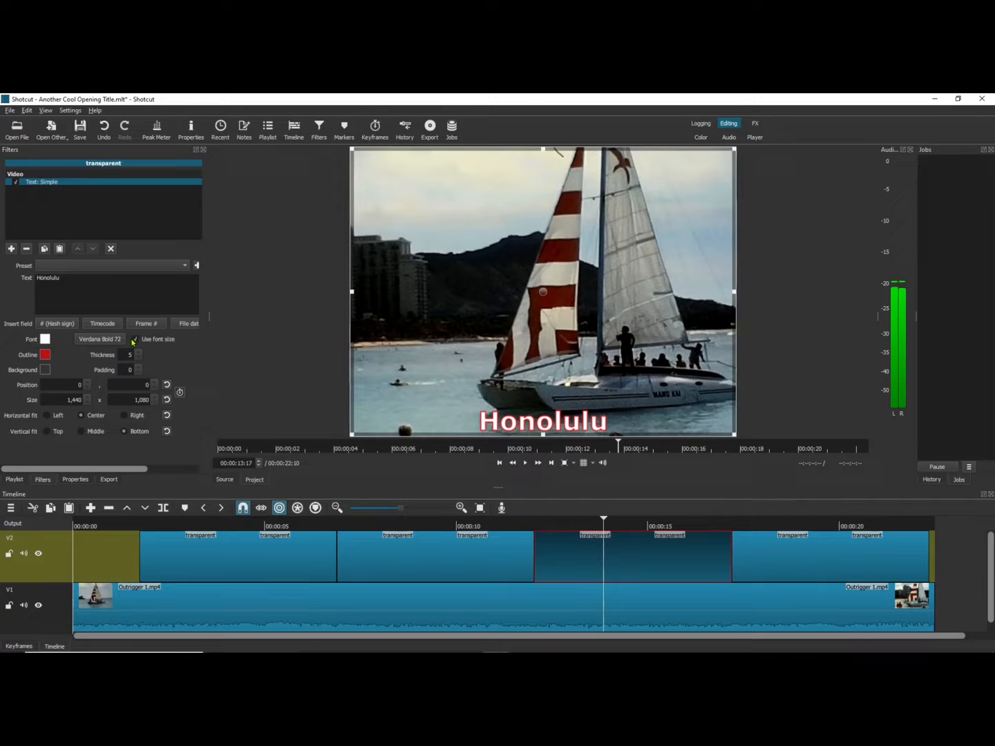
{"action": "mouse_move", "coordinate": [822, 522]}
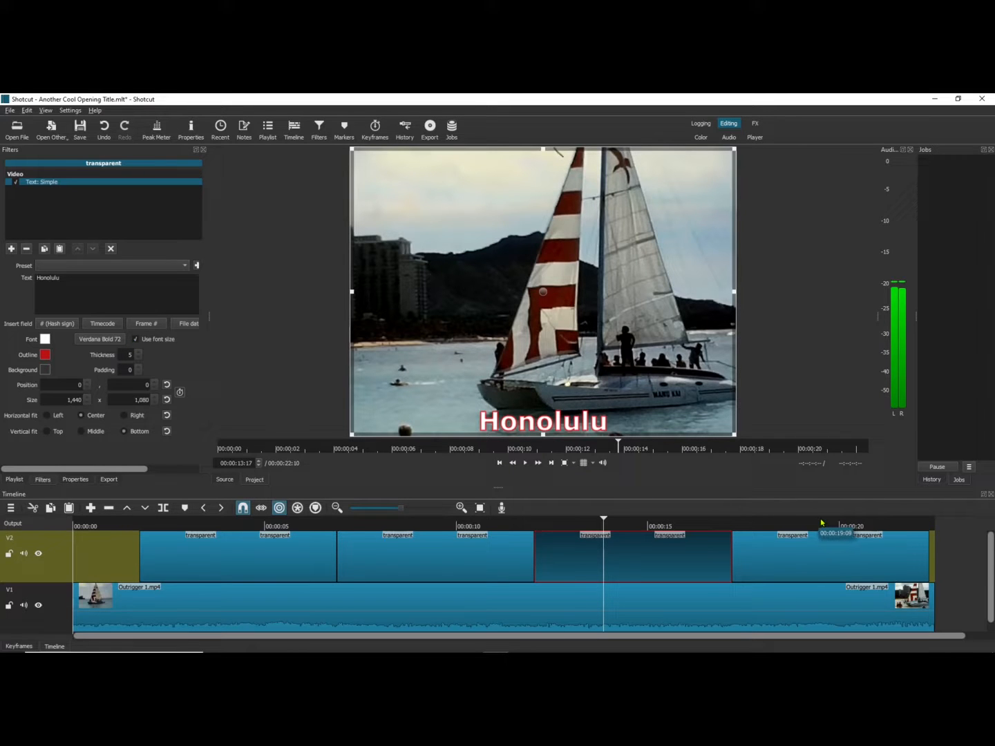
{"action": "left_click", "coordinate": [525, 462]}
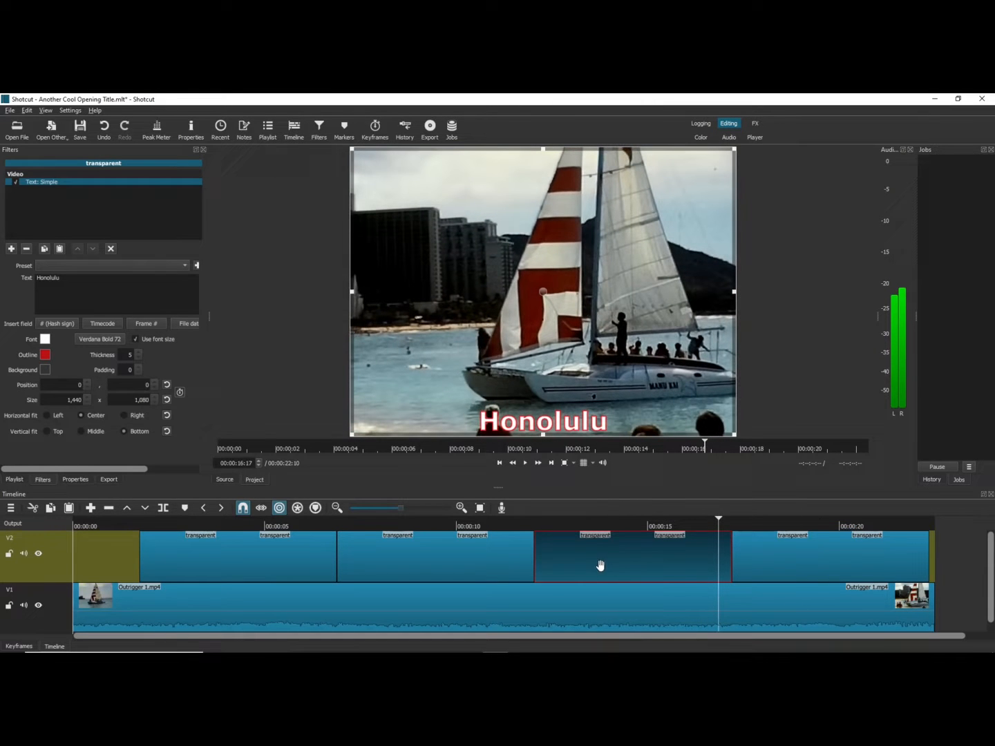
{"action": "mouse_move", "coordinate": [54, 434]}
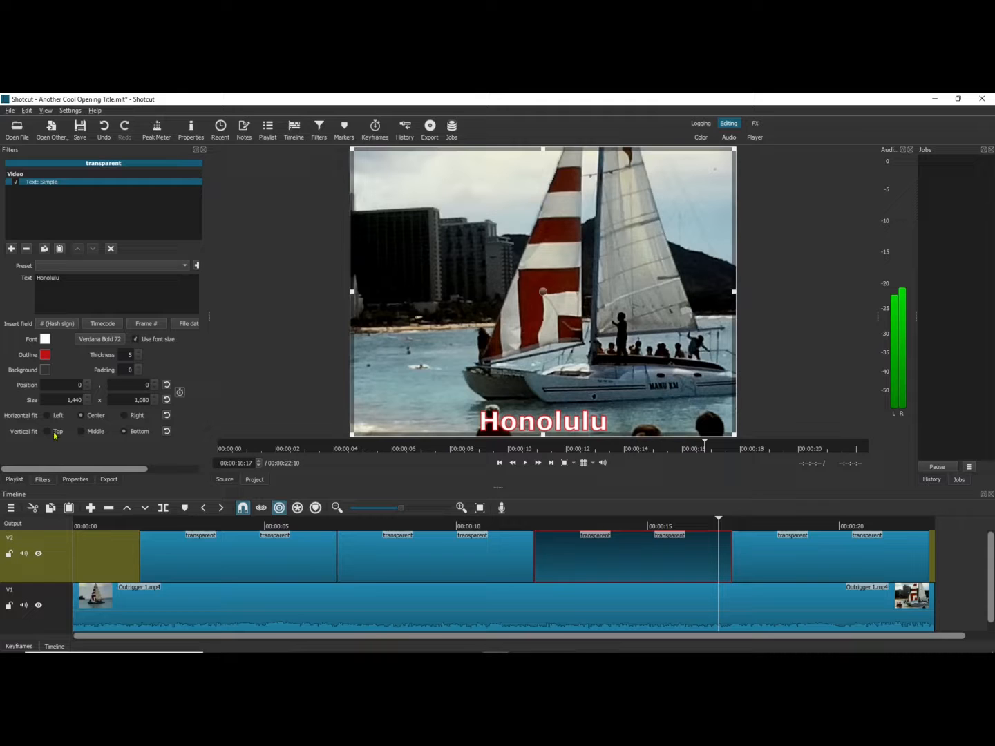
- Set the Honolulu title's Vertical fit to Top, then select the Waikiki Beach clip
{"action": "left_click", "coordinate": [58, 431]}
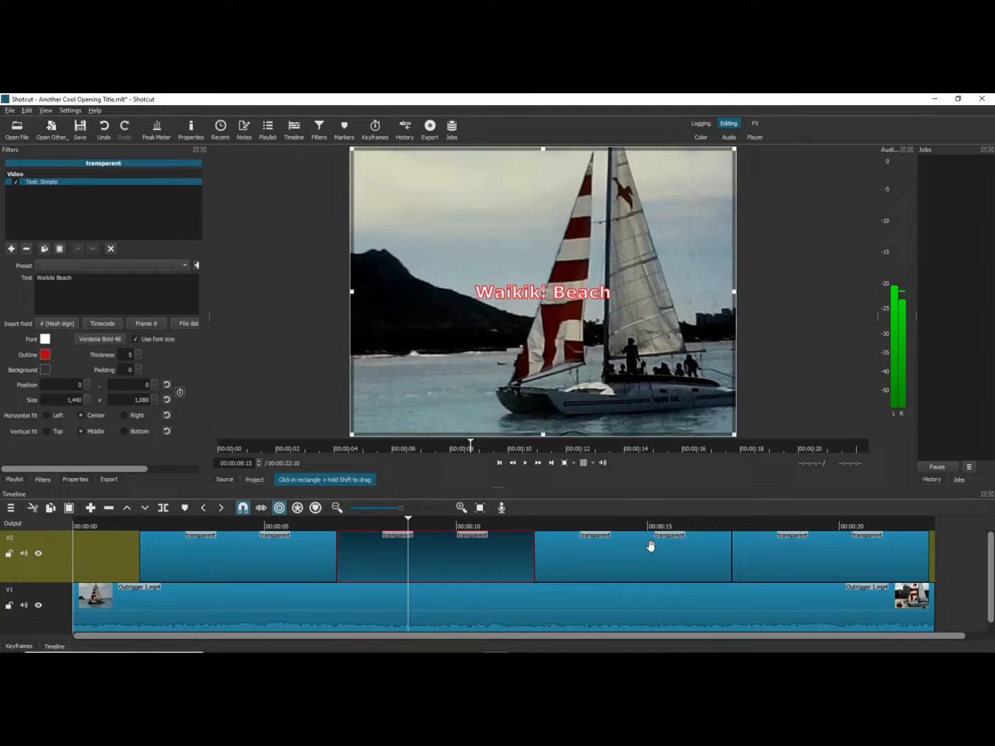
{"action": "left_click", "coordinate": [525, 463]}
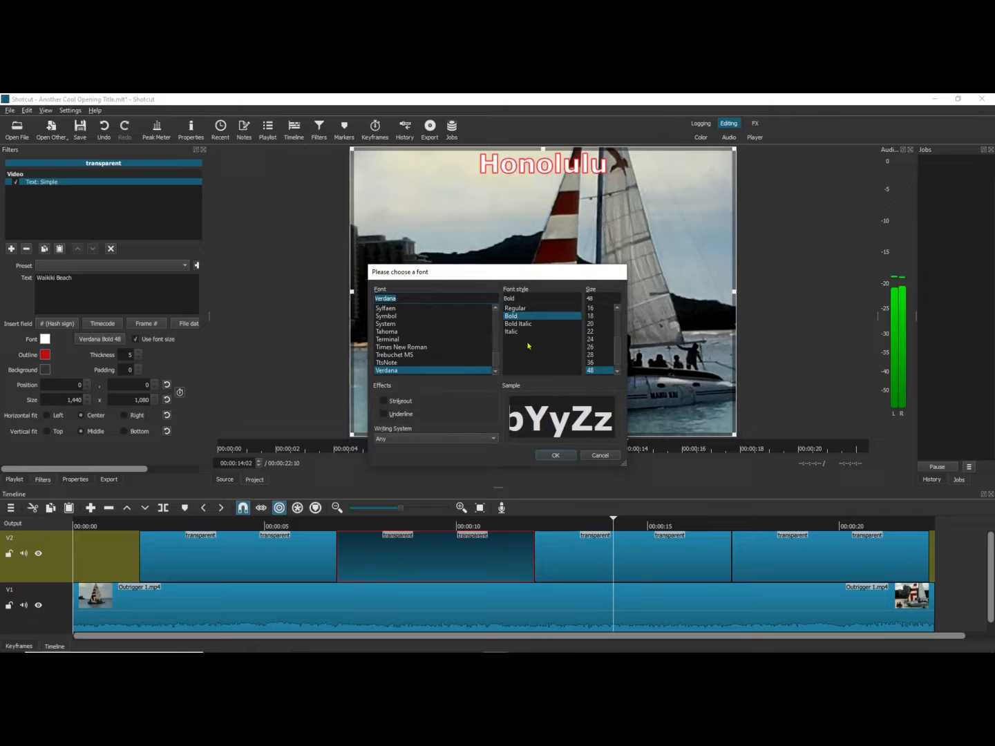
- Set the title font to Verdana Bold 72 and select the October - 1974 clip
{"action": "left_click", "coordinate": [589, 370]}
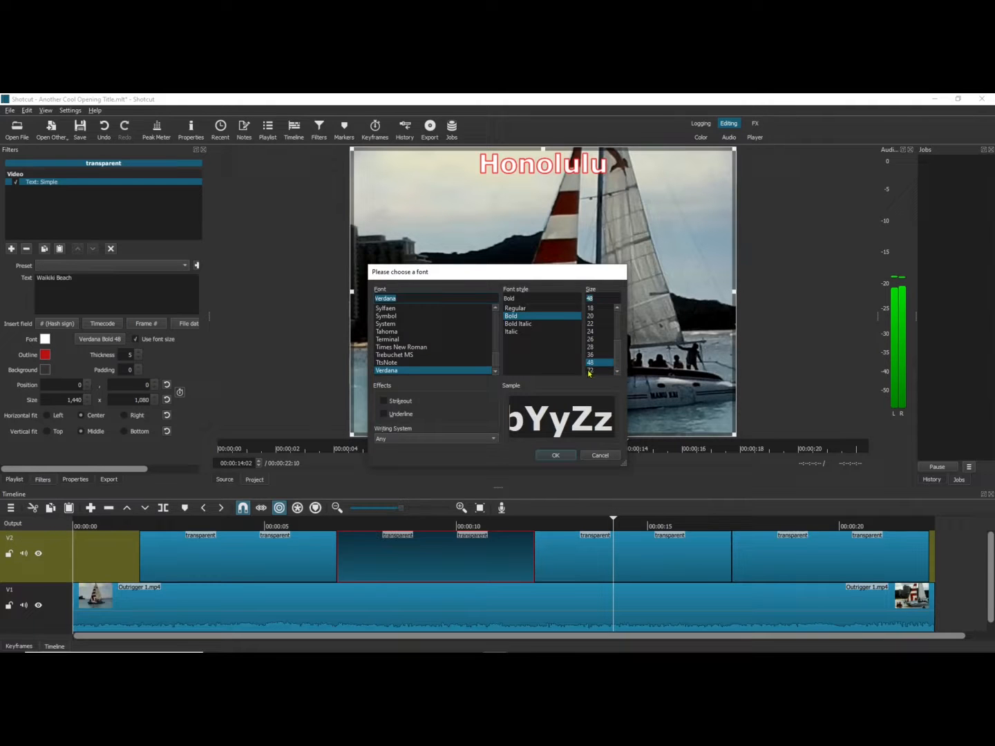
{"action": "left_click", "coordinate": [555, 456]}
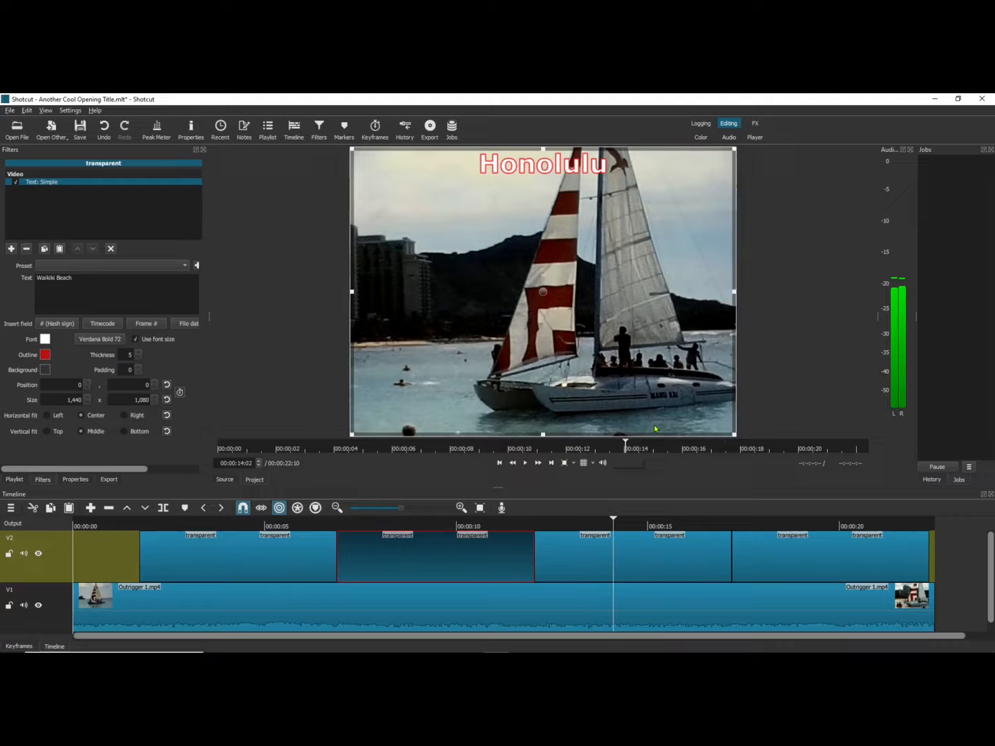
{"action": "left_click", "coordinate": [801, 556]}
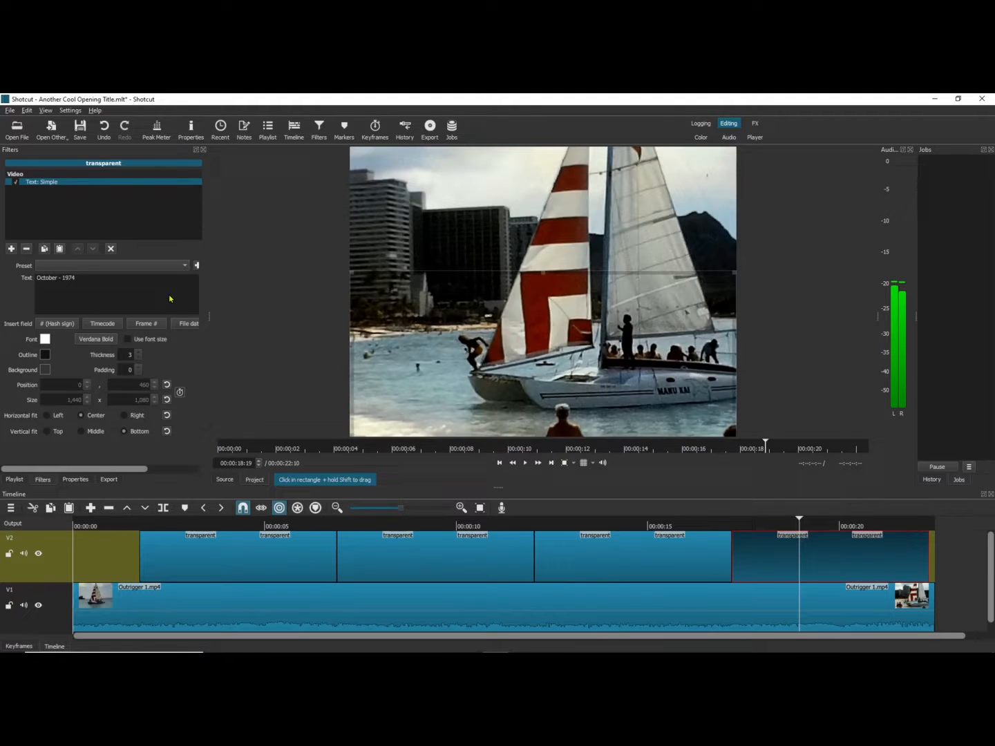
- Apply the Slide In From Bottom preset and set the font to Verdana Bold 72
{"action": "left_click", "coordinate": [185, 266]}
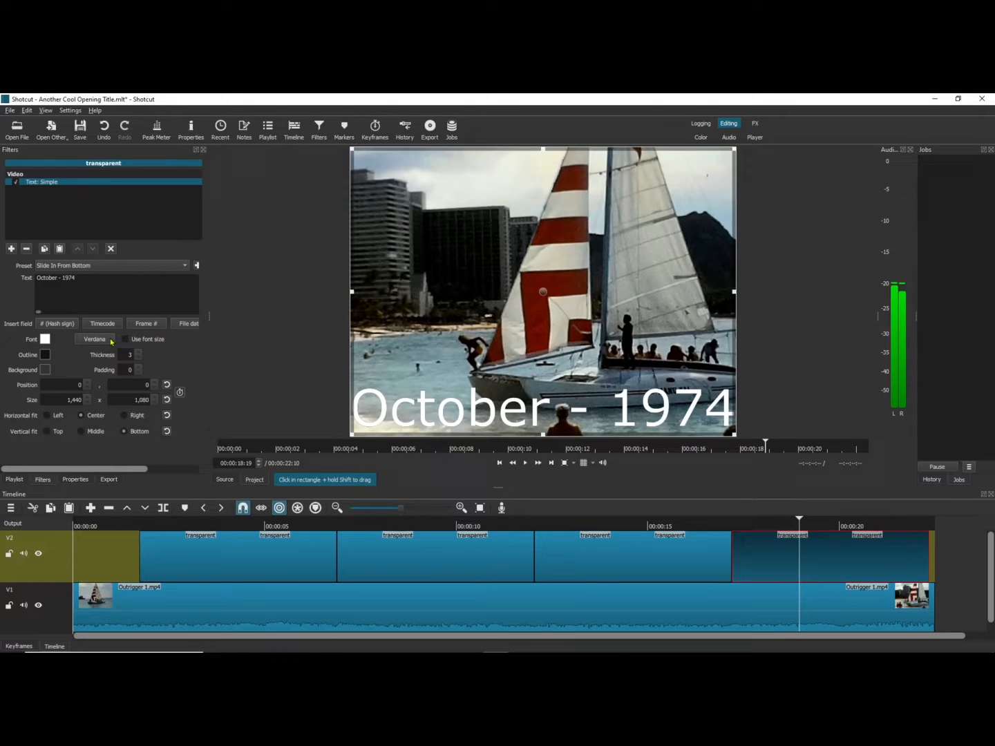
{"action": "left_click", "coordinate": [94, 339]}
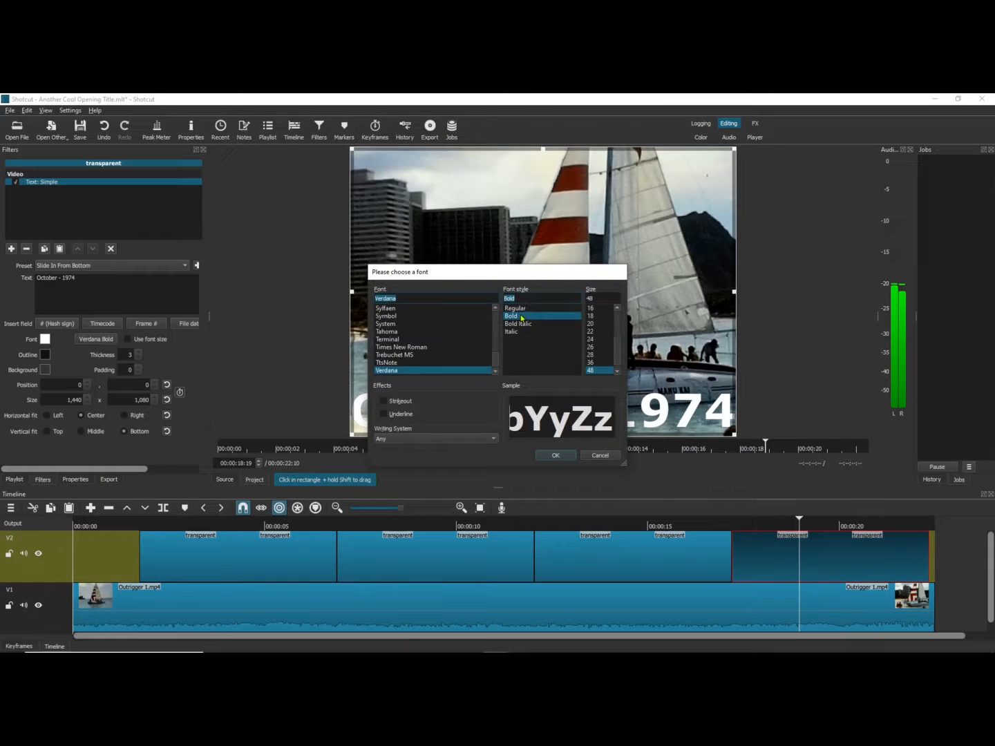
{"action": "scroll", "scroll_direction": "down", "scroll_amount": 3}
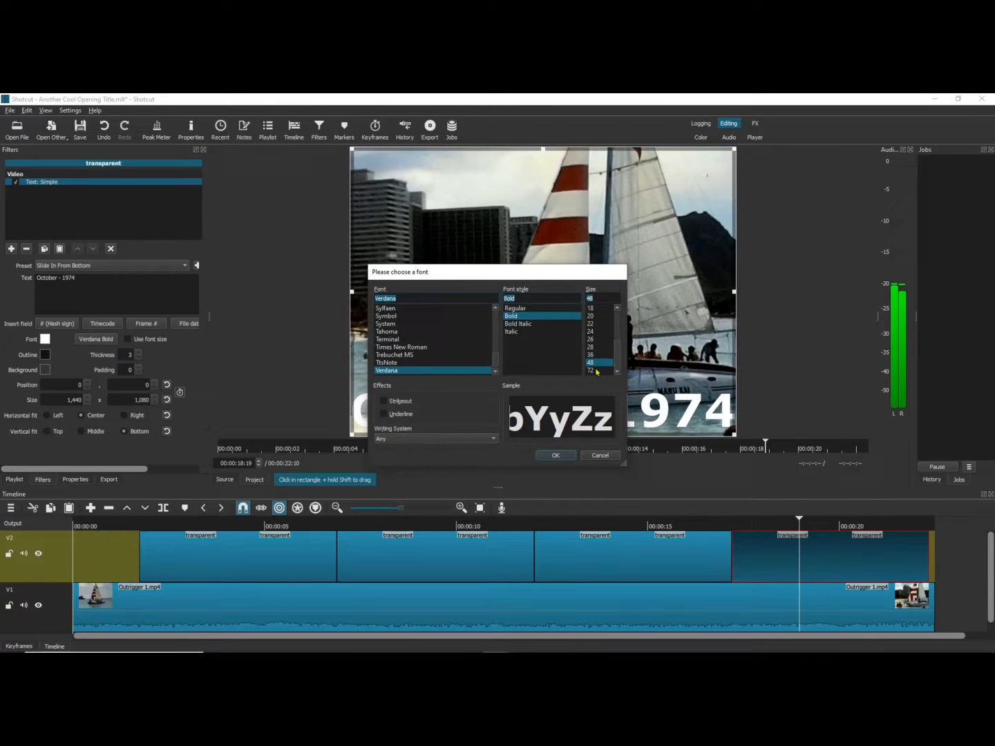
{"action": "left_click", "coordinate": [591, 371]}
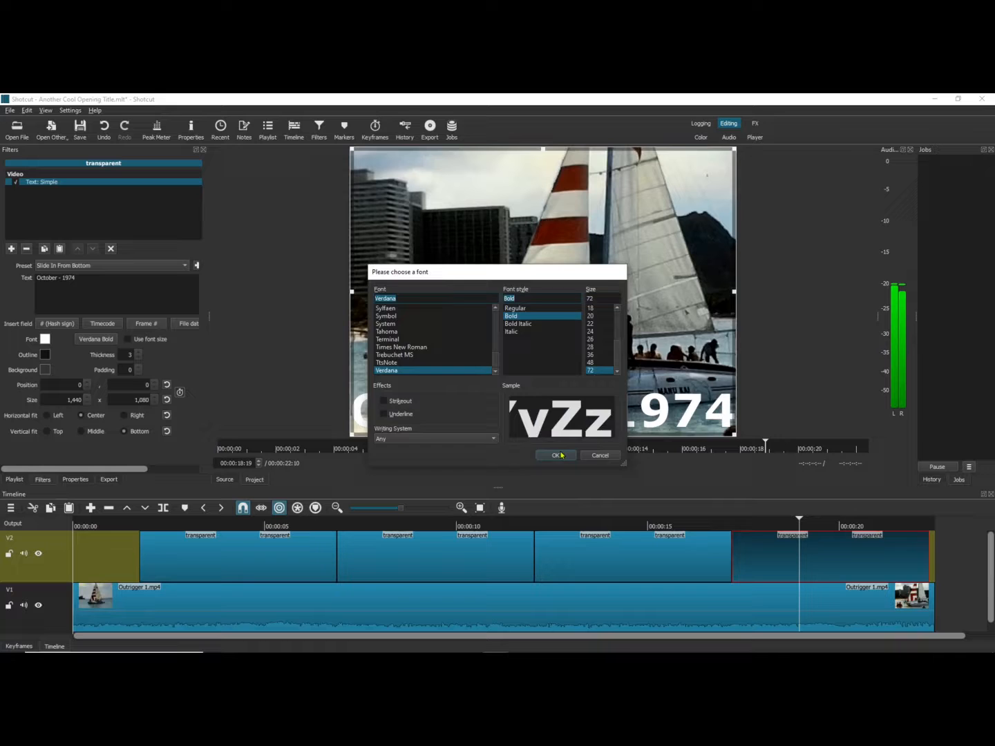
{"action": "left_click", "coordinate": [556, 456]}
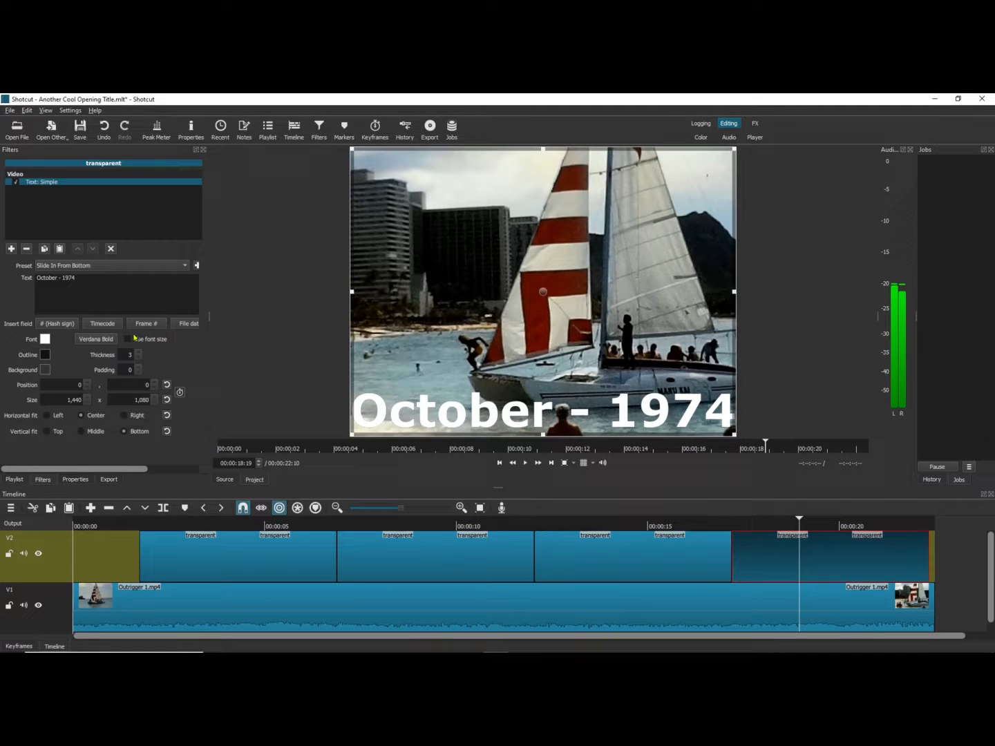
- Set the title outline colour to red (#ff0000)
{"action": "left_click", "coordinate": [137, 340]}
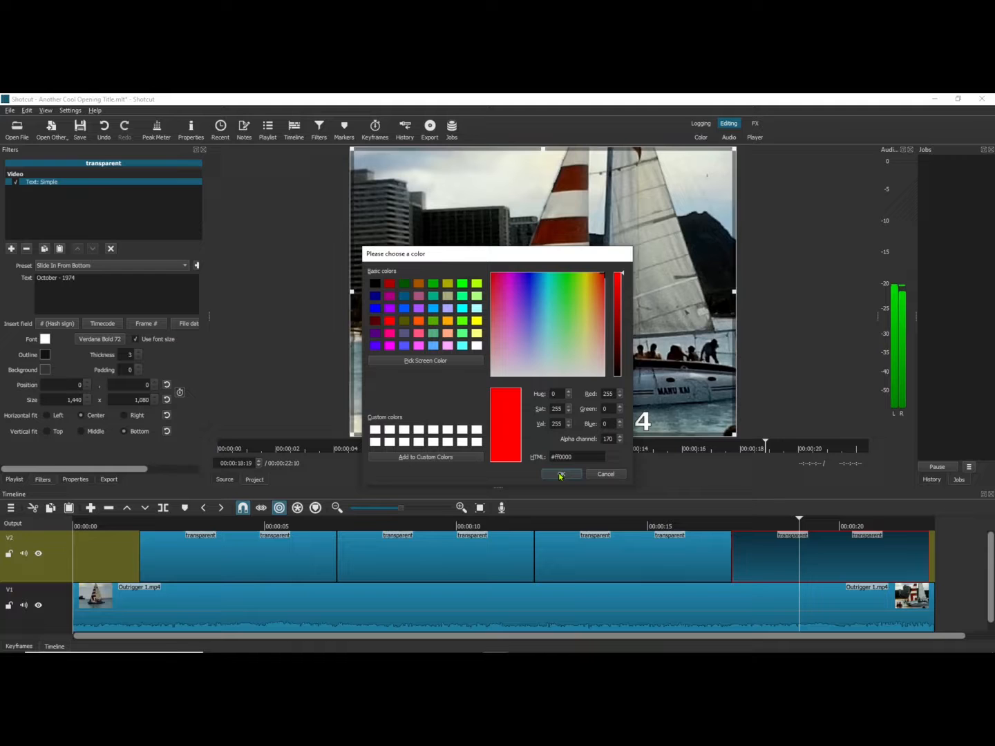
{"action": "left_click", "coordinate": [561, 474]}
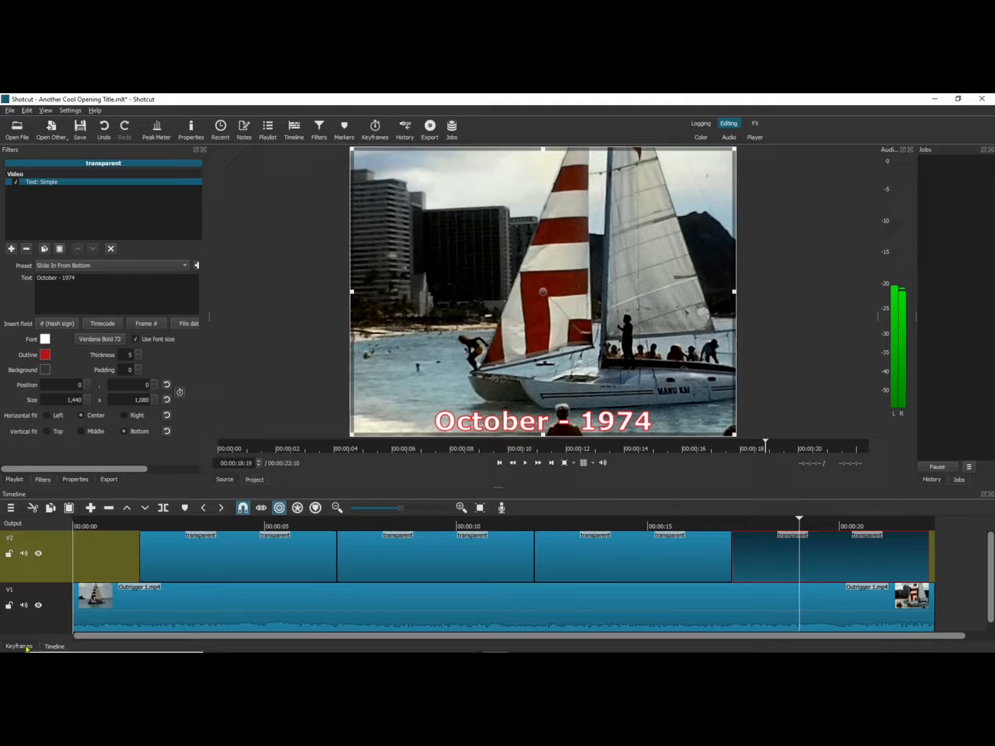
{"action": "left_click", "coordinate": [19, 646]}
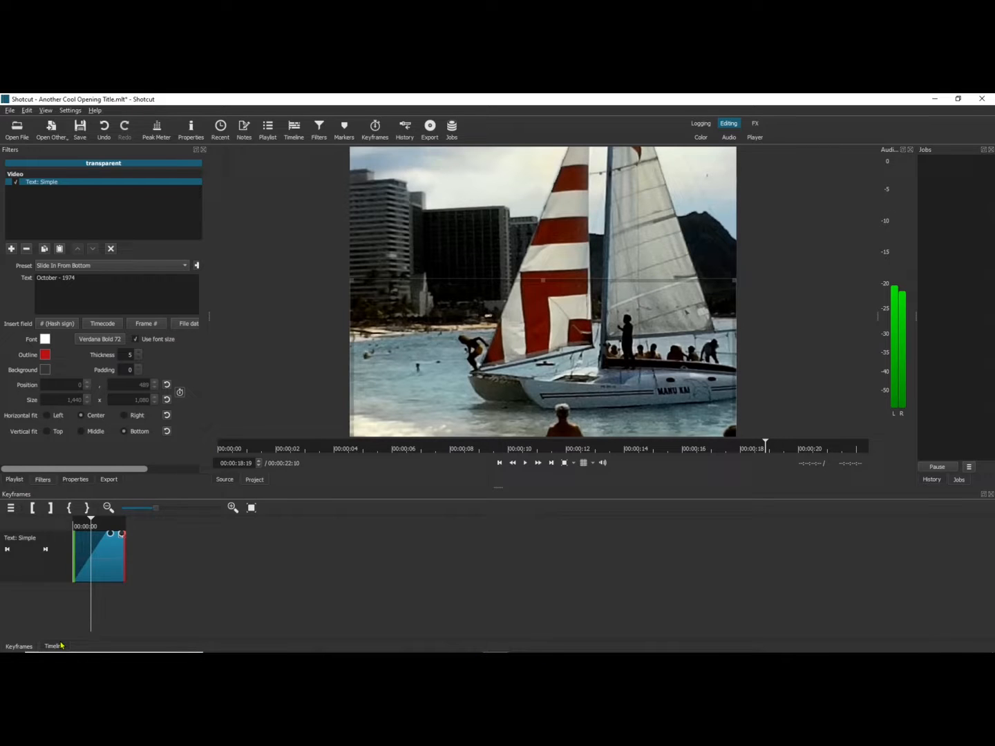
{"action": "left_click", "coordinate": [52, 646]}
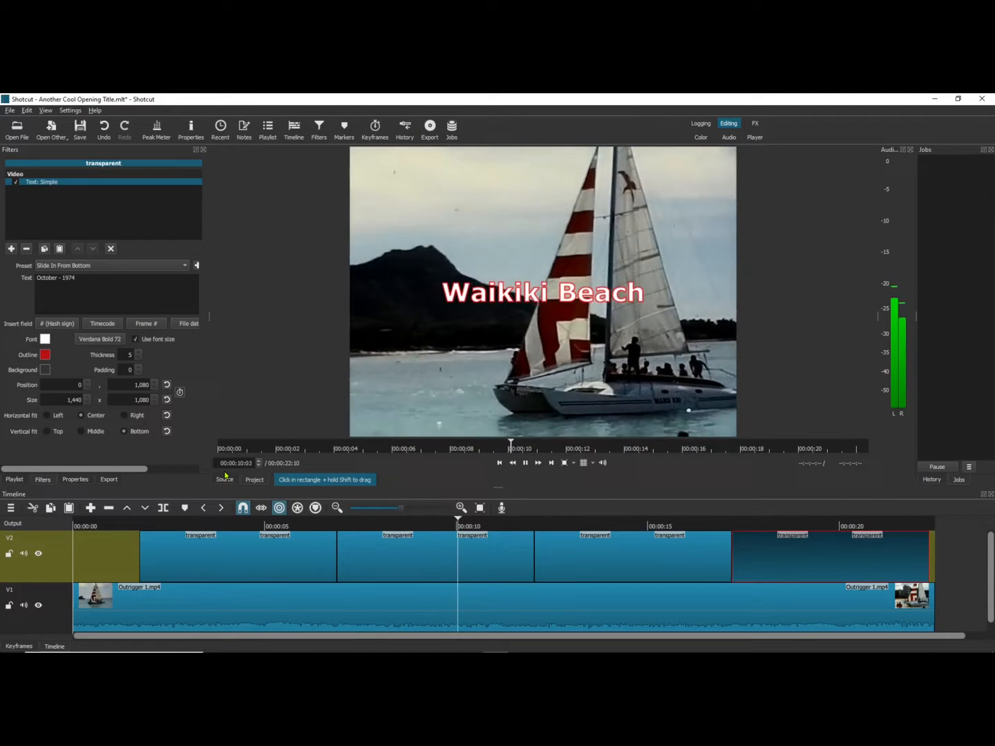
{"action": "left_click", "coordinate": [525, 462]}
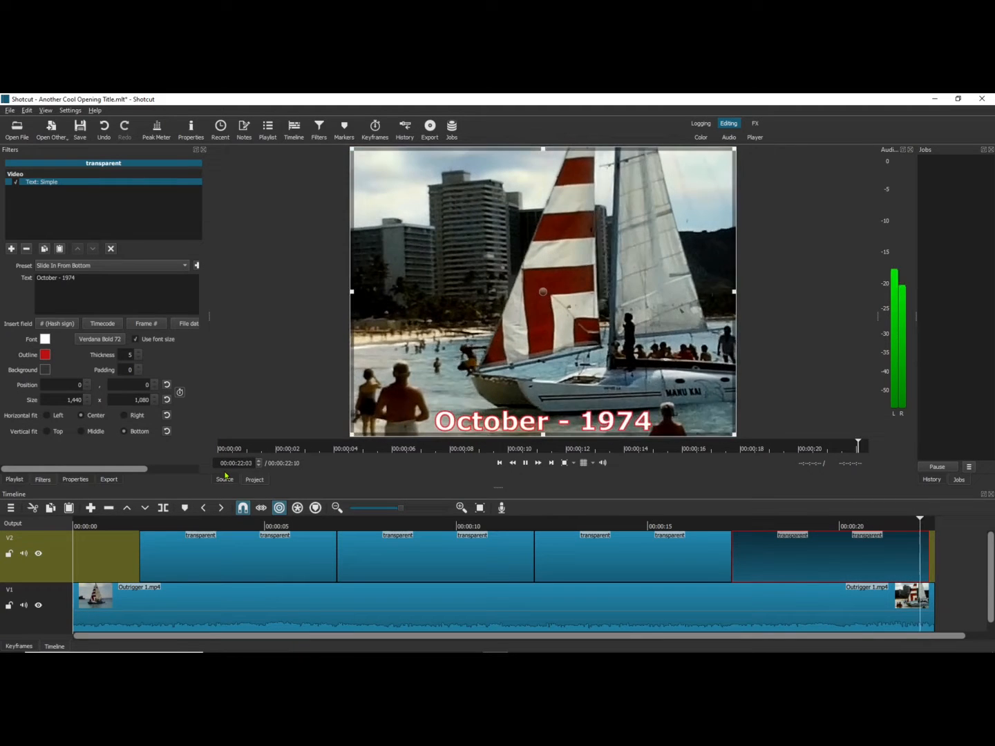
{"action": "left_click", "coordinate": [525, 463]}
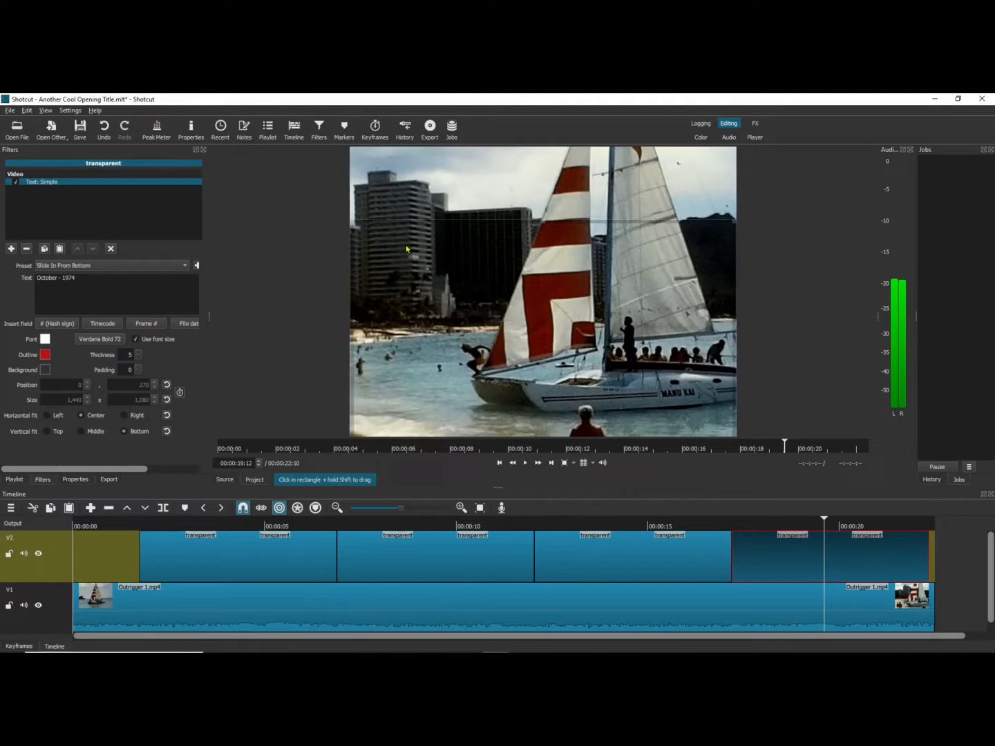
{"action": "mouse_move", "coordinate": [66, 438]}
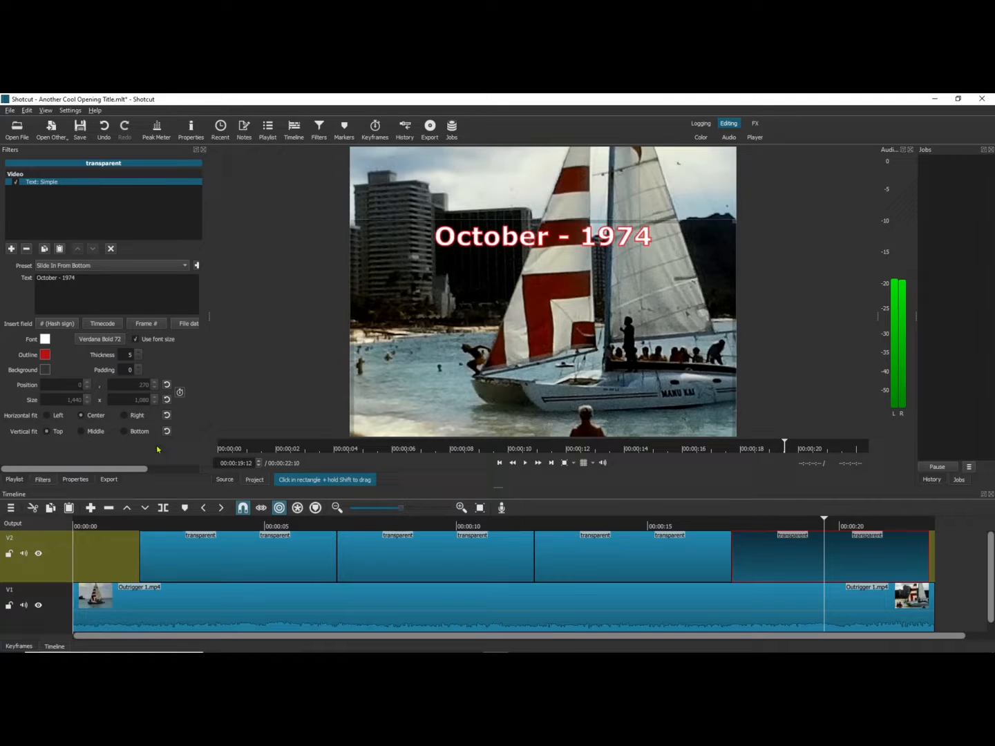
- Compare the Honolulu title's placement, return to October - 1974, and rewind to the start
{"action": "left_click", "coordinate": [695, 447]}
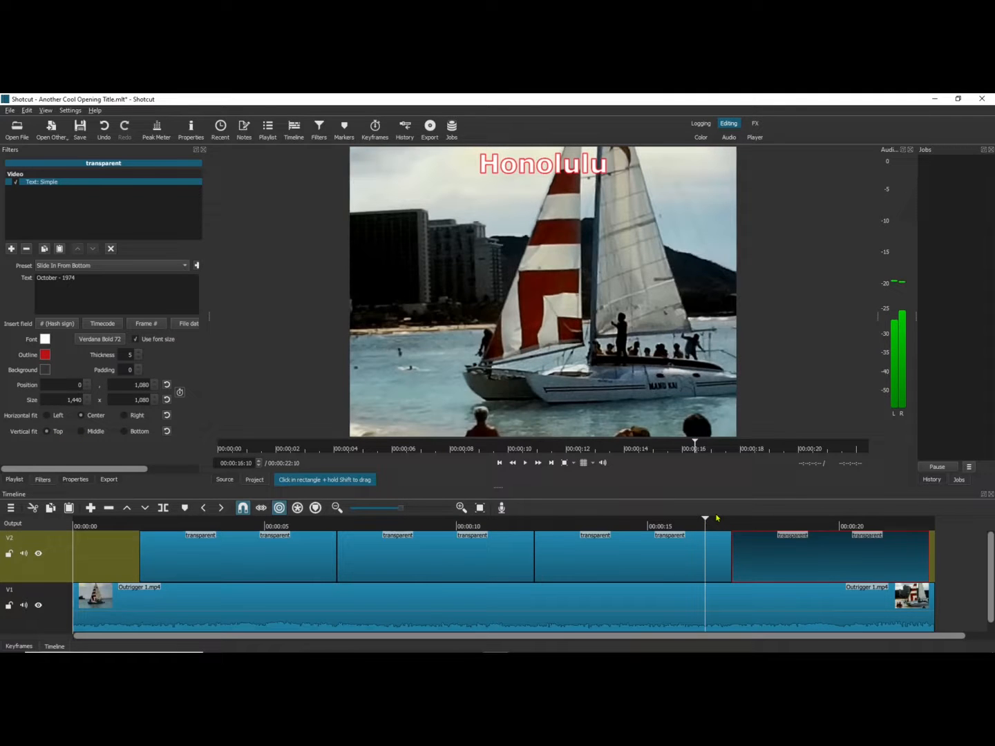
{"action": "left_click", "coordinate": [525, 463]}
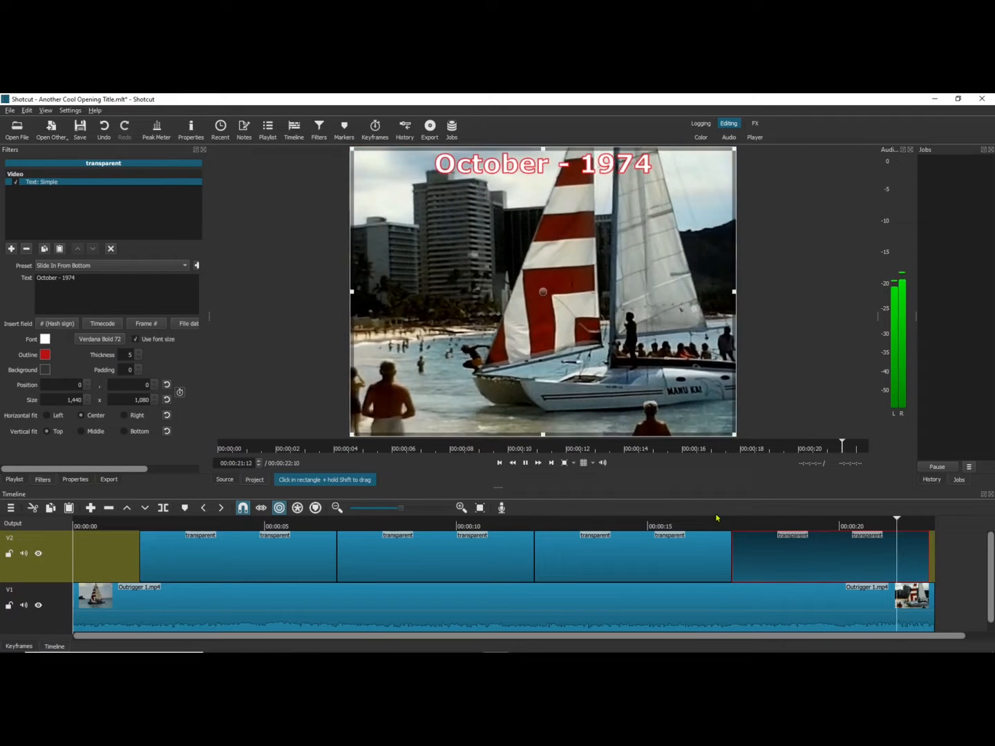
{"action": "left_click", "coordinate": [525, 463]}
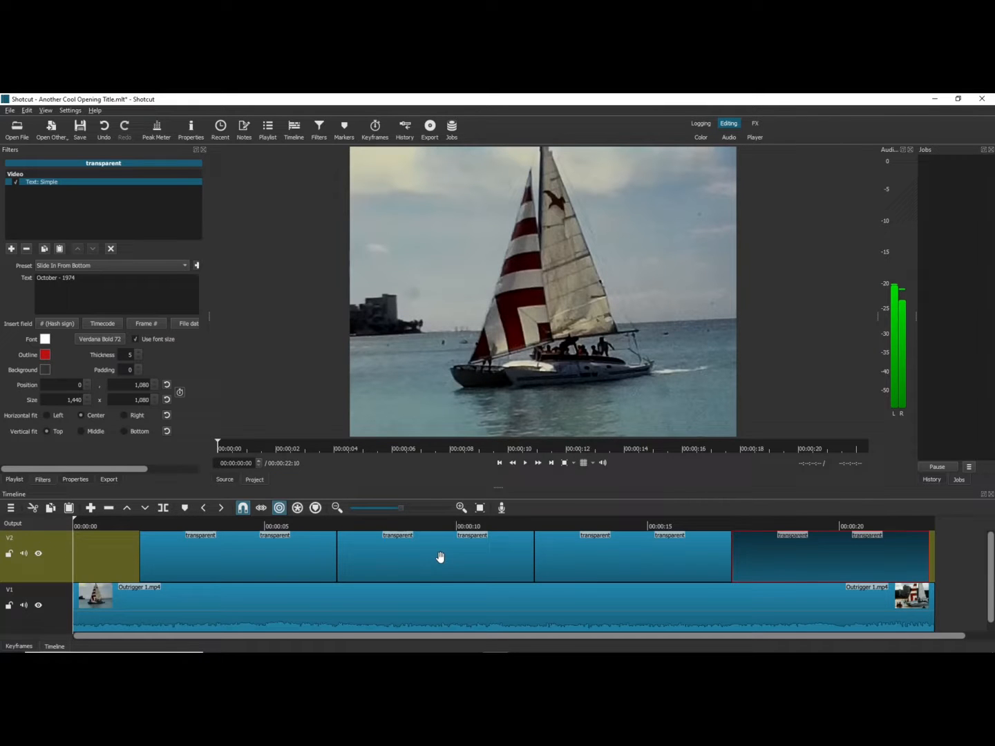
- Overlap the V2 title clips to cross-fade each into the next, then play from the start
{"action": "left_click", "coordinate": [435, 555]}
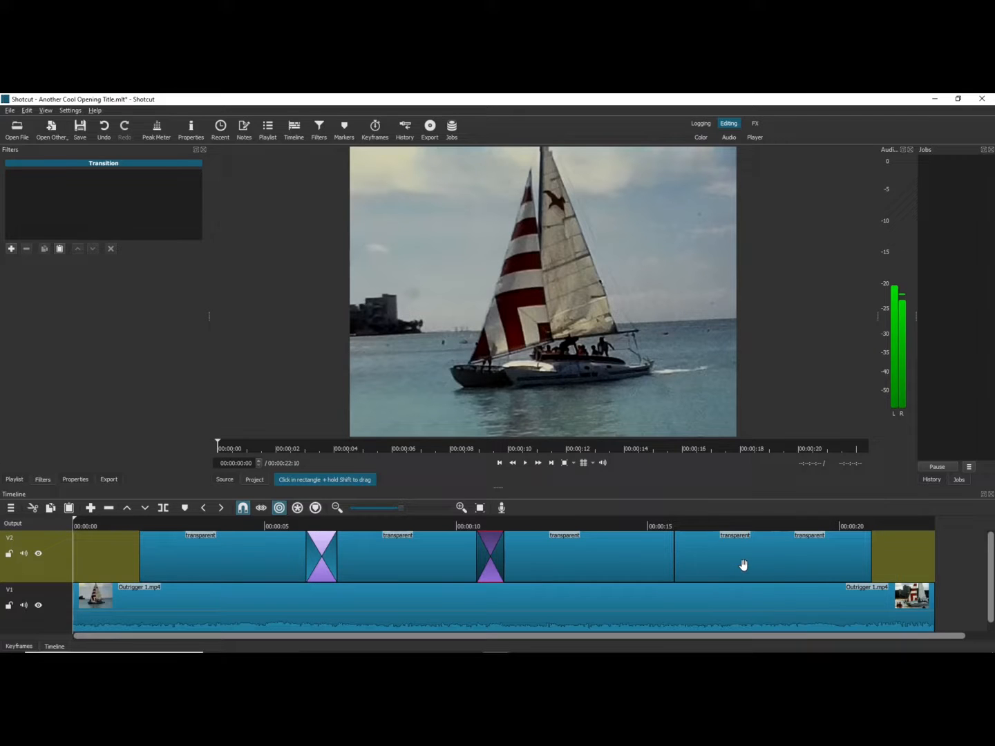
{"action": "left_click", "coordinate": [760, 556]}
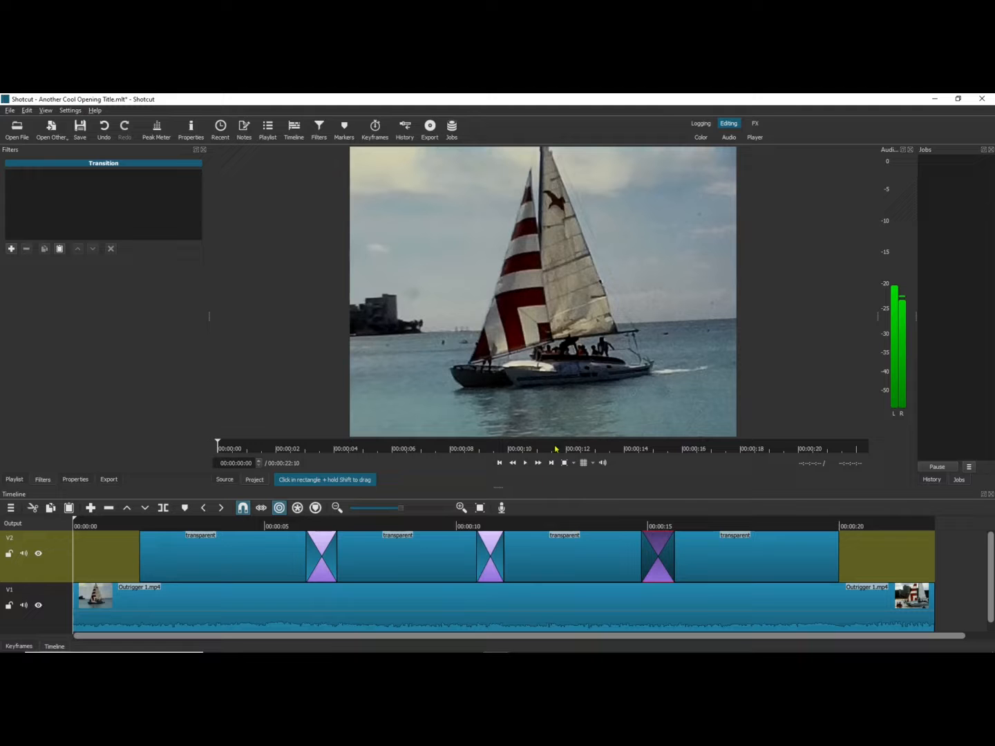
{"action": "left_click", "coordinate": [526, 461]}
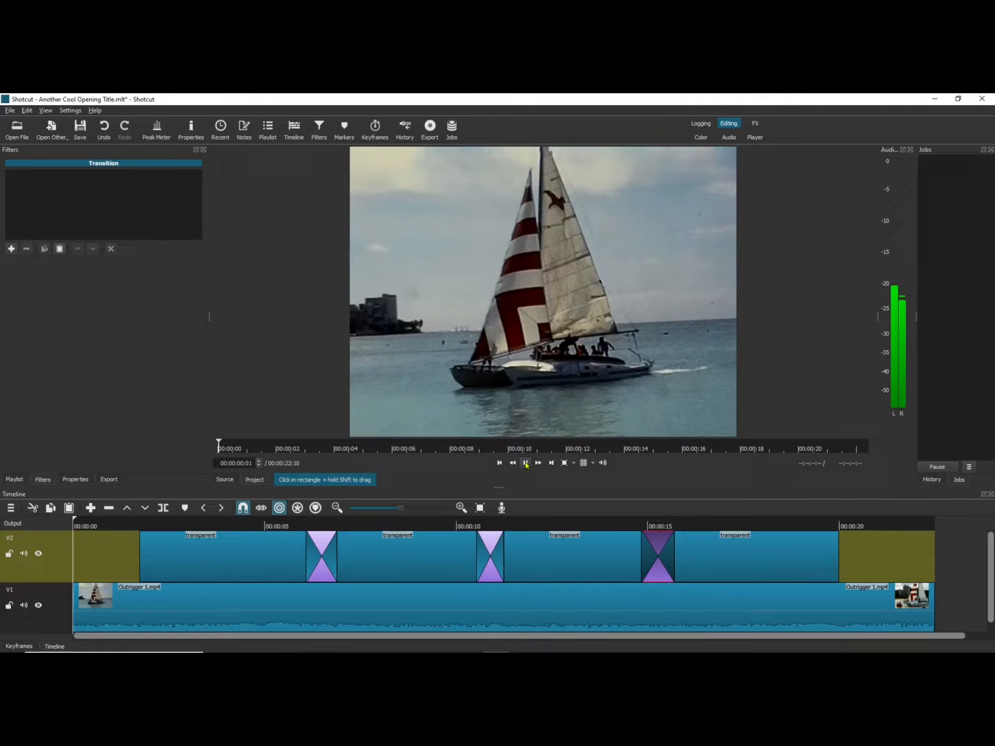
{"action": "left_click", "coordinate": [525, 463]}
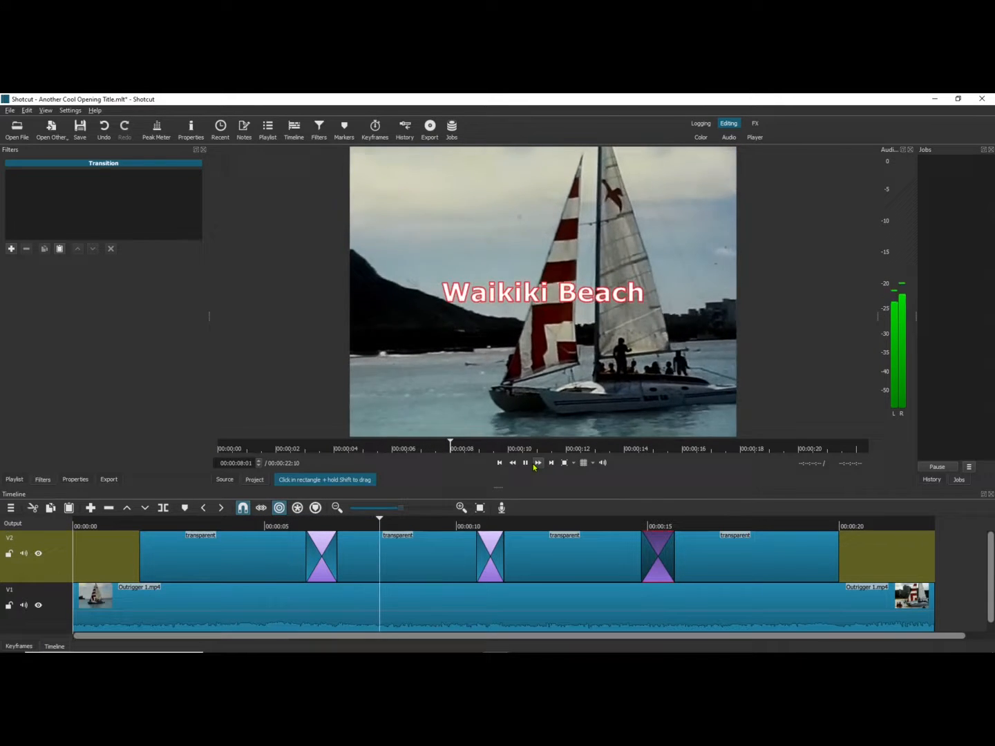
{"action": "left_click", "coordinate": [525, 463]}
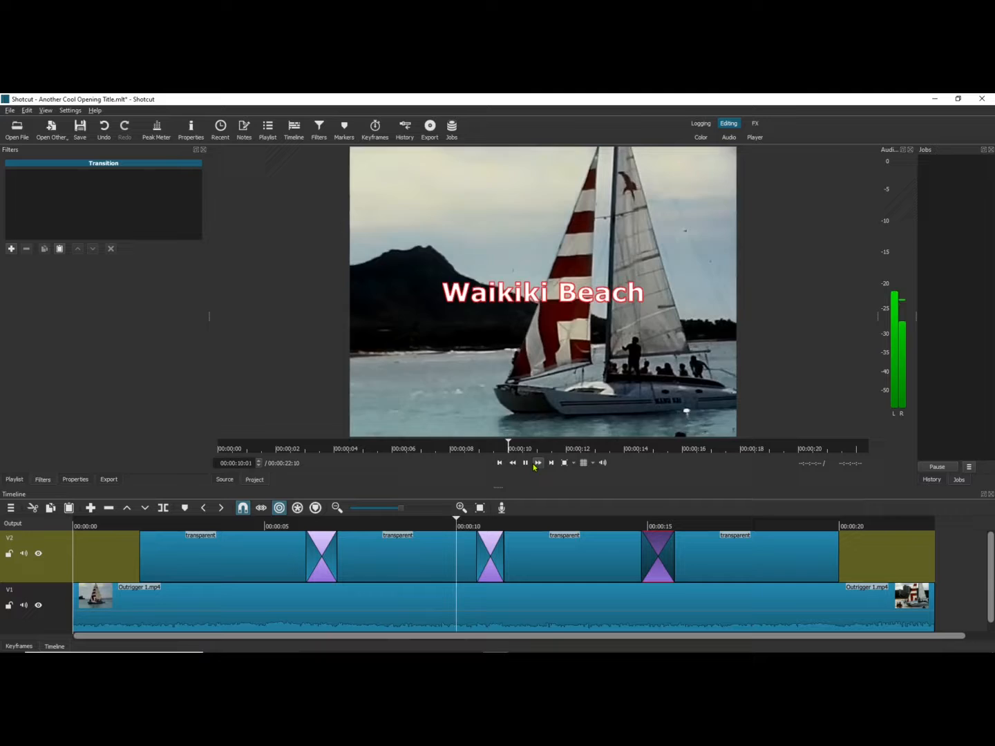
{"action": "left_click", "coordinate": [525, 463]}
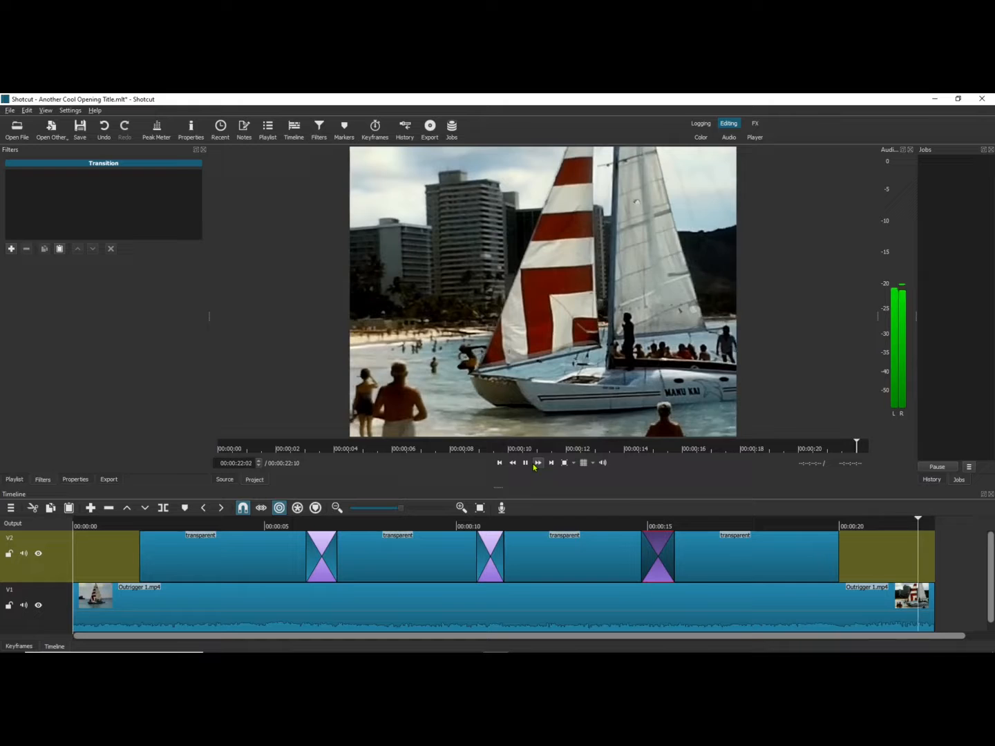
{"action": "left_click", "coordinate": [525, 463]}
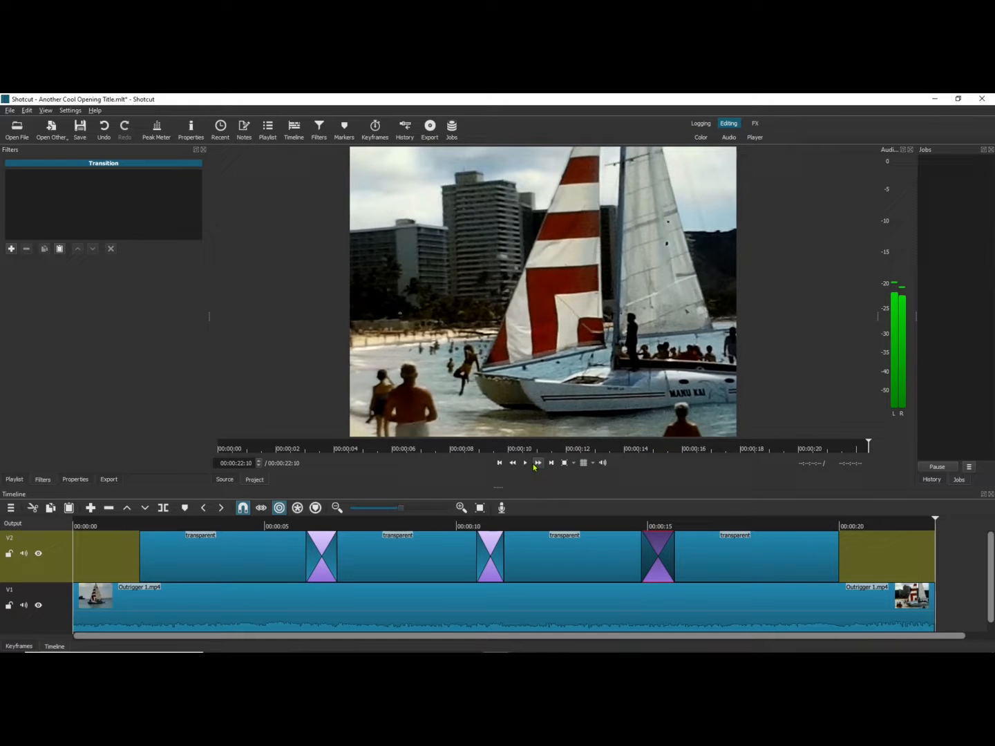